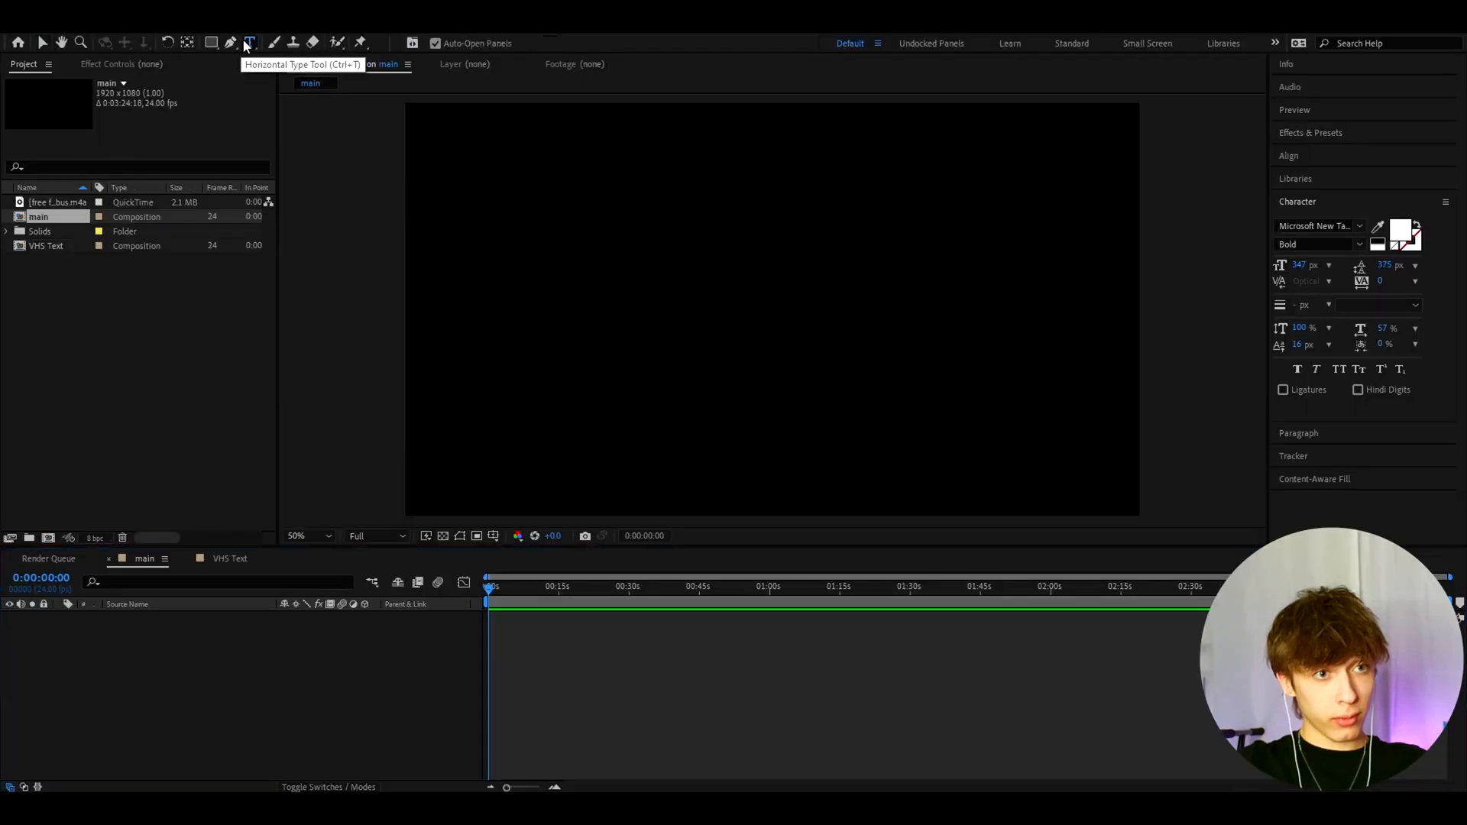
Create a text layer in the composition with the Horizontal Type Tool and enter the letter V
click(249, 43)
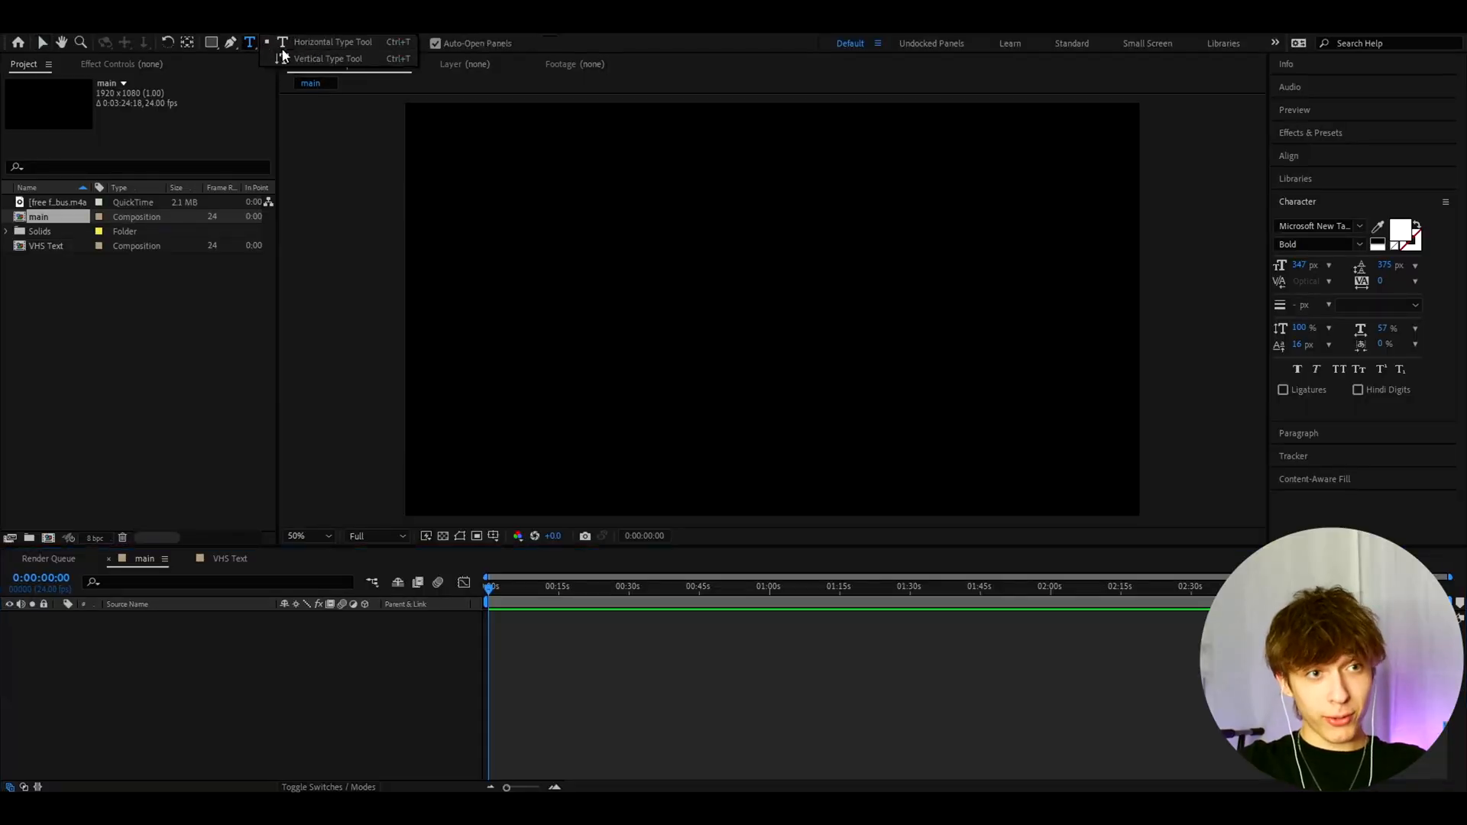
click(610, 264)
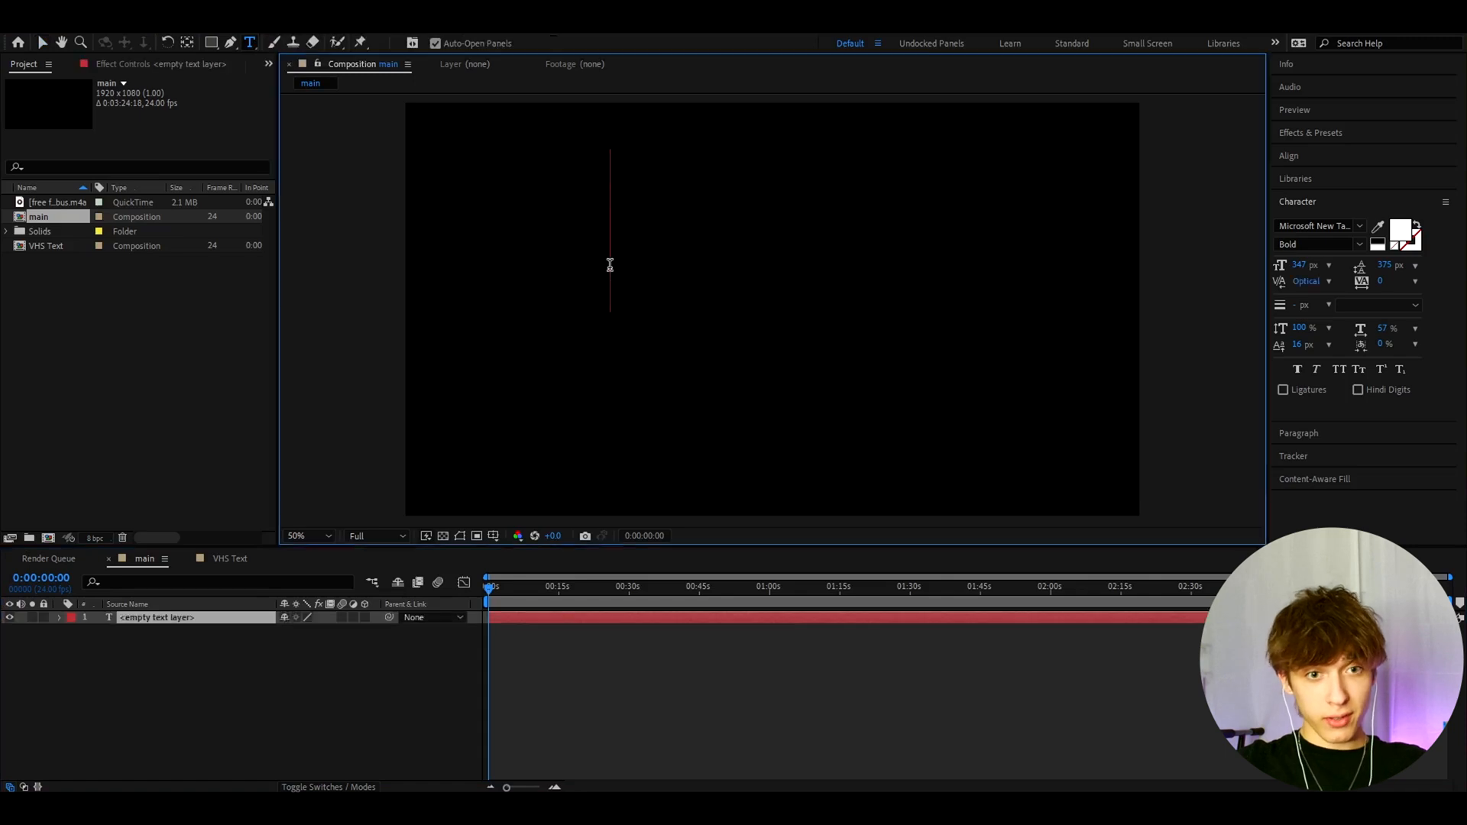
mouse_move(748, 277)
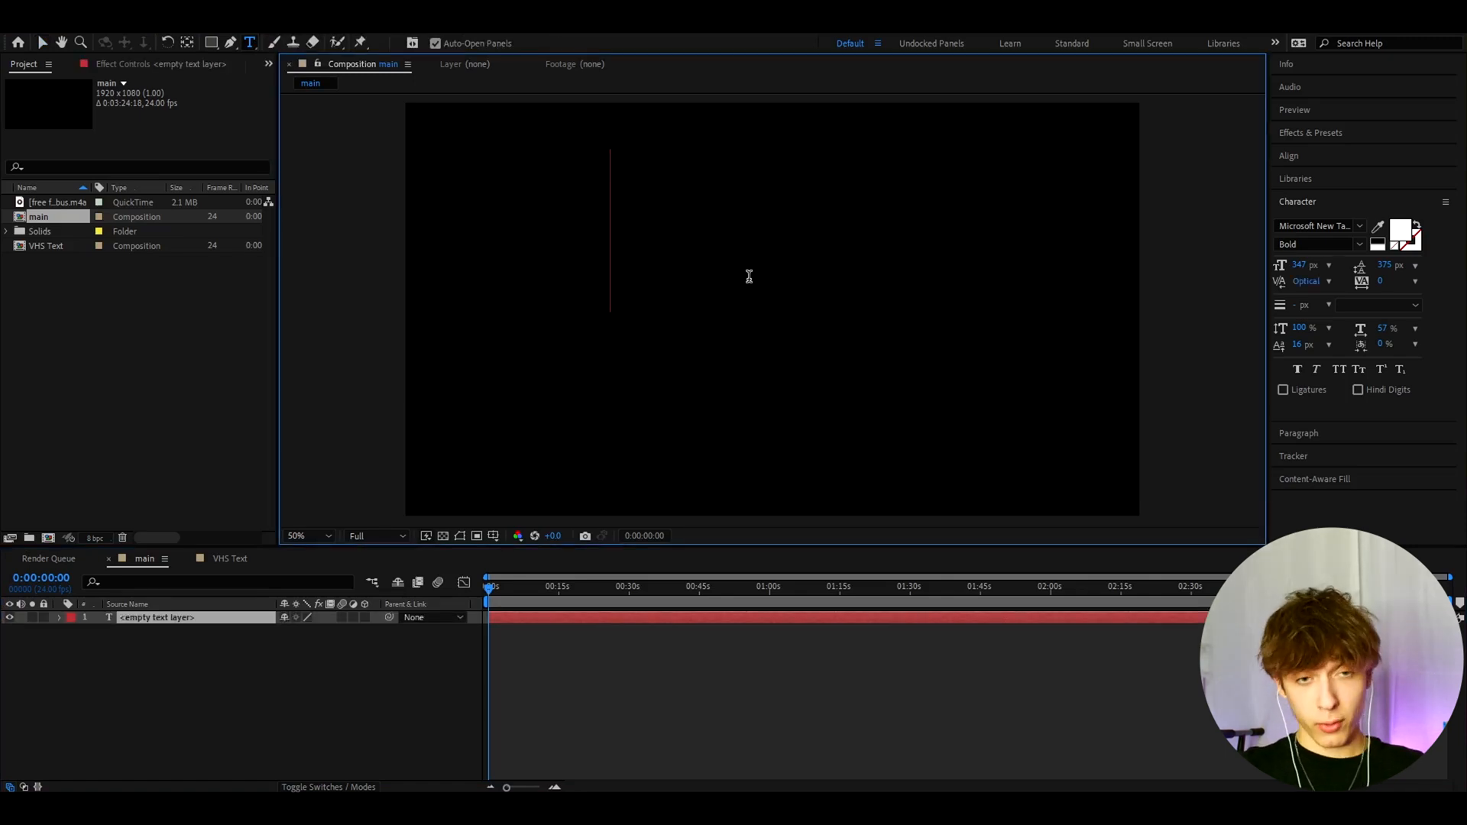
text(V)
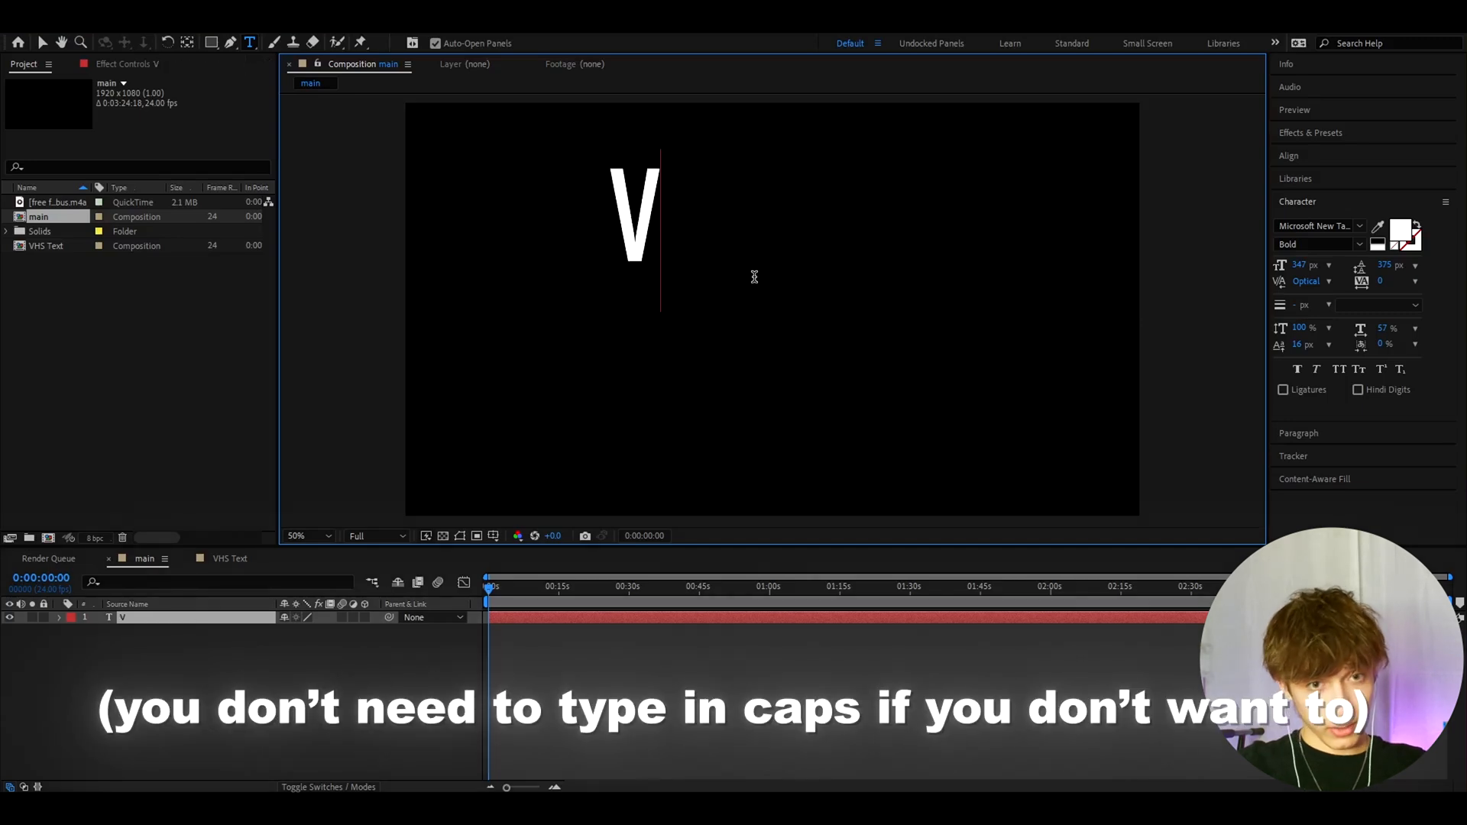
Finish the title as VHS, keep bold Microsoft New Tai Lue, and review size and horizontal scale
text(HS)
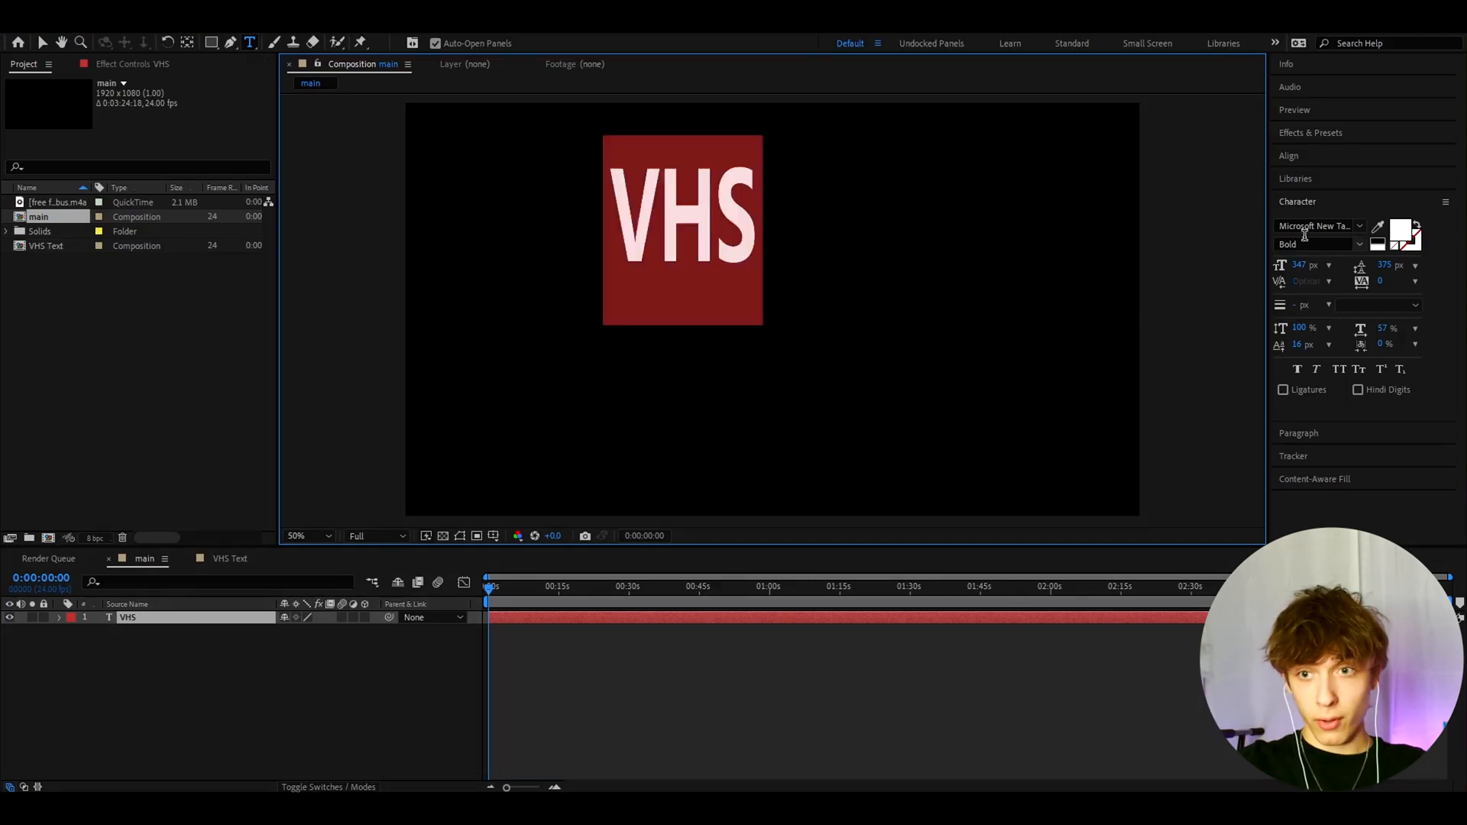
click(1319, 227)
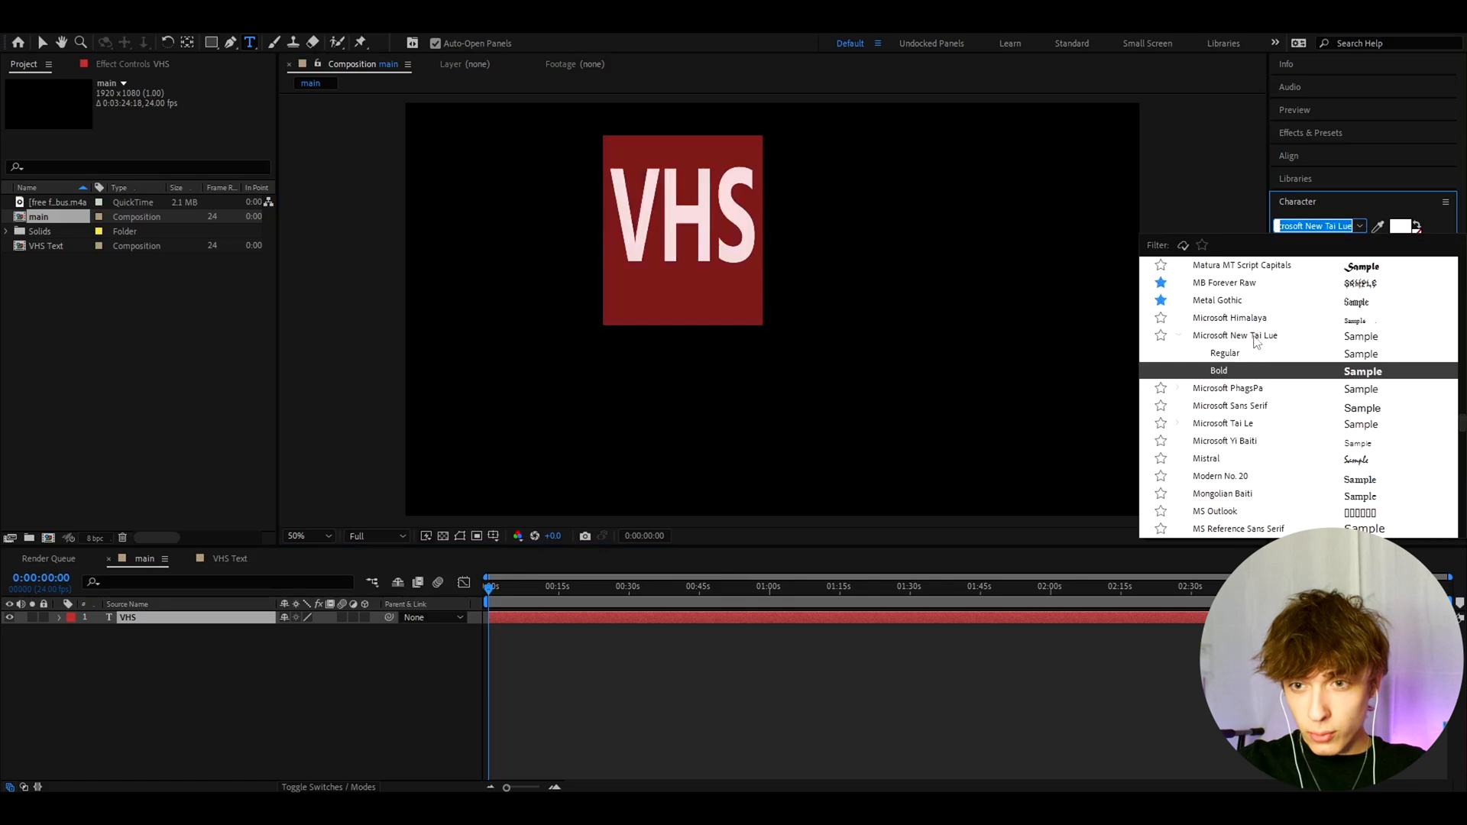
click(1219, 370)
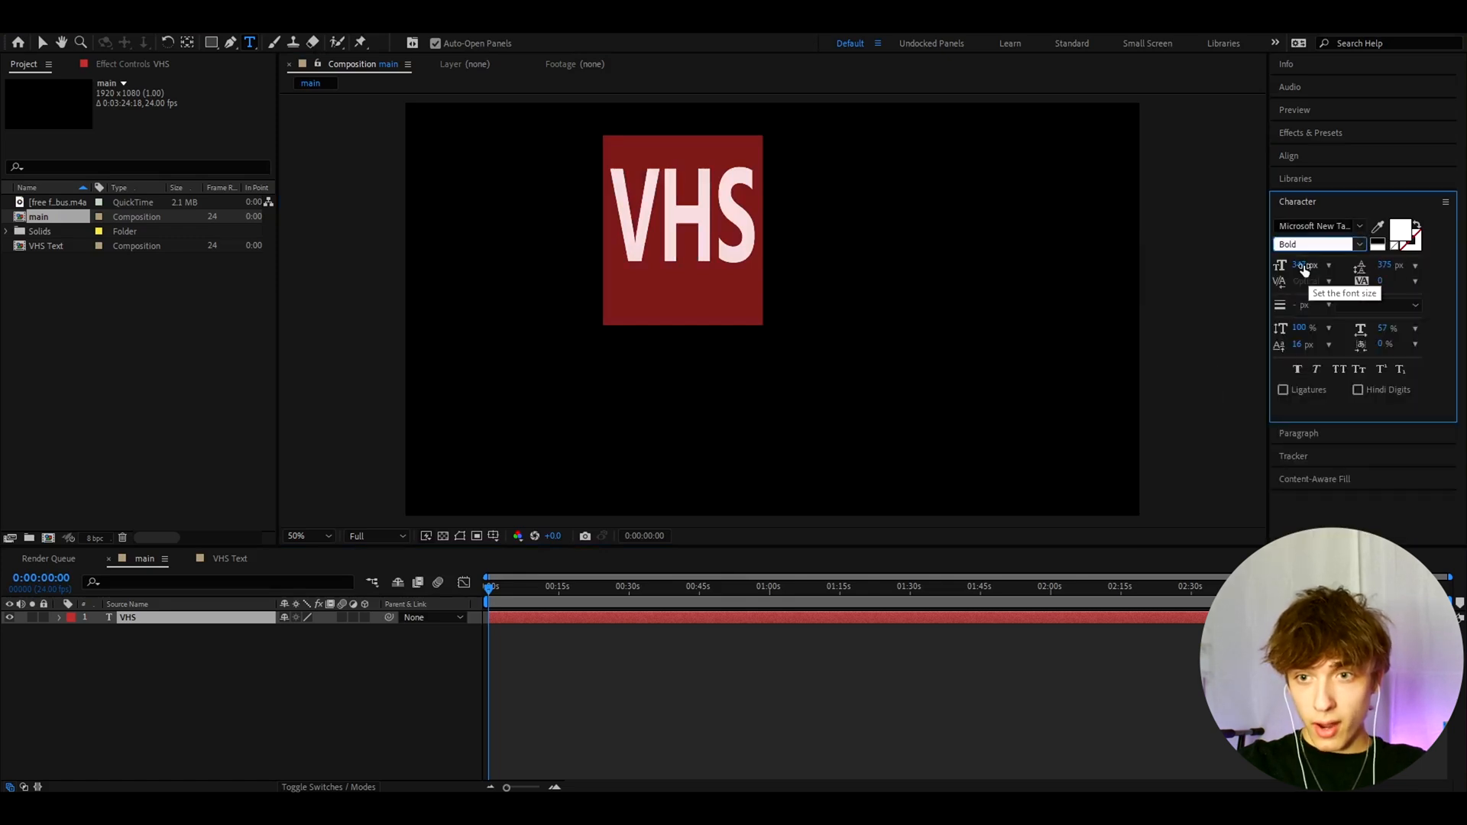
triple_click(1304, 265)
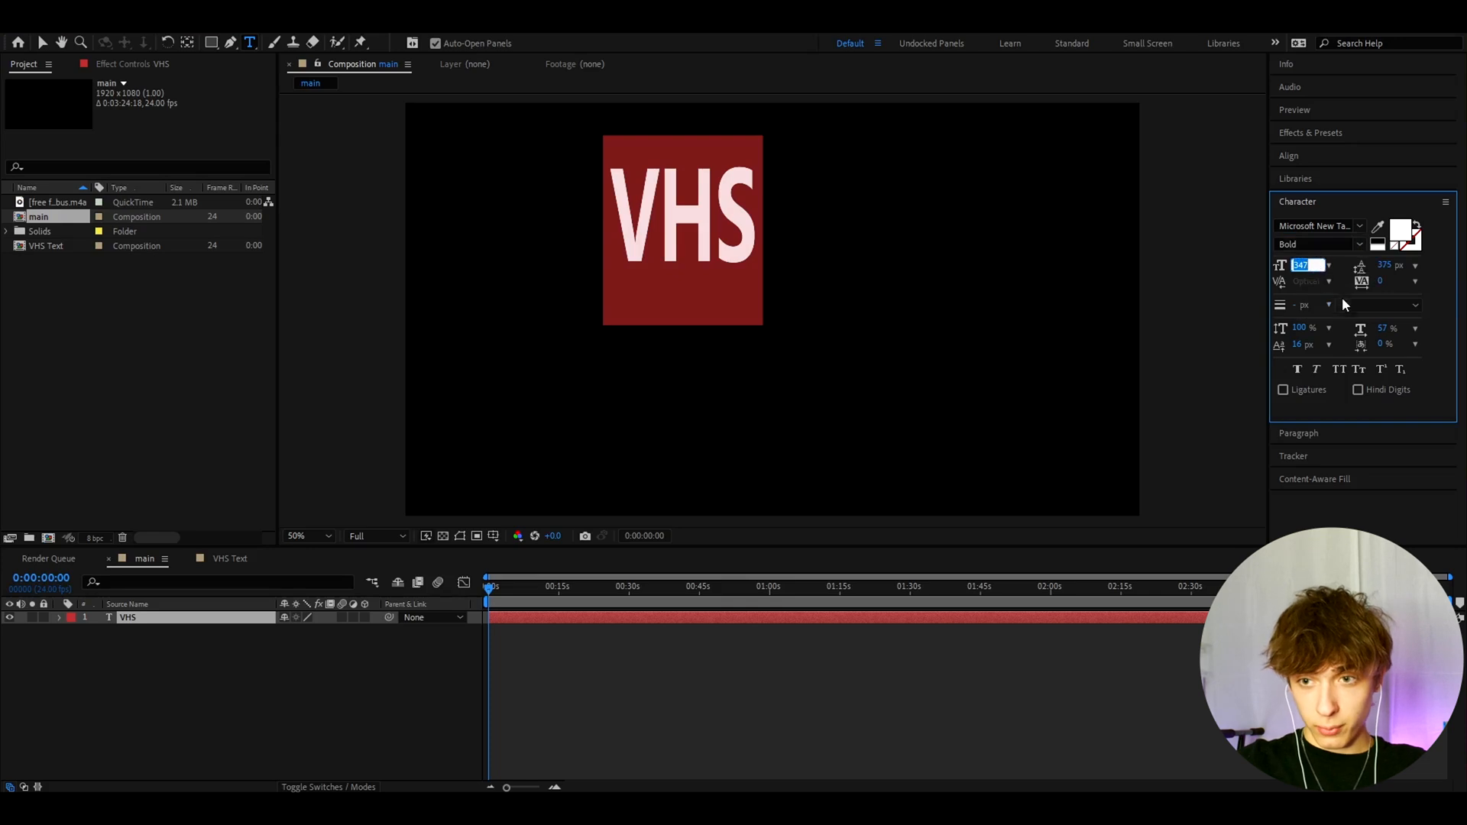
click(1393, 327)
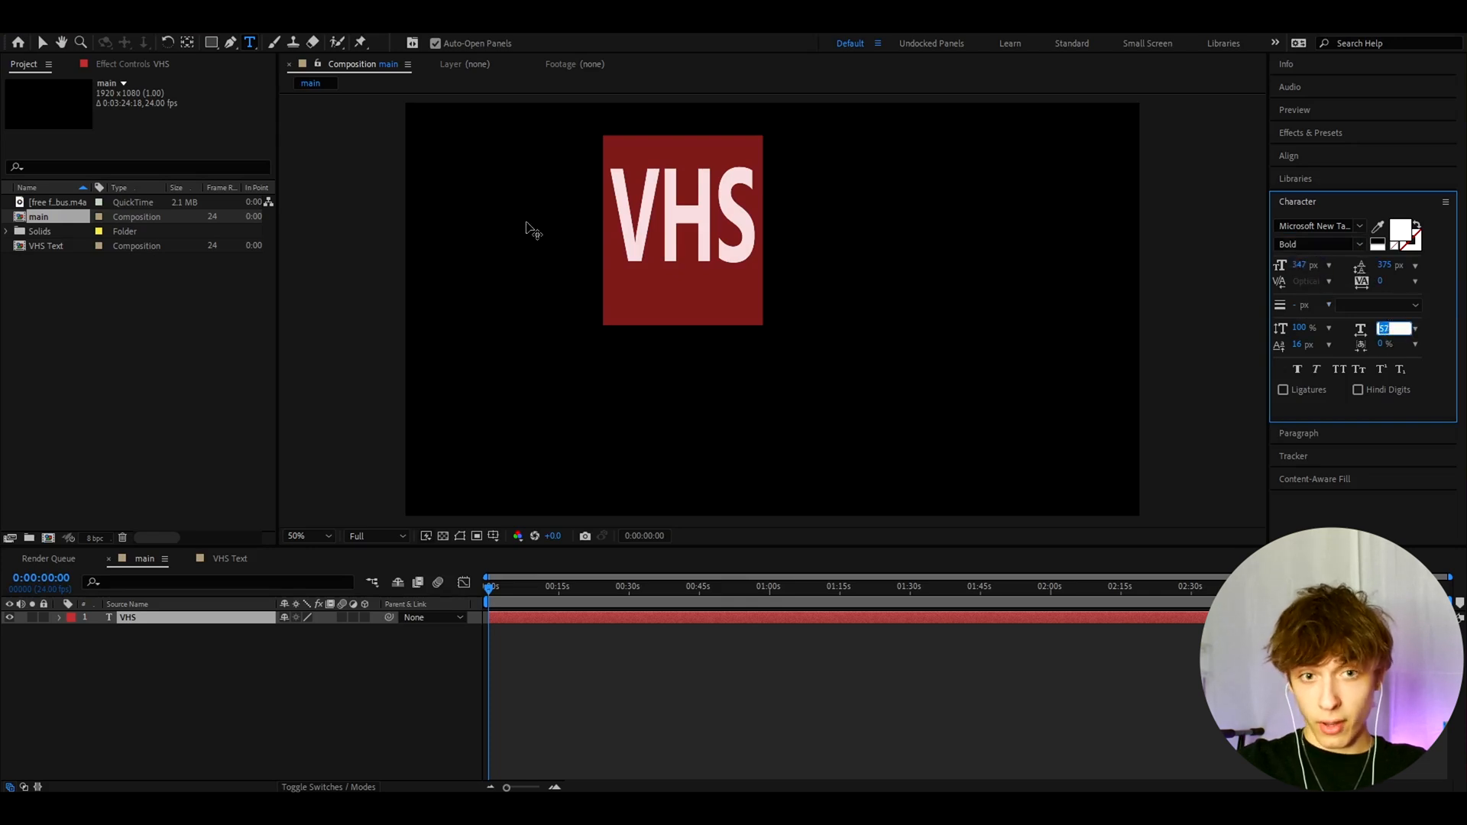
mouse_move(1313, 162)
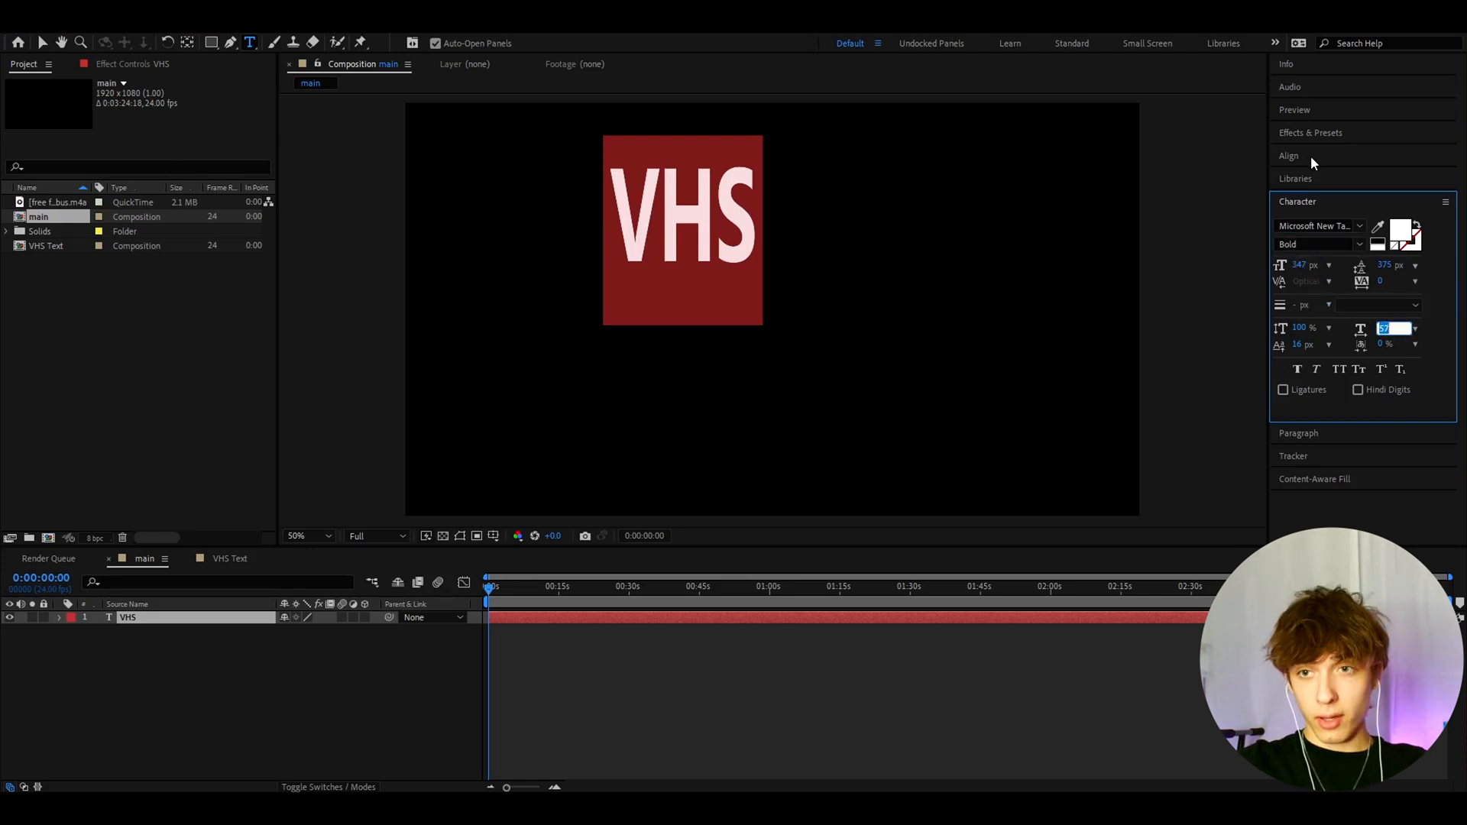
Align the VHS layer to the composition center and return to the Selection Tool
click(1290, 156)
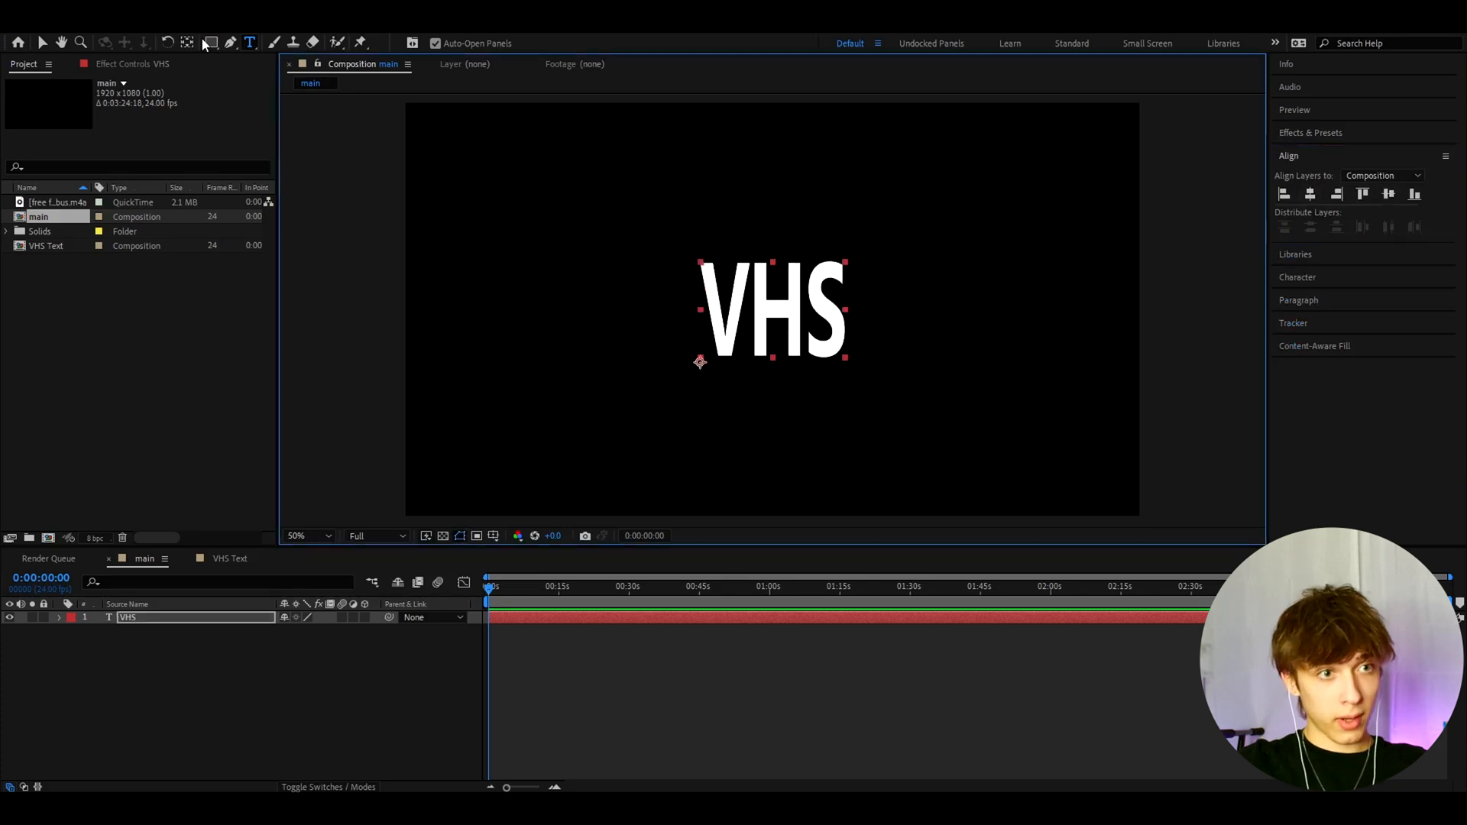
click(187, 43)
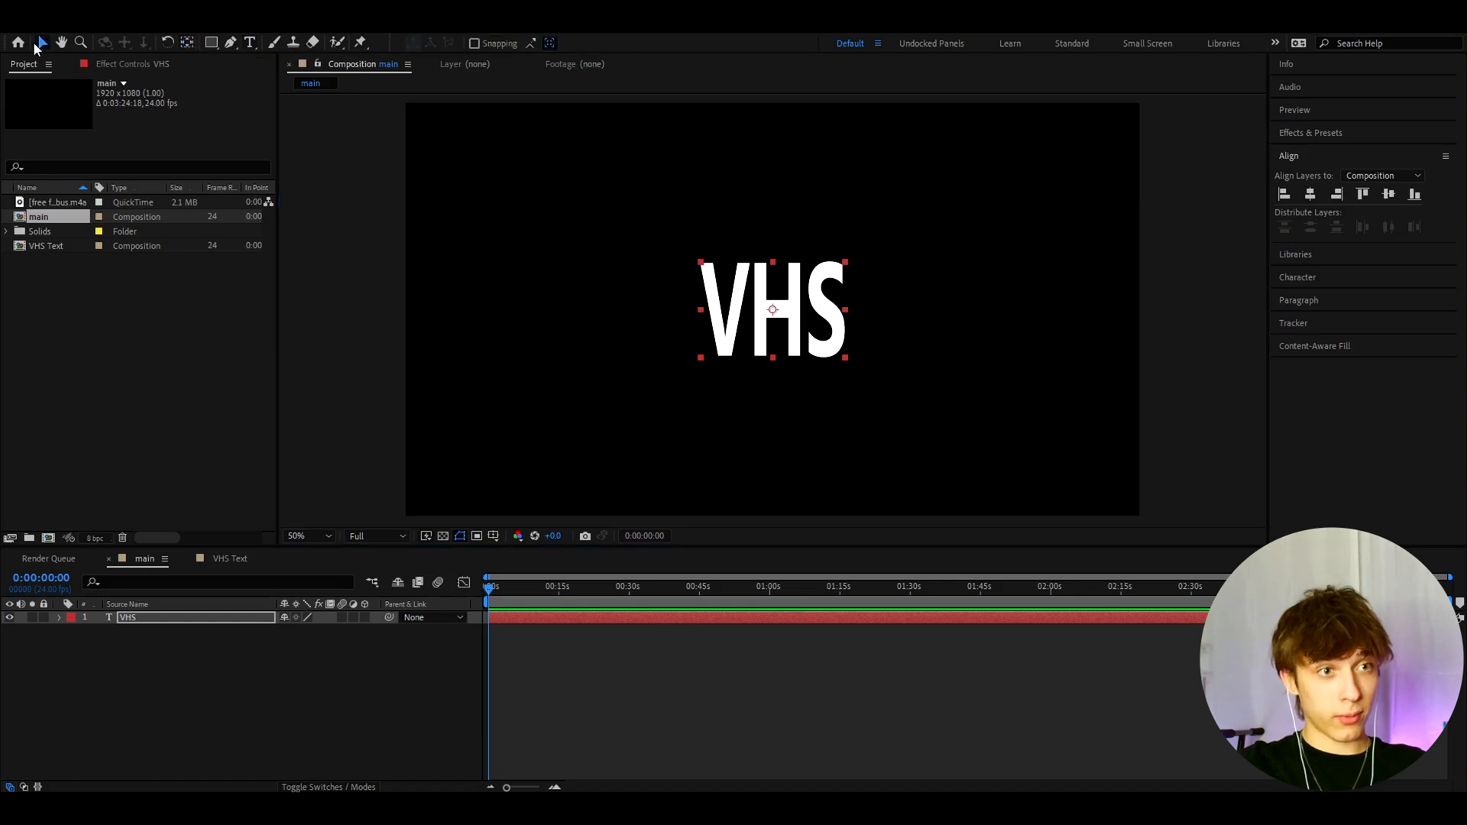
mouse_move(547, 573)
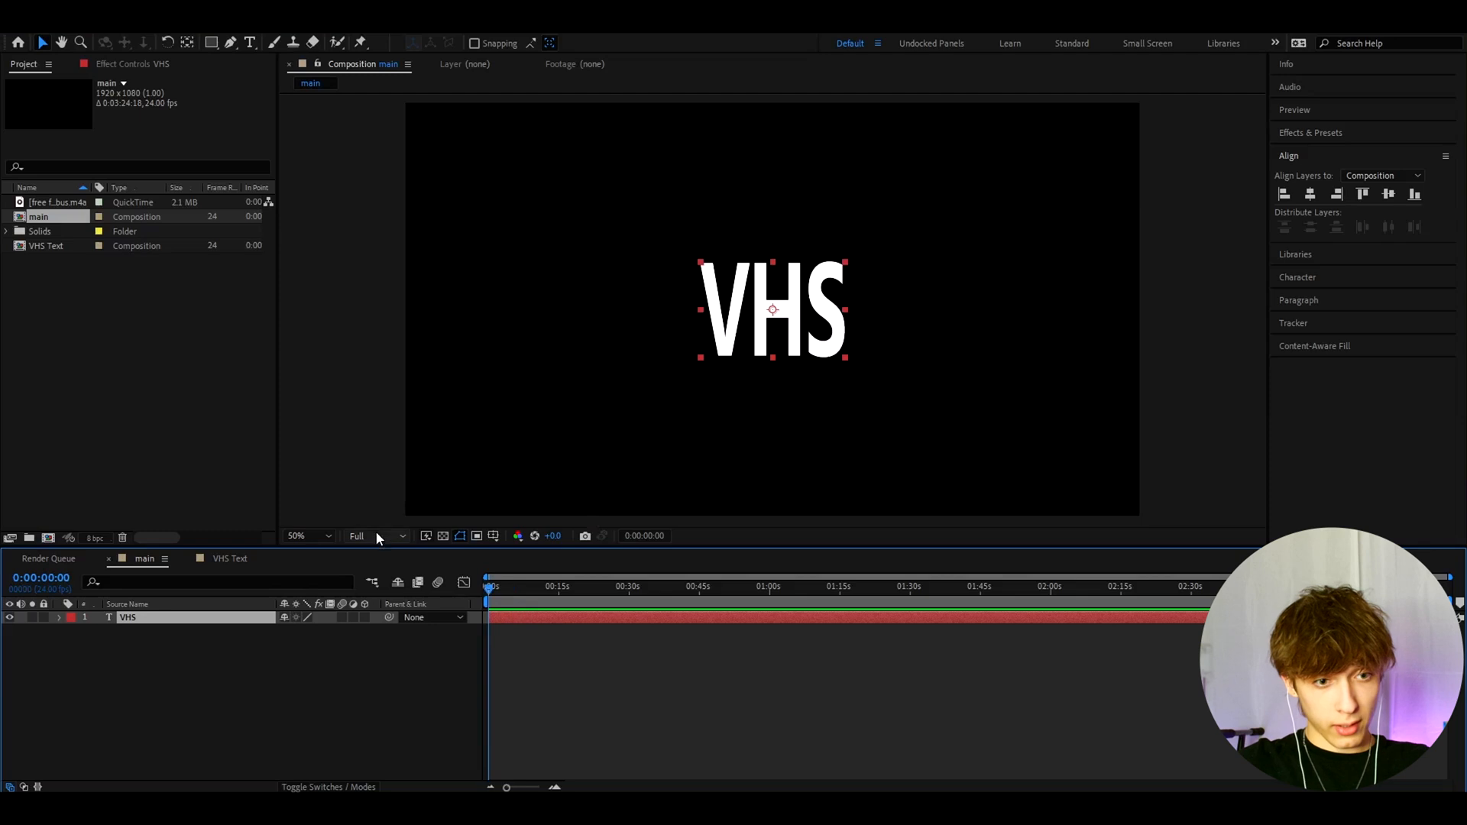
Set preview resolution to Third and reselect the VHS text layer for effects
click(372, 534)
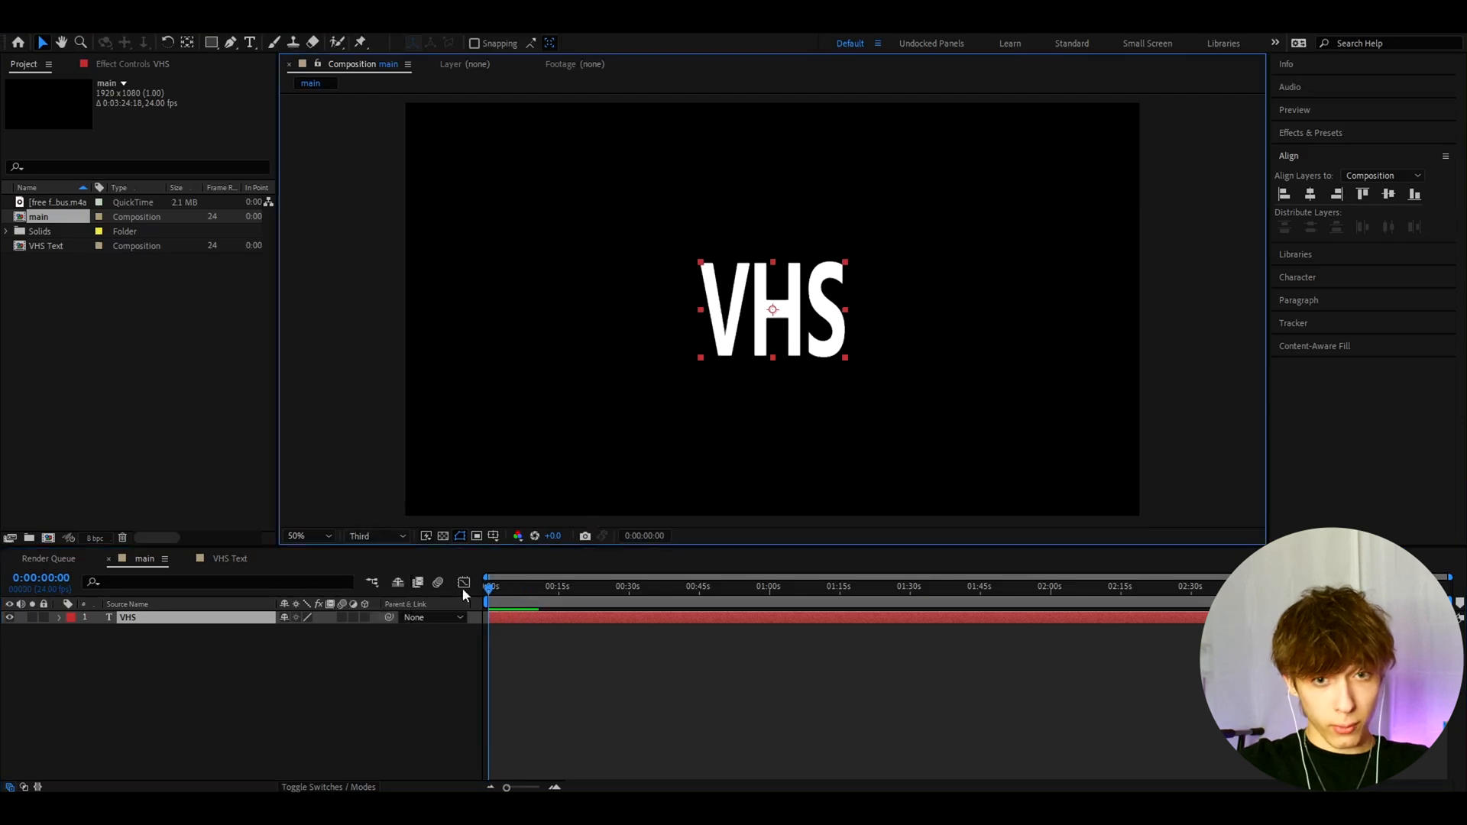
click(482, 697)
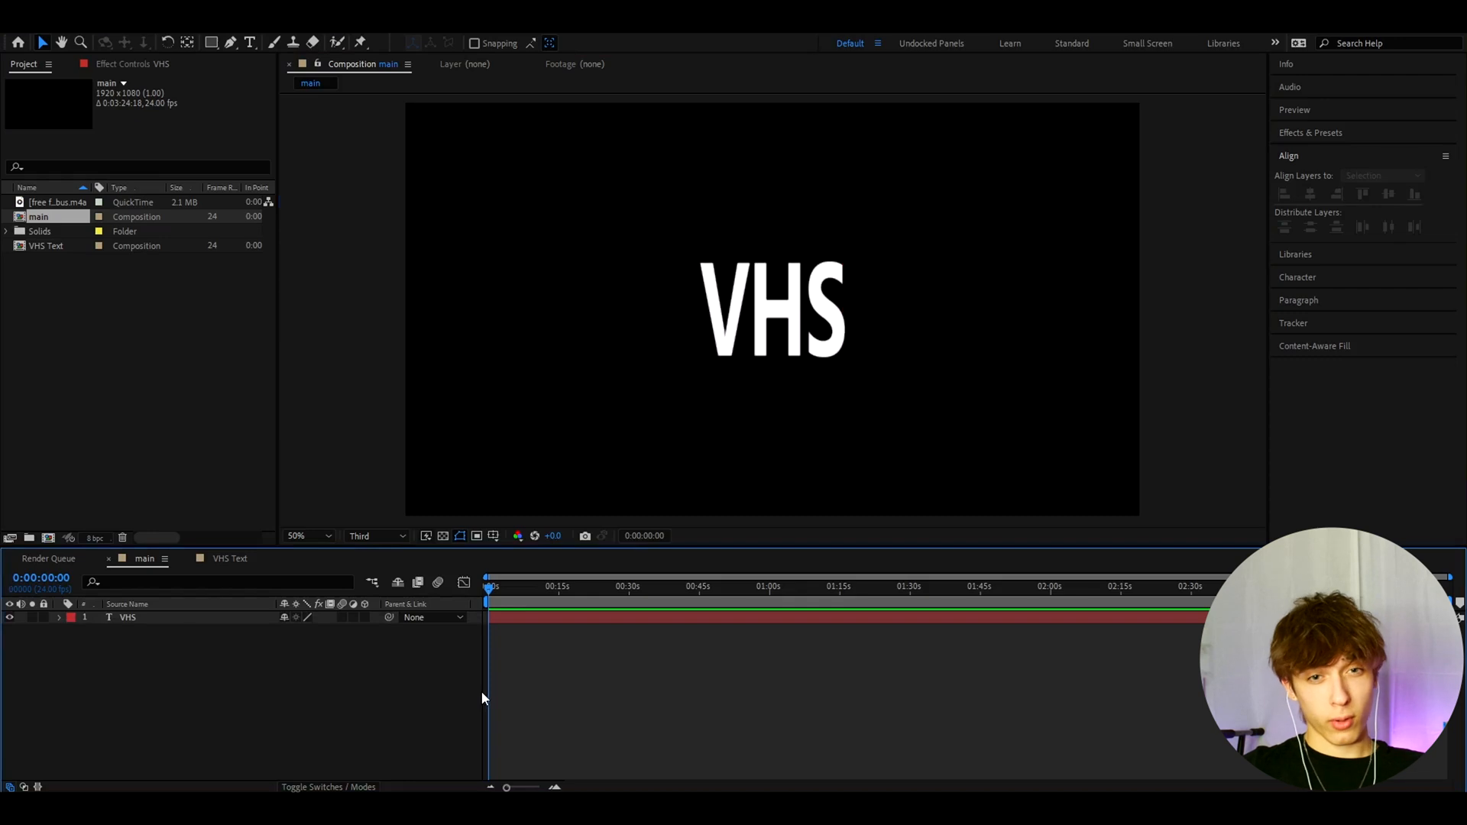
click(131, 615)
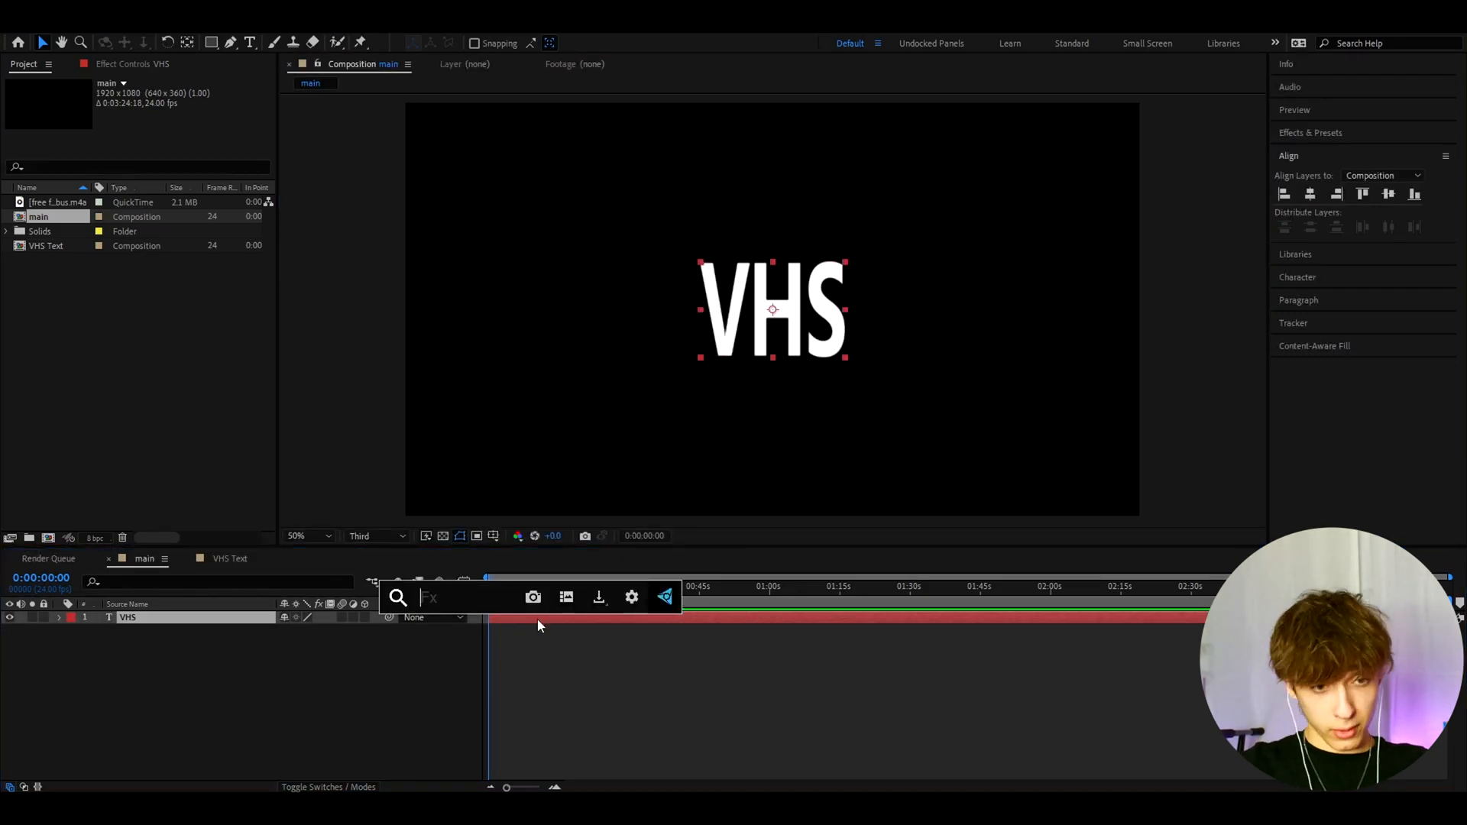
Search s_fli in FX Console to apply S_Flicker to the VHS text
text(s_fli)
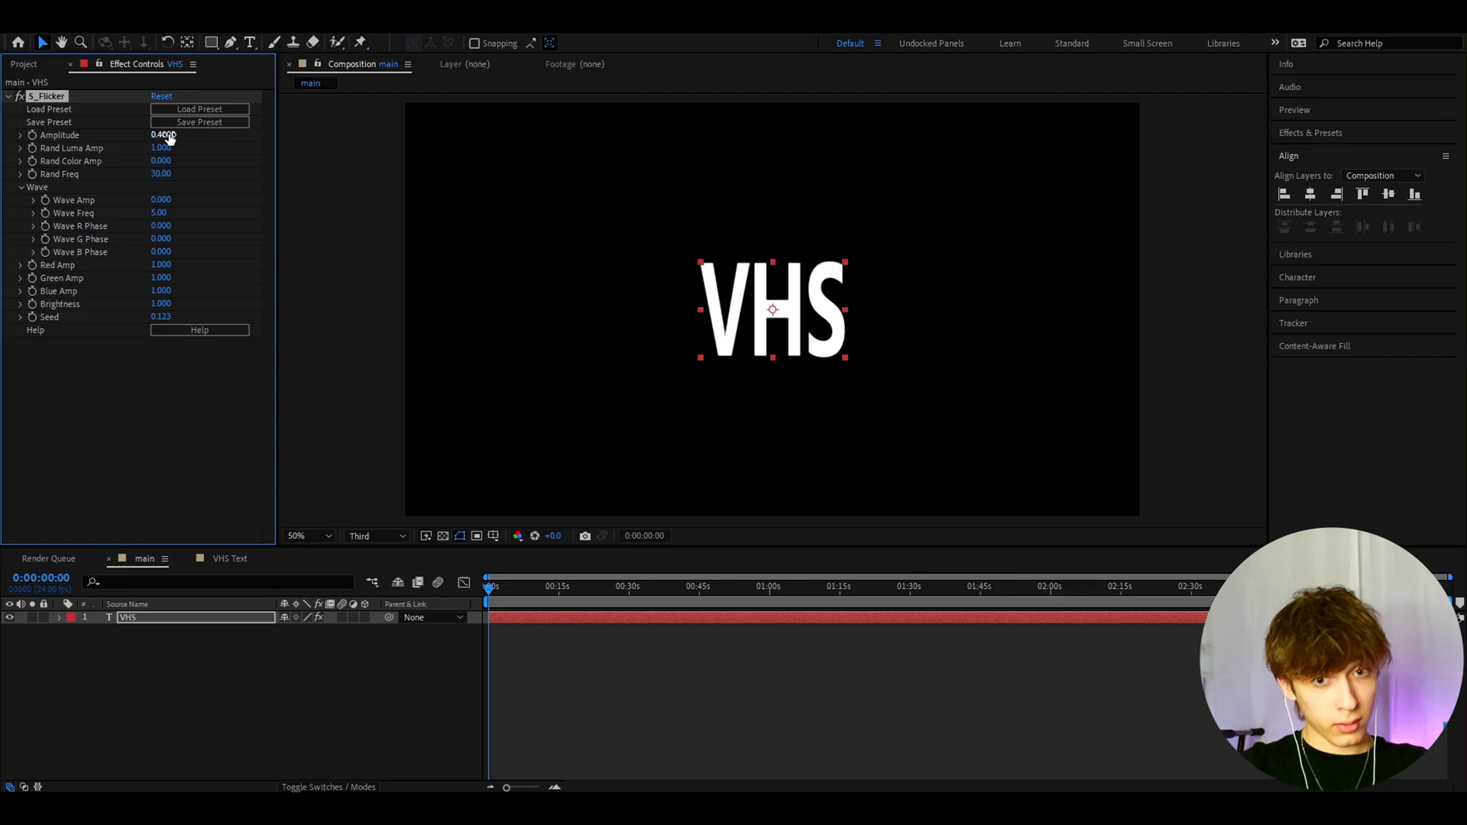
Add S_DigitalDamage to the text and lower its Time Intensity to 0.85
text(s_di)
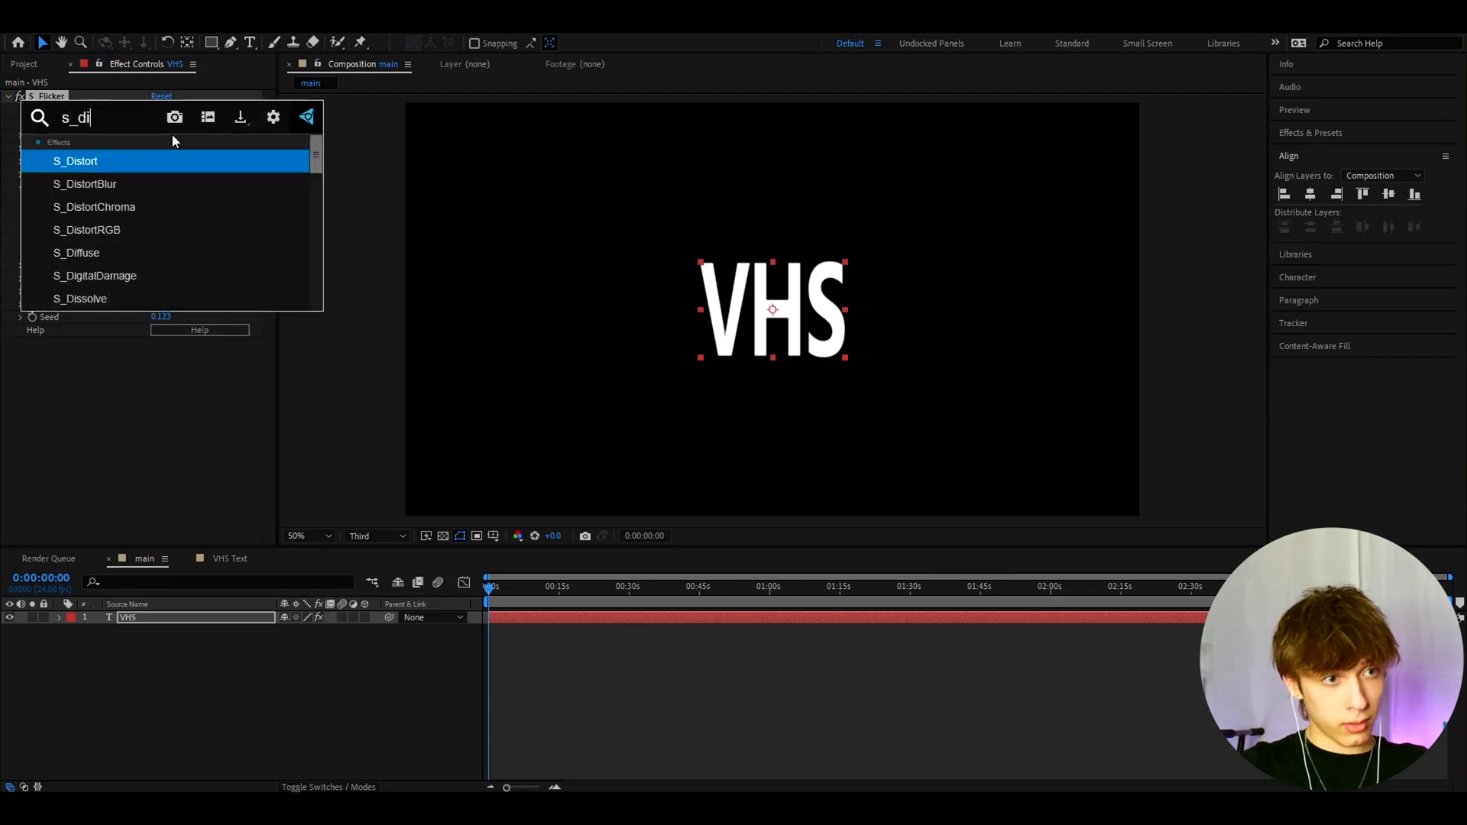
double_click(95, 276)
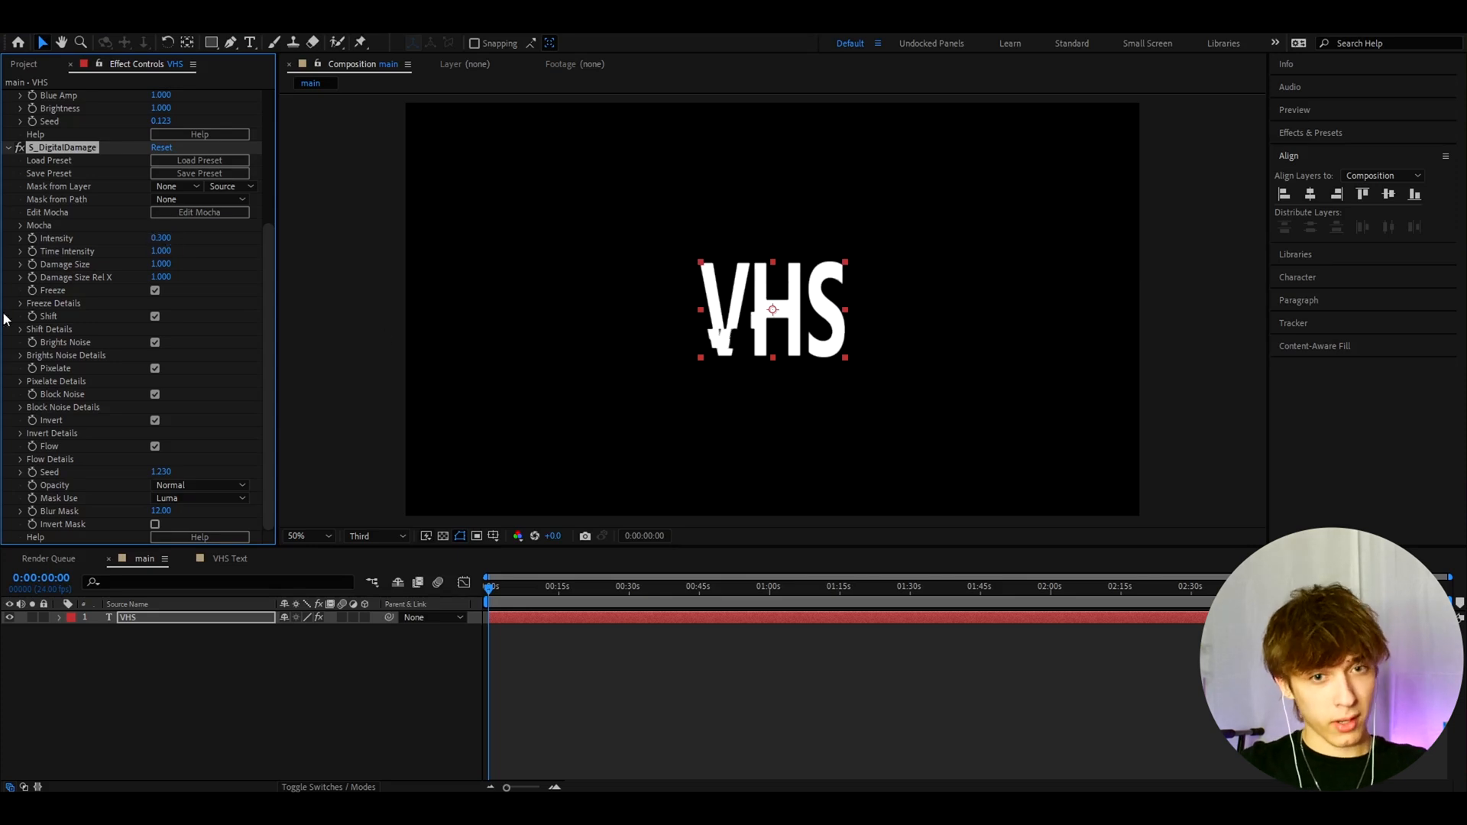
double_click(161, 251)
text(0.850)
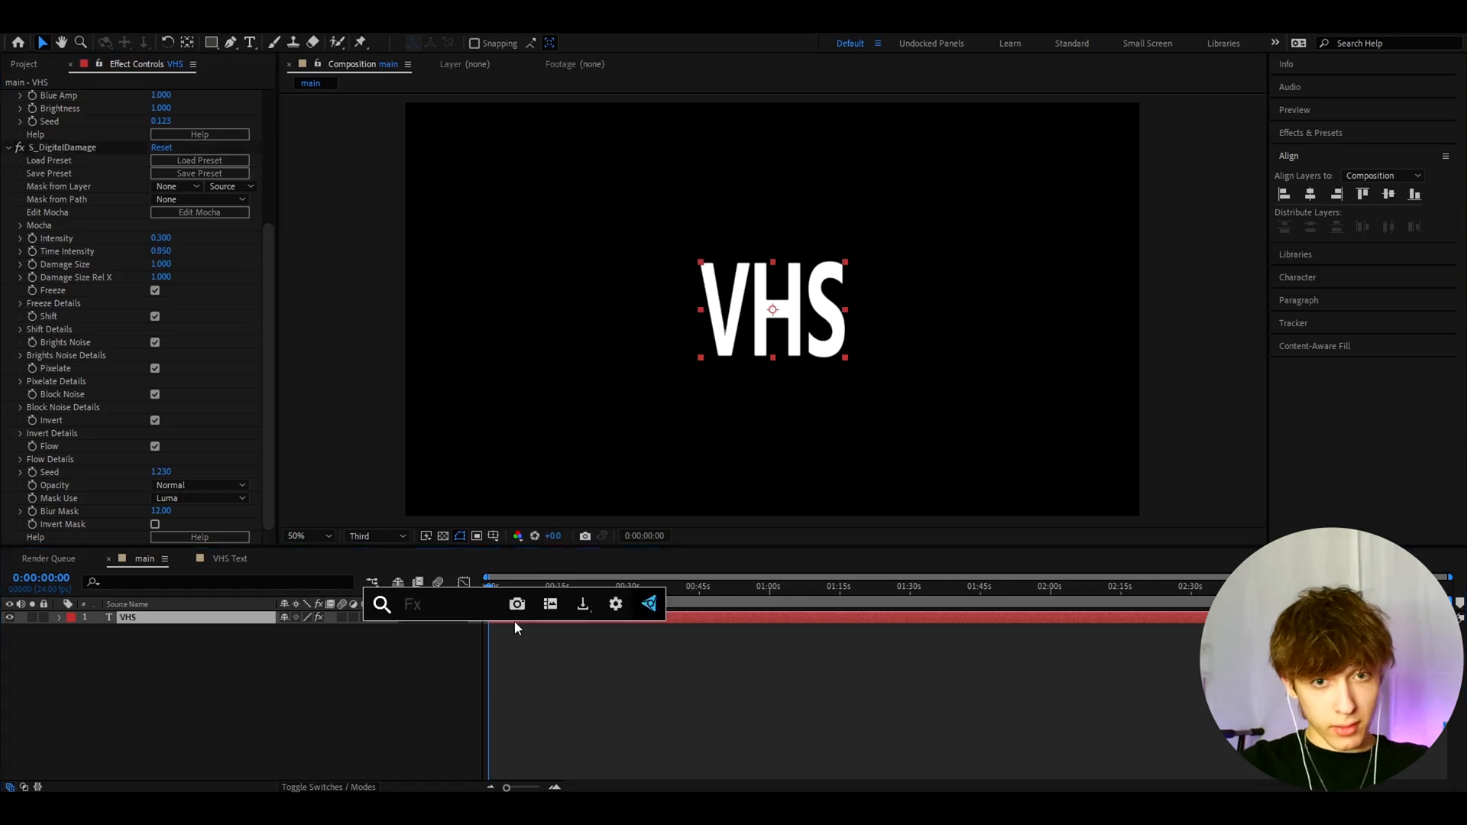
Apply Signal to the VHS text and adjust Luma noise toward 10, previewing the result
text(signal)
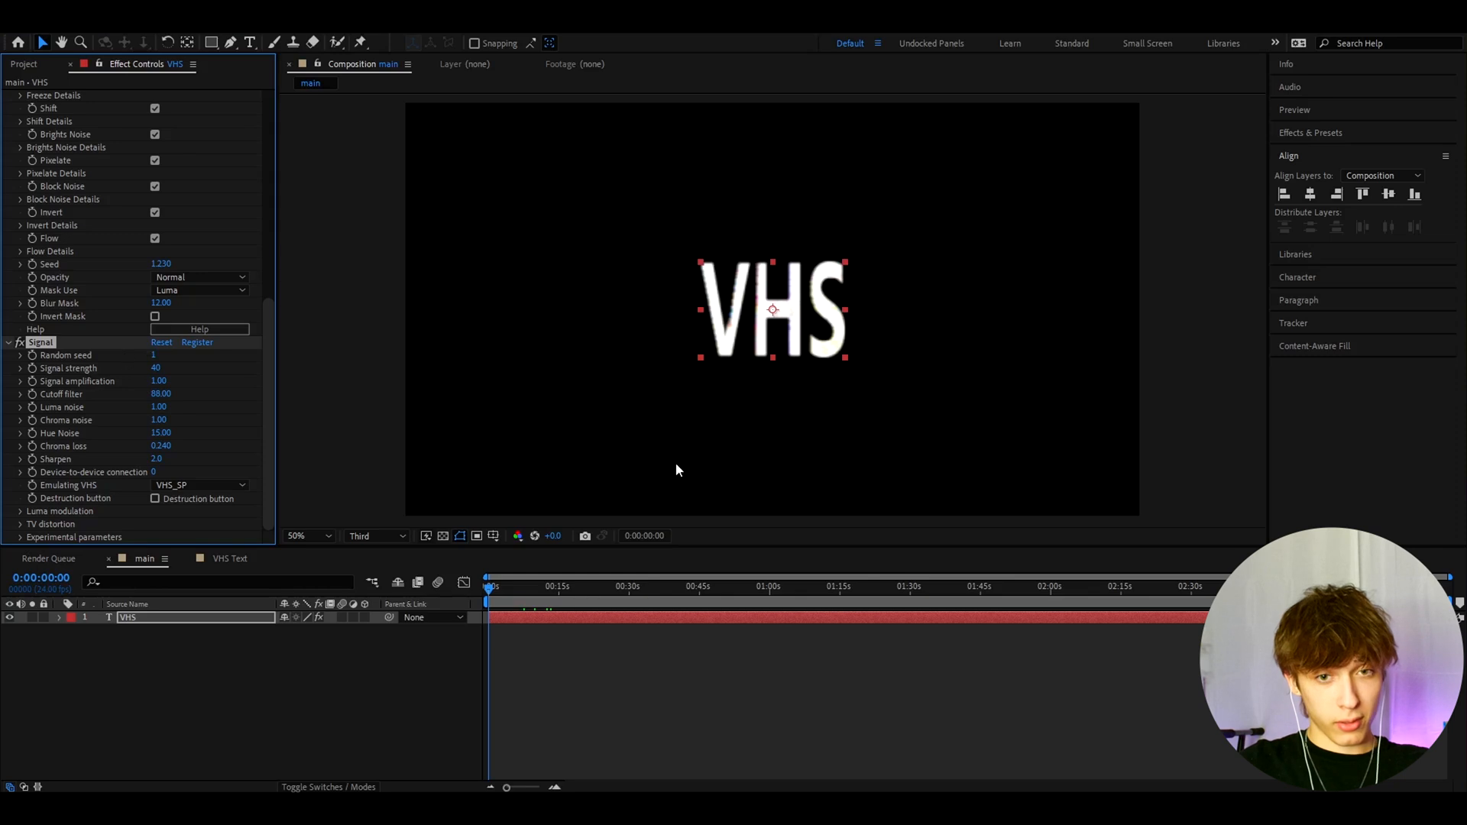
click(547, 717)
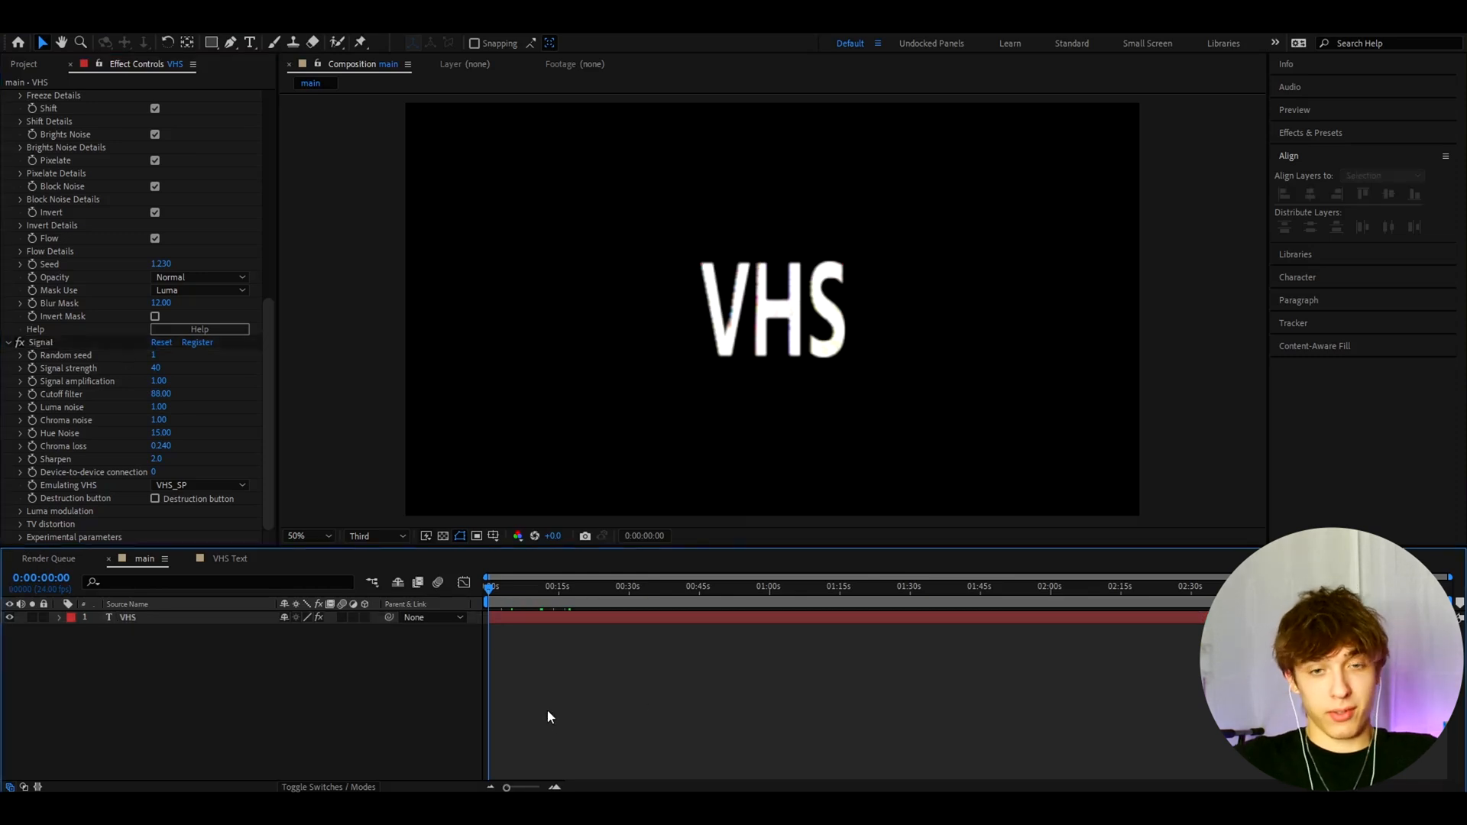
click(129, 617)
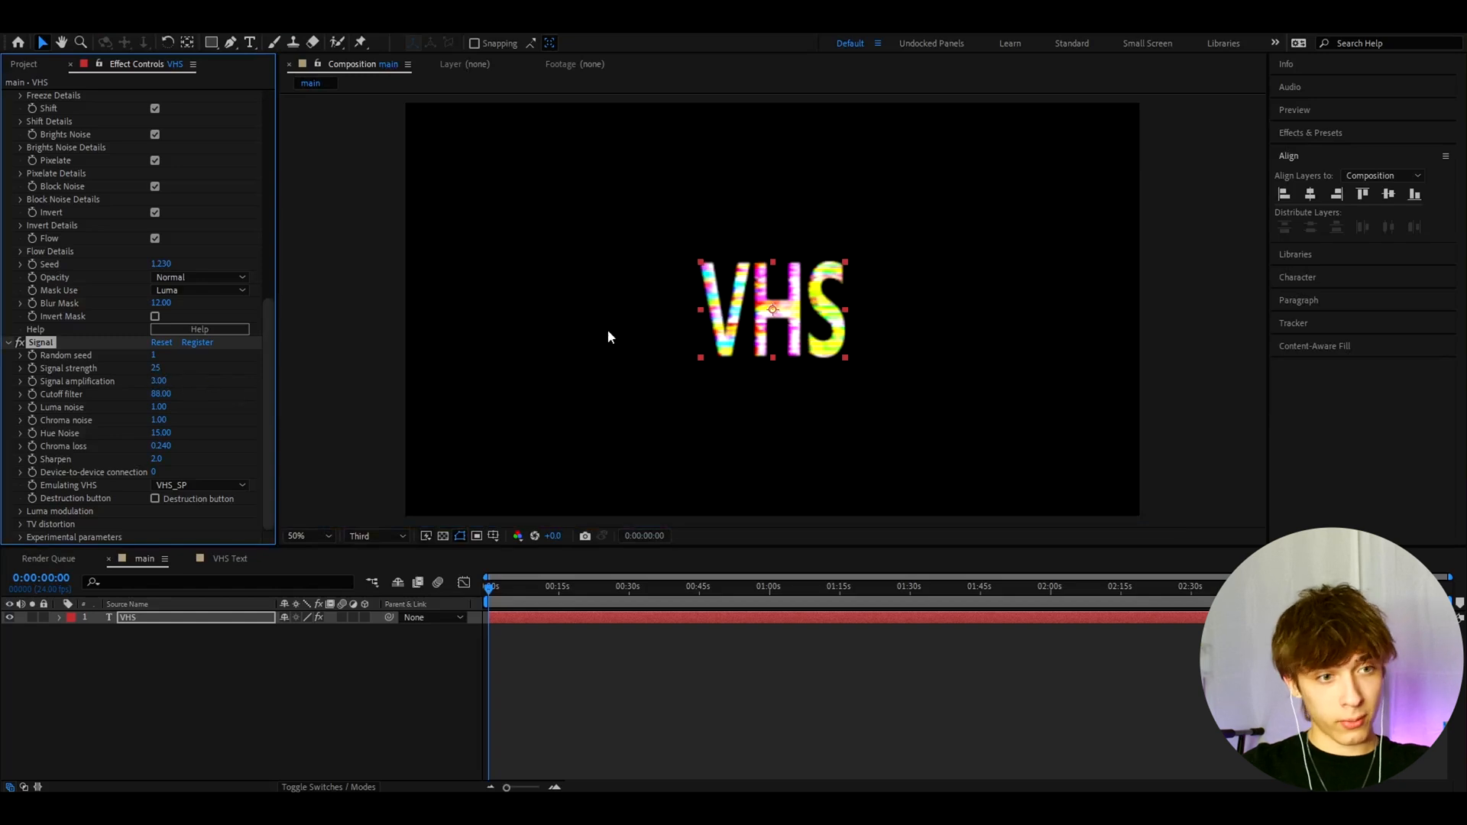
double_click(160, 406)
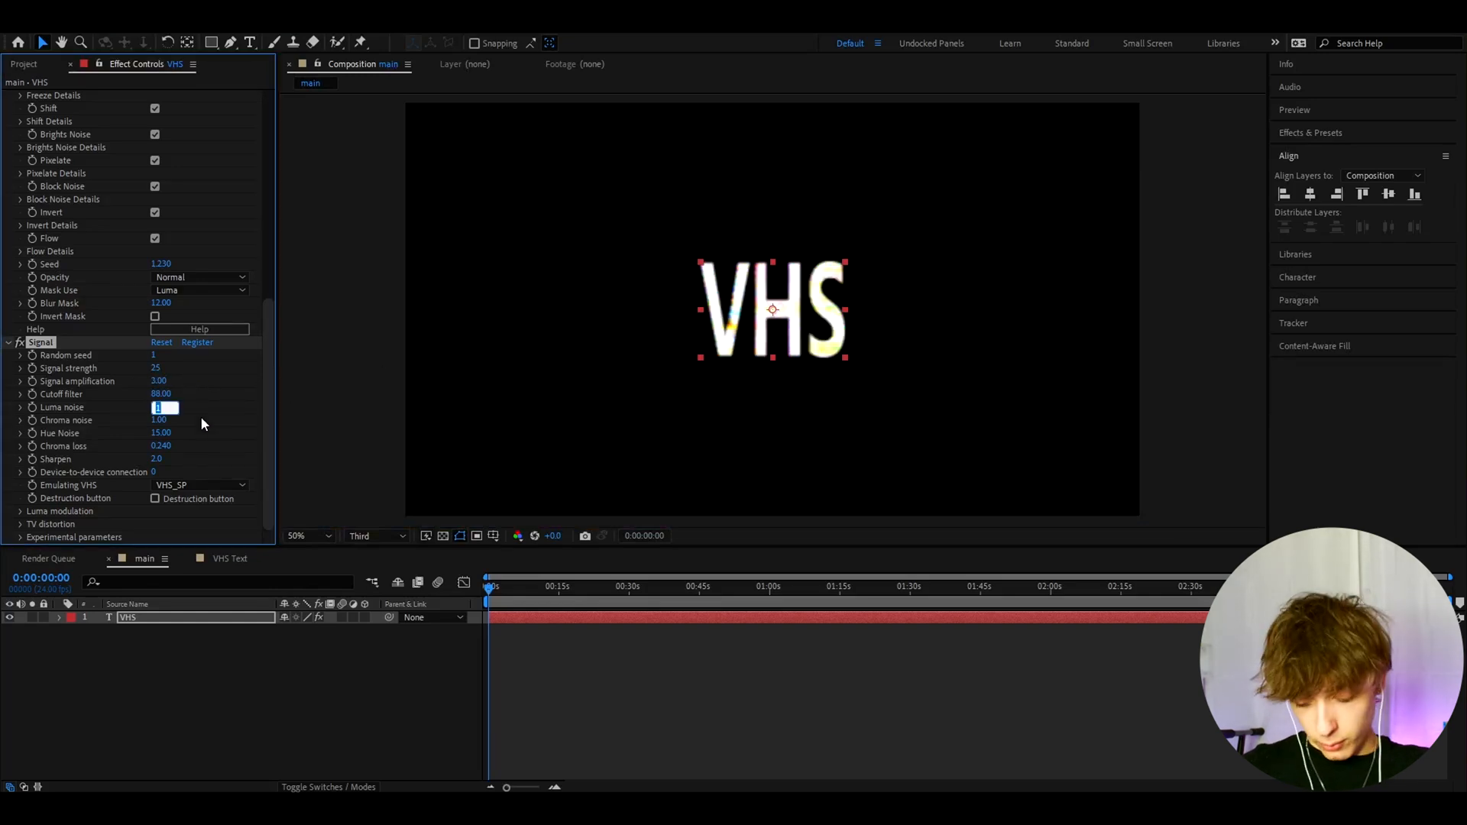
text(307.00)
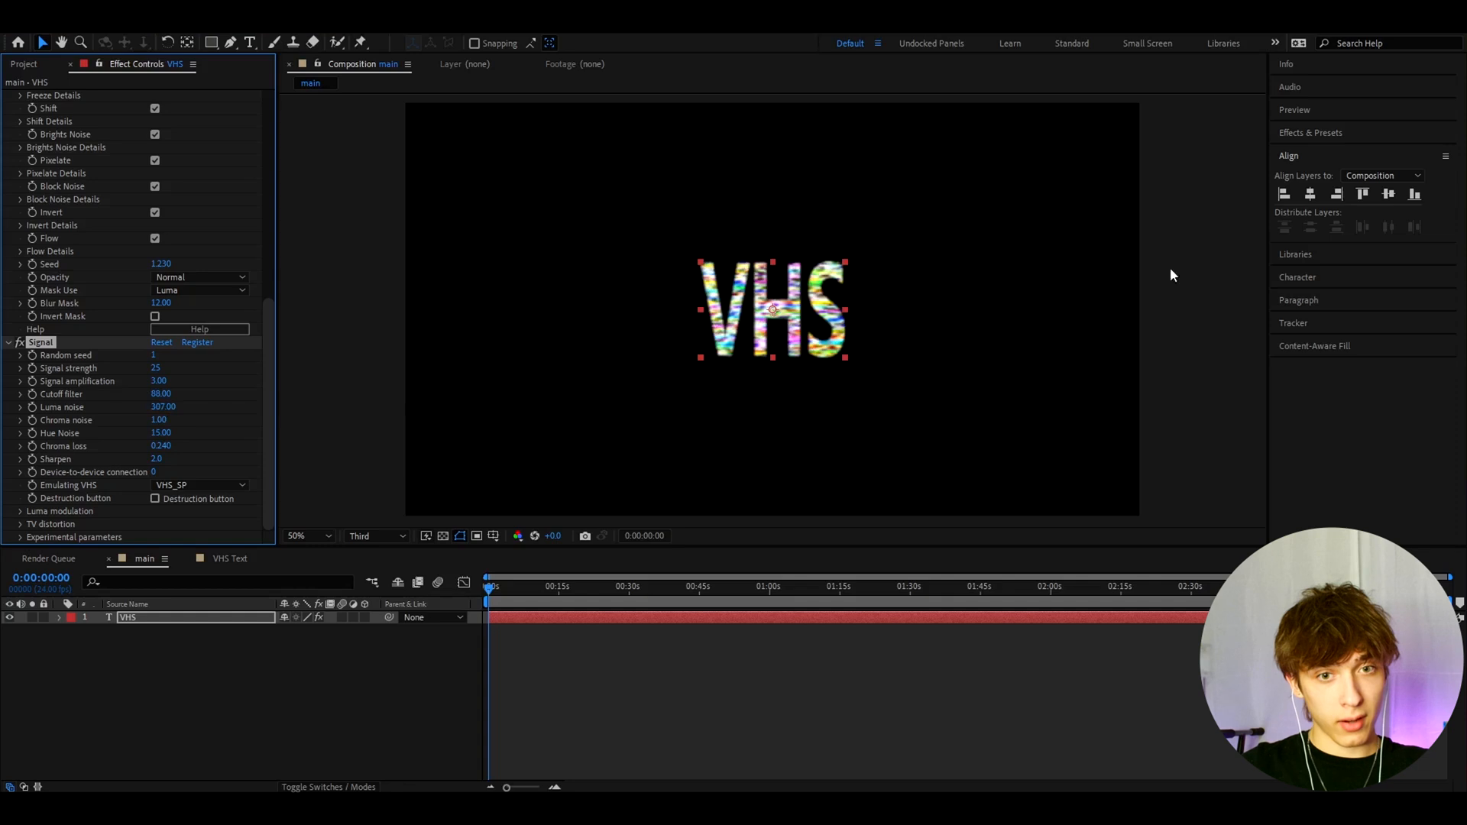
triple_click(160, 407)
text(10)
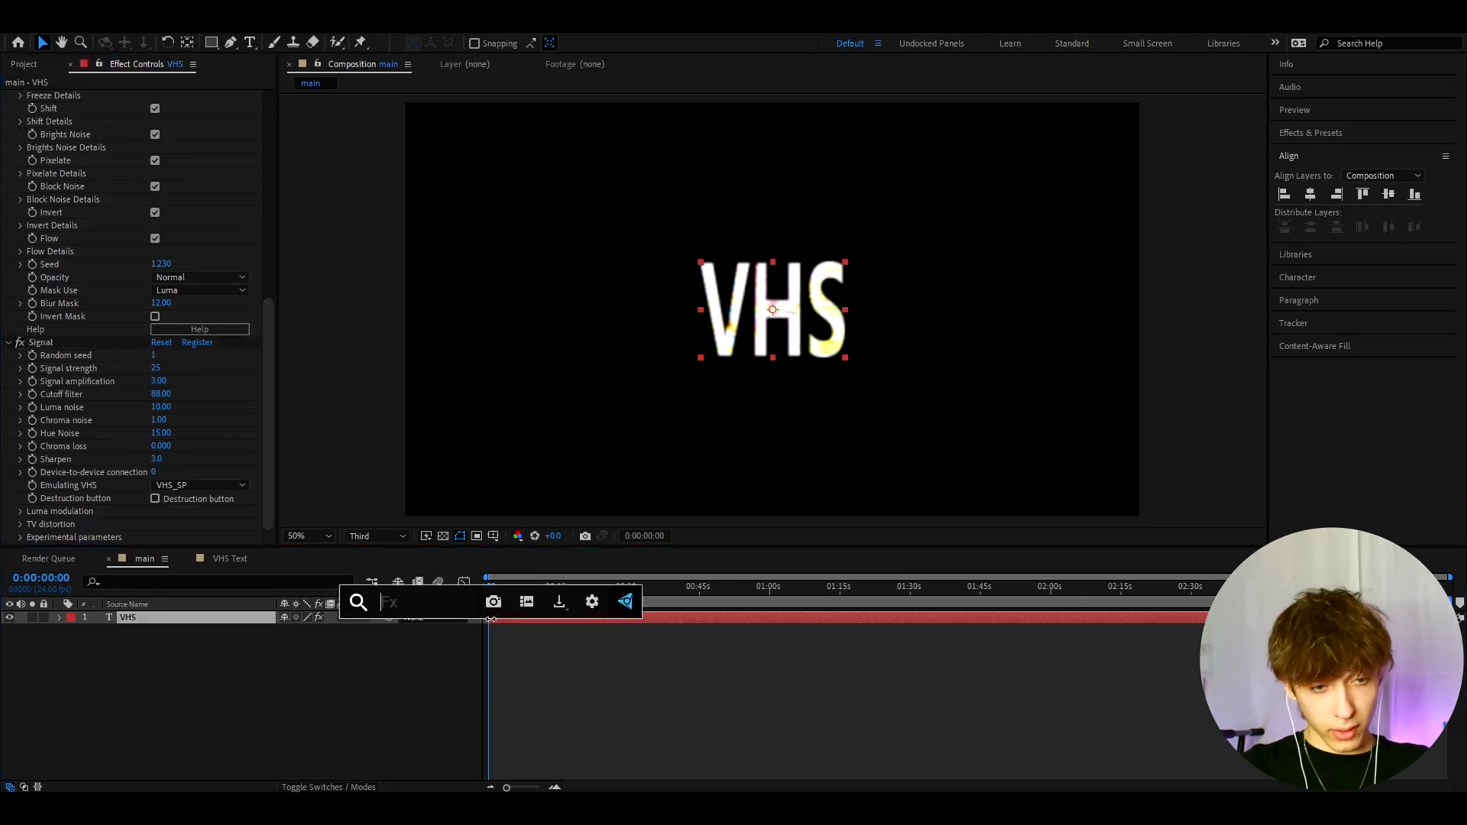
Add S_WarpWaves to the text for amplitude 0.005, frequency 152 and -90 angles
text(s_warpwa)
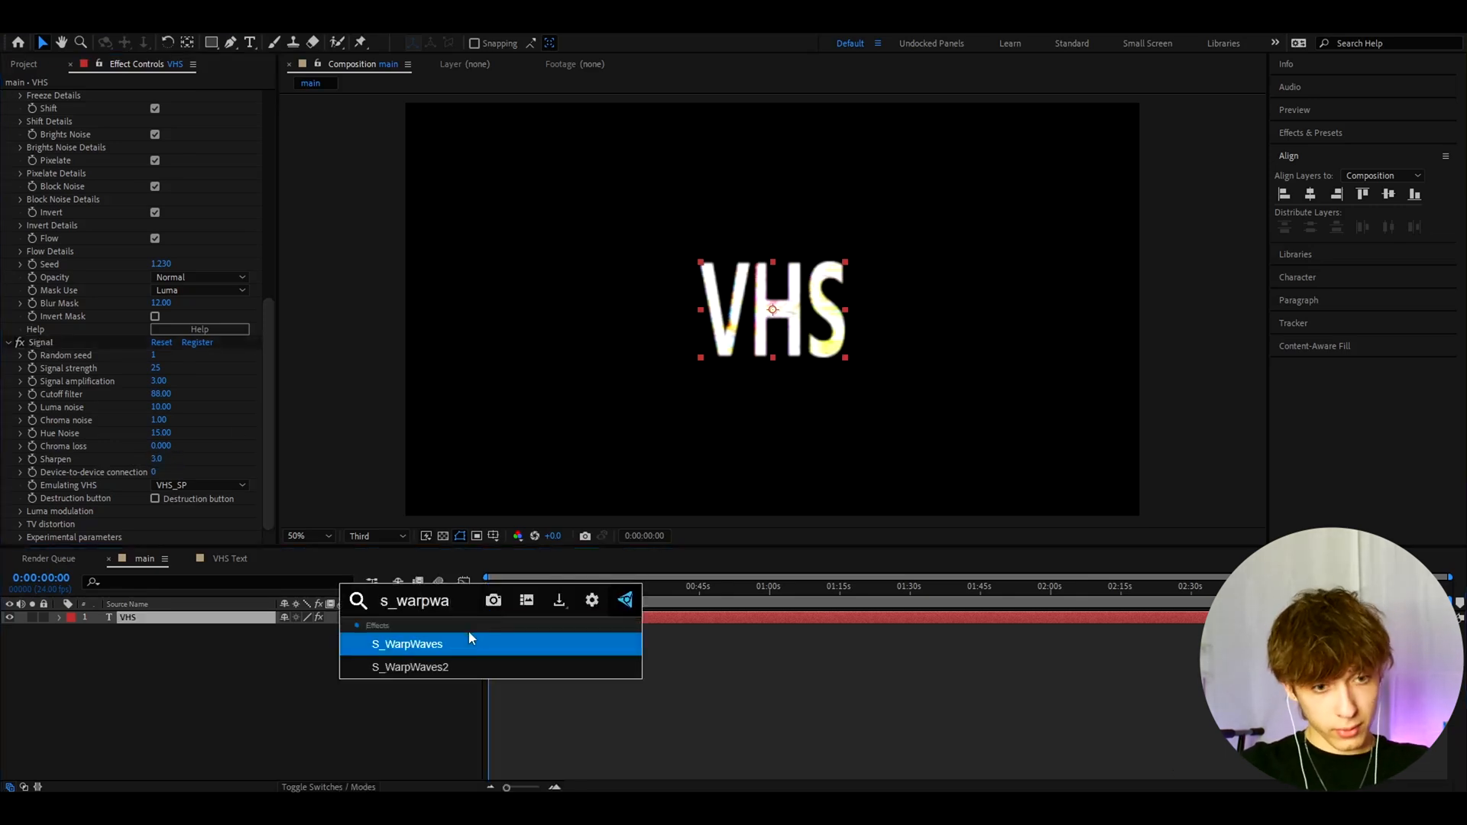
double_click(406, 643)
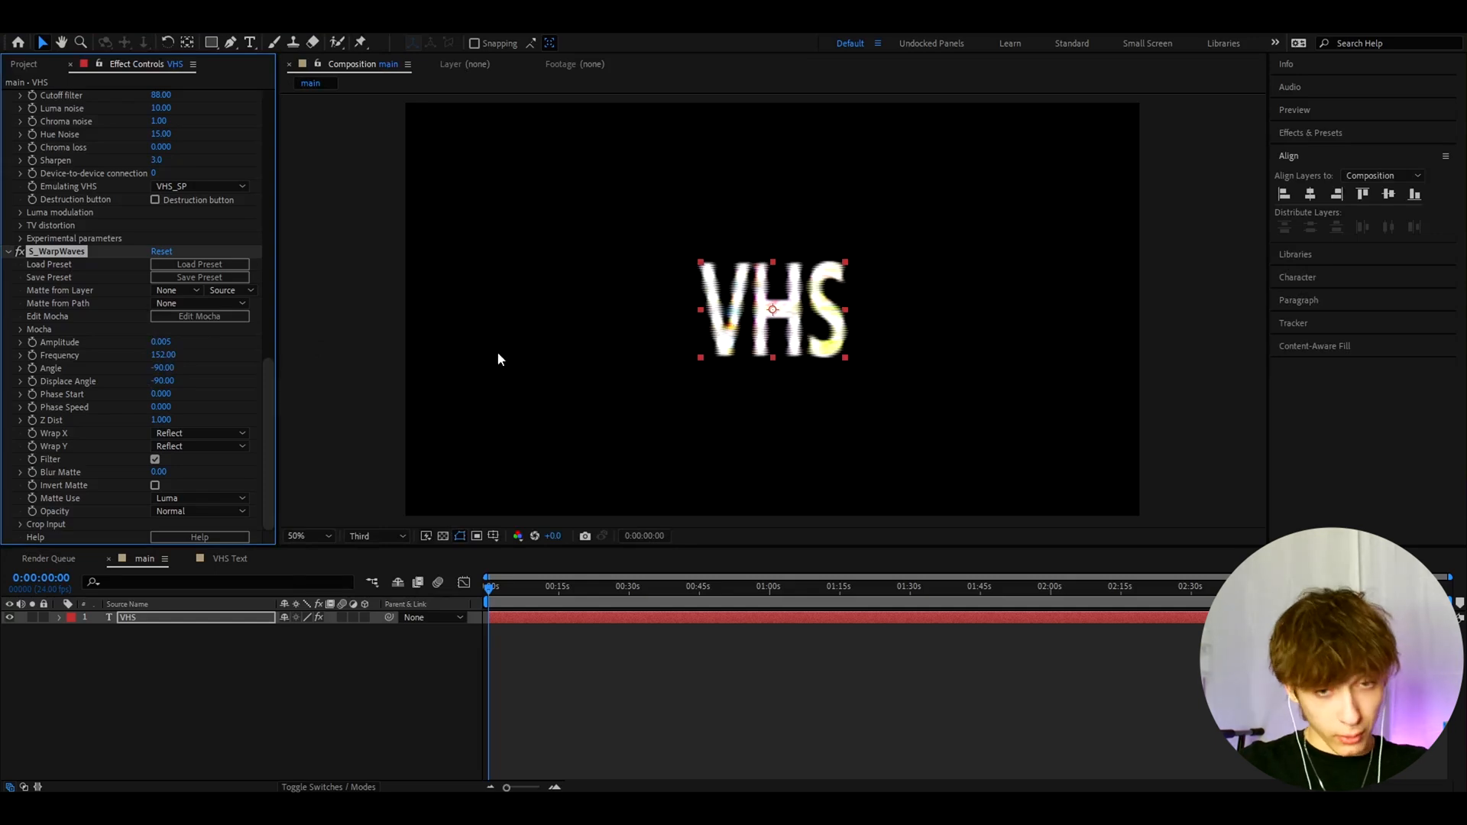
mouse_move(524, 617)
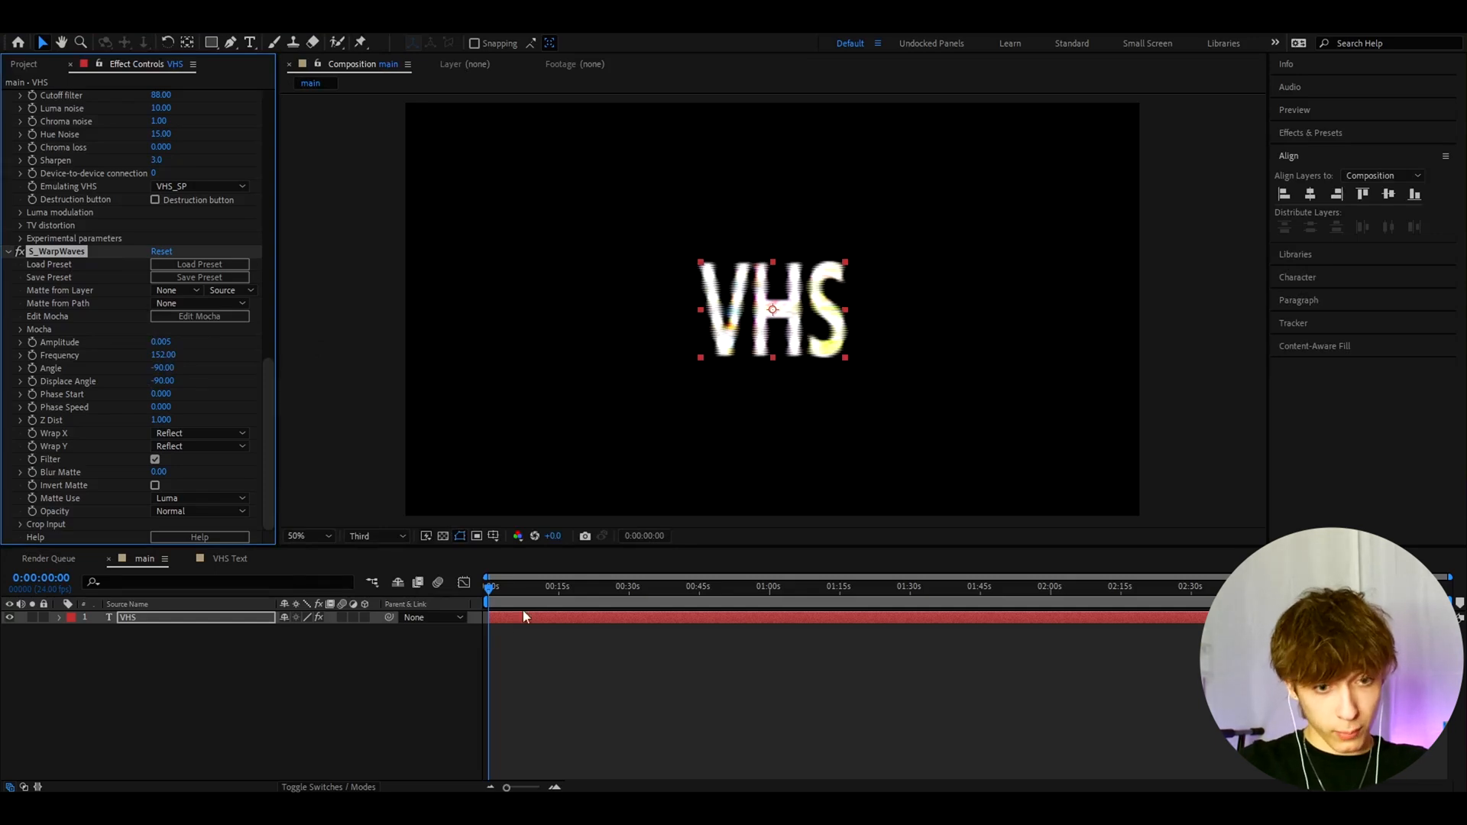
Add a second Signal effect (Signal 2) to the VHS text
text(signal)
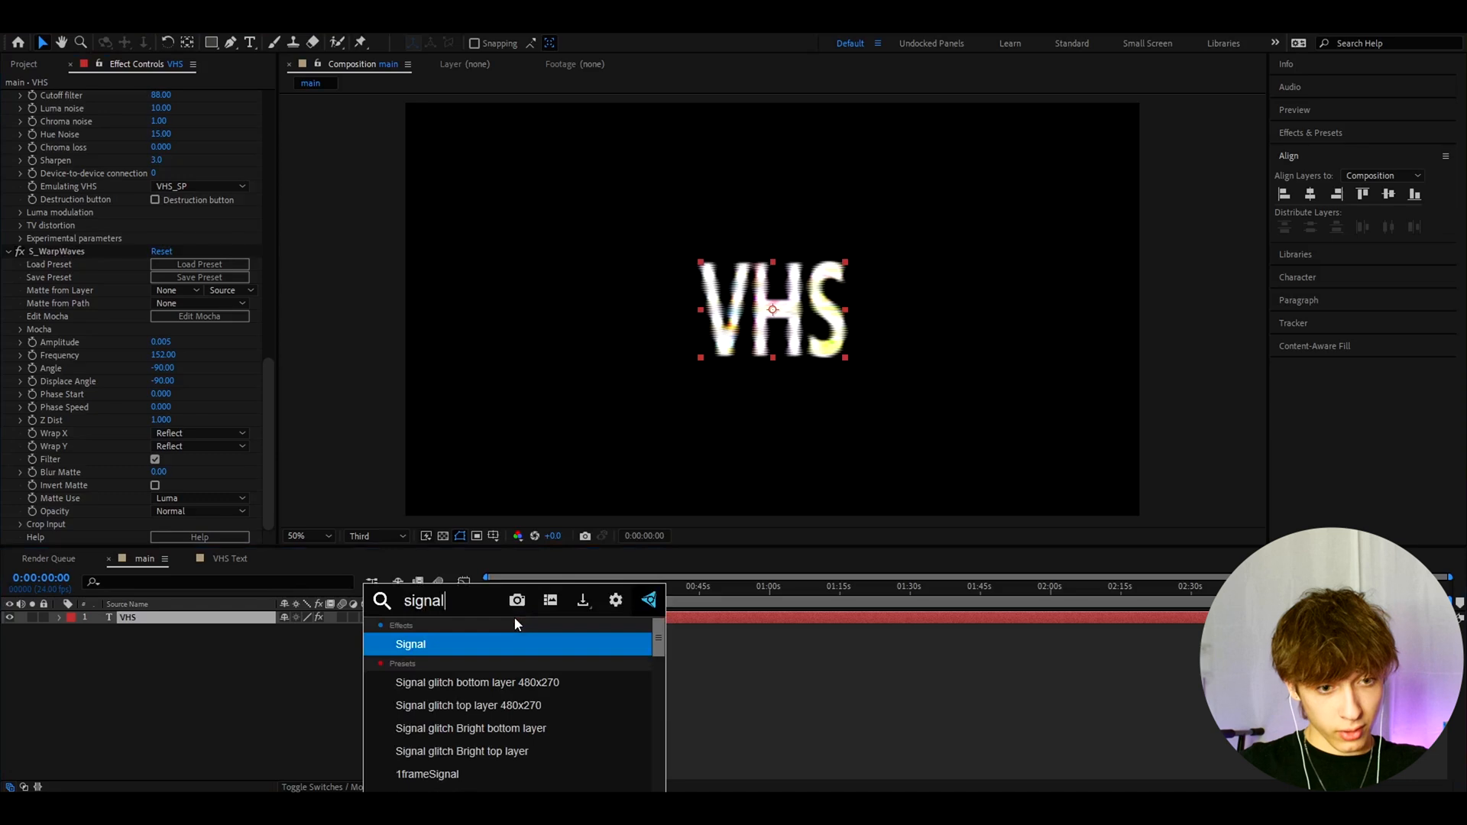
double_click(410, 643)
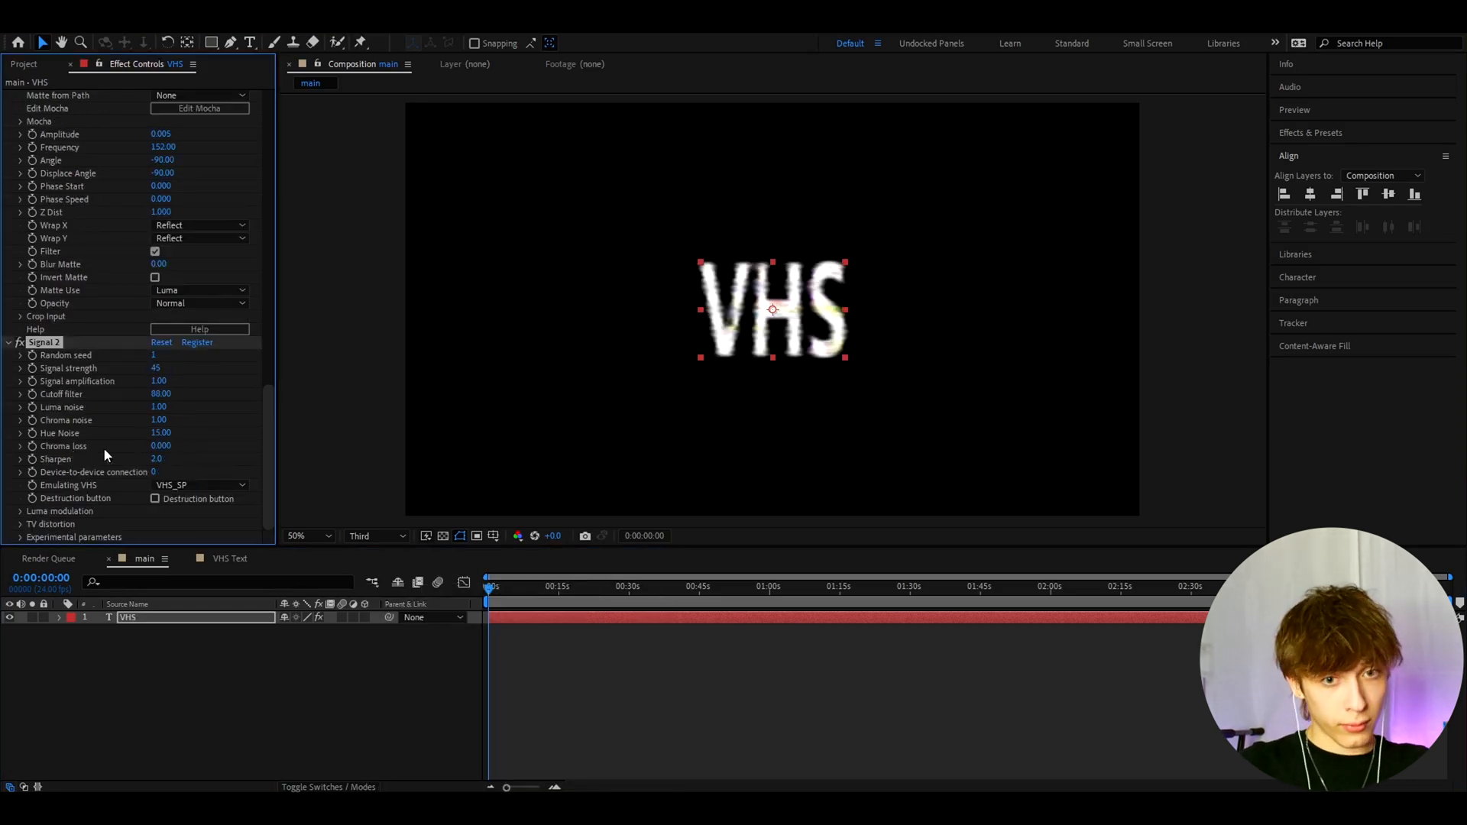
mouse_move(341, 373)
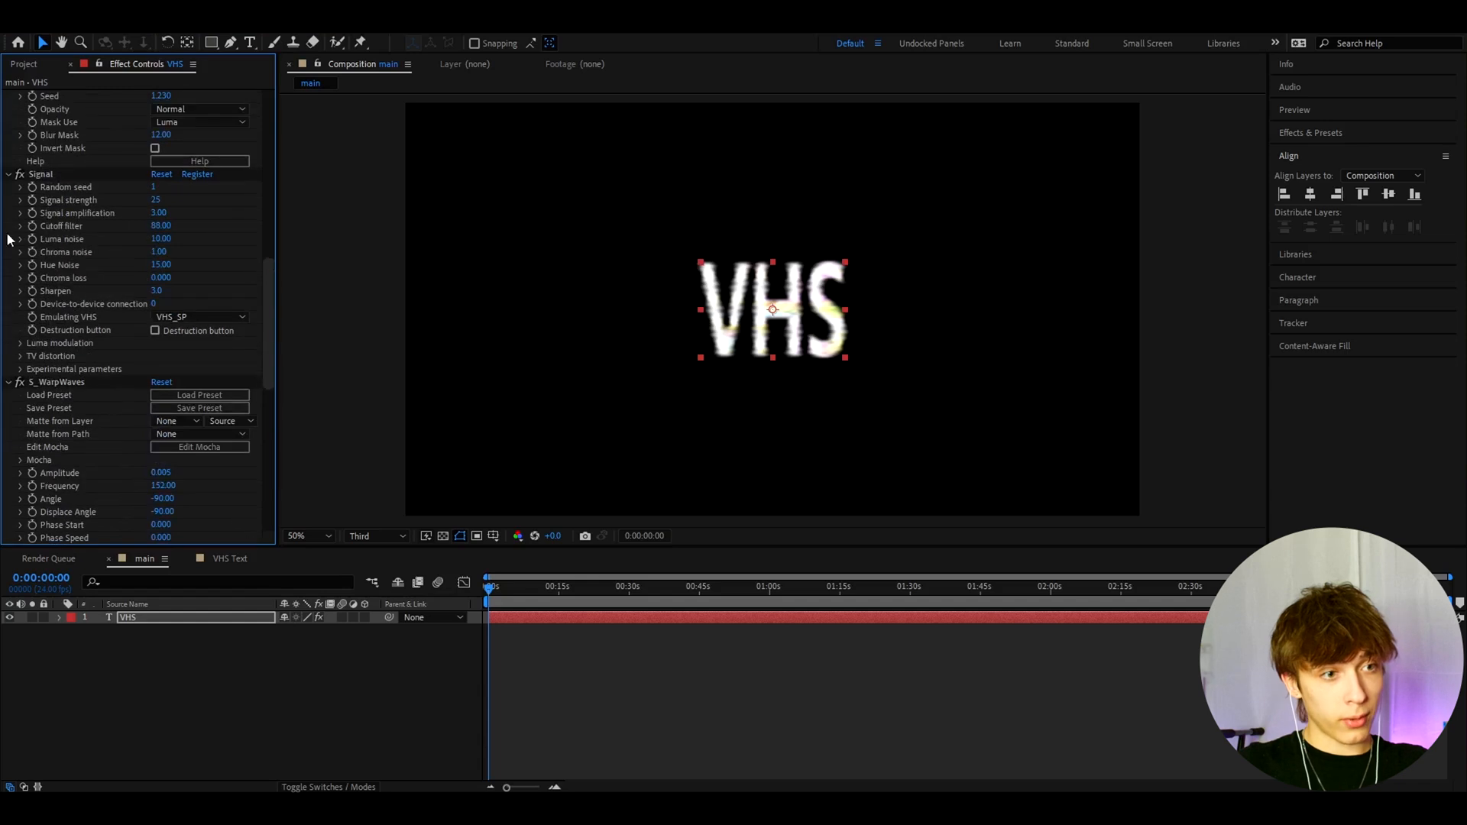
In the first Signal effect, enable luma modulation and disable tape errors
click(20, 343)
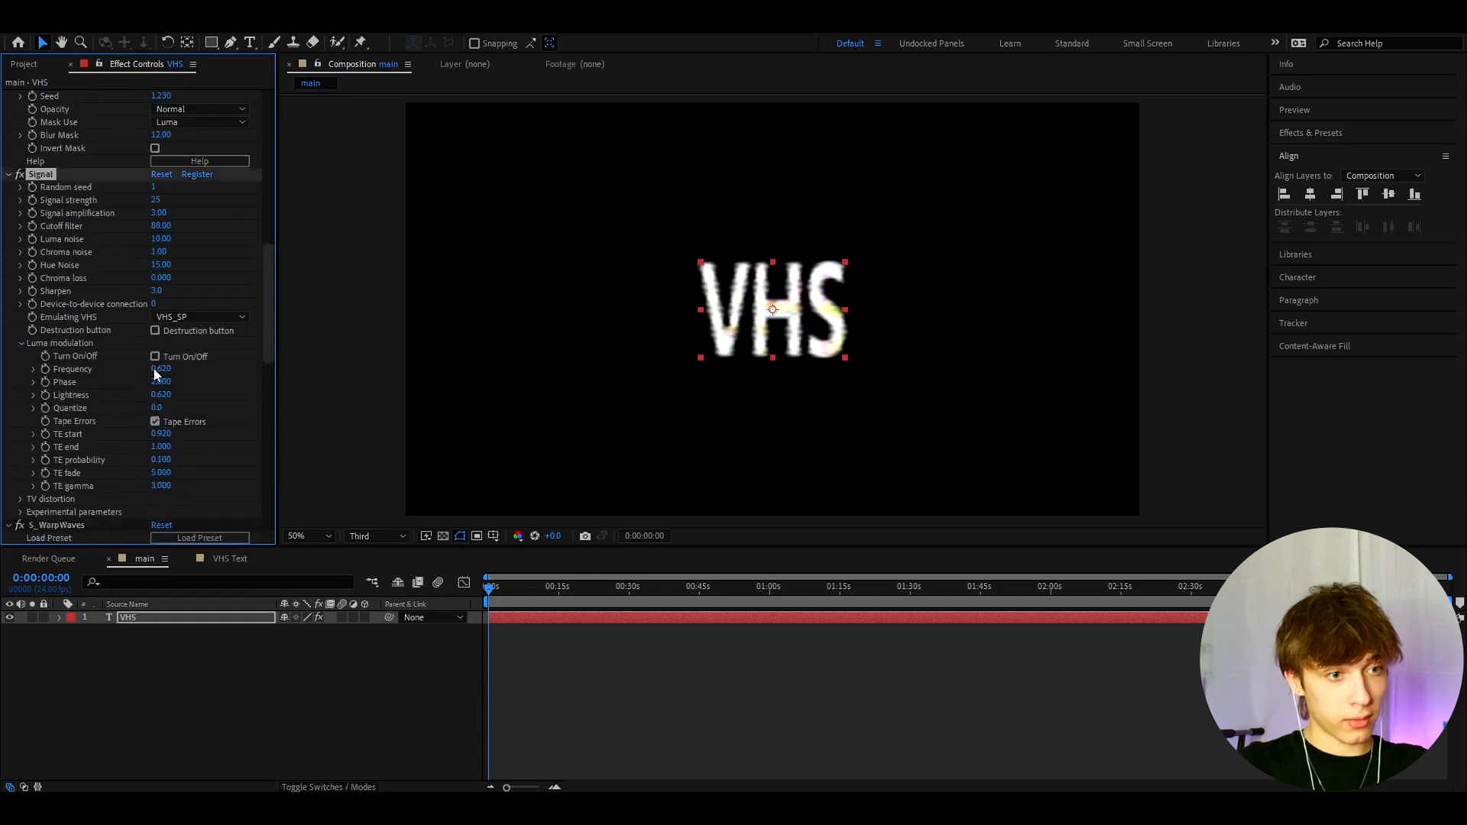
click(156, 356)
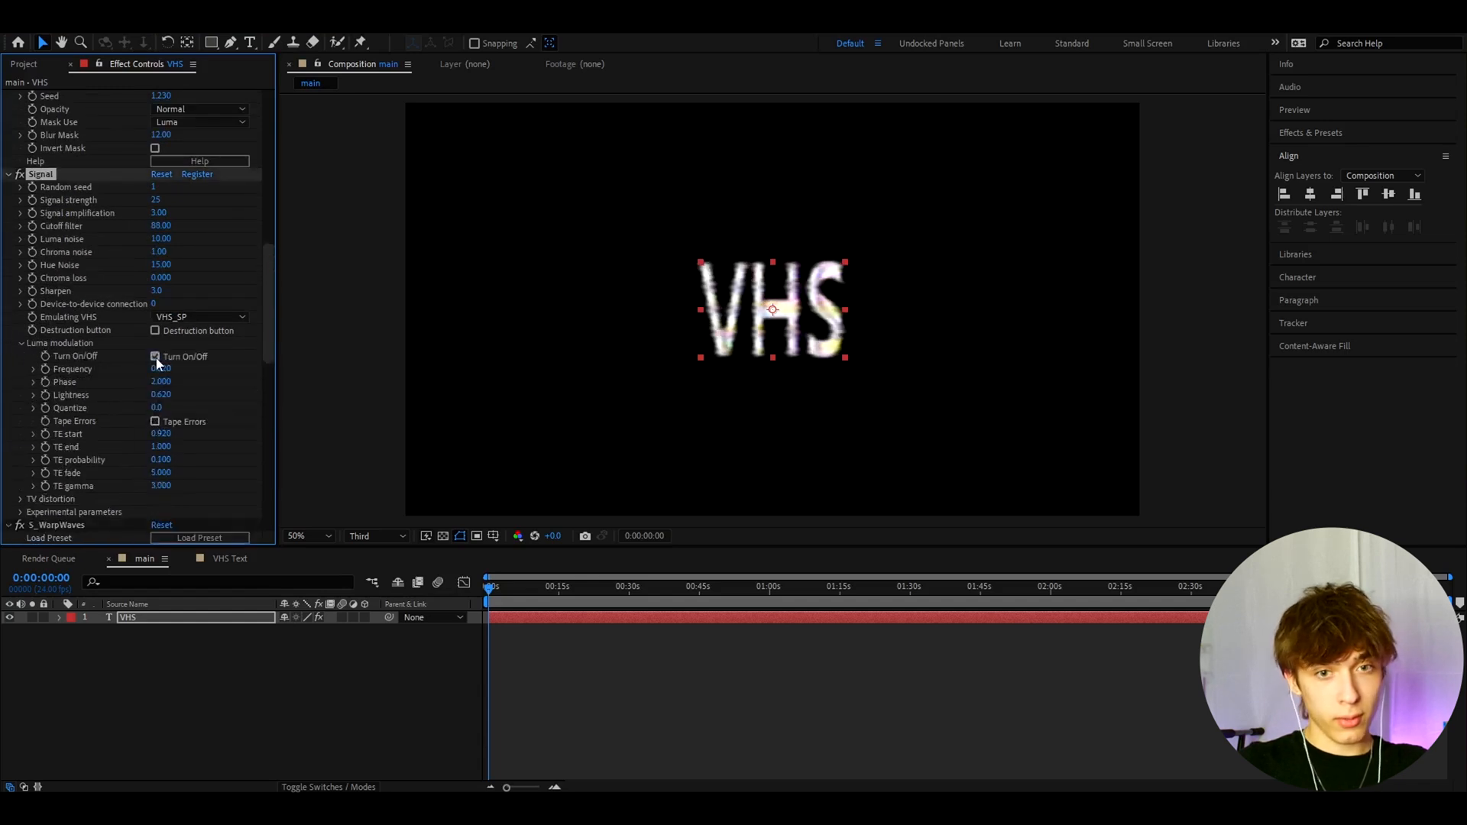
click(156, 356)
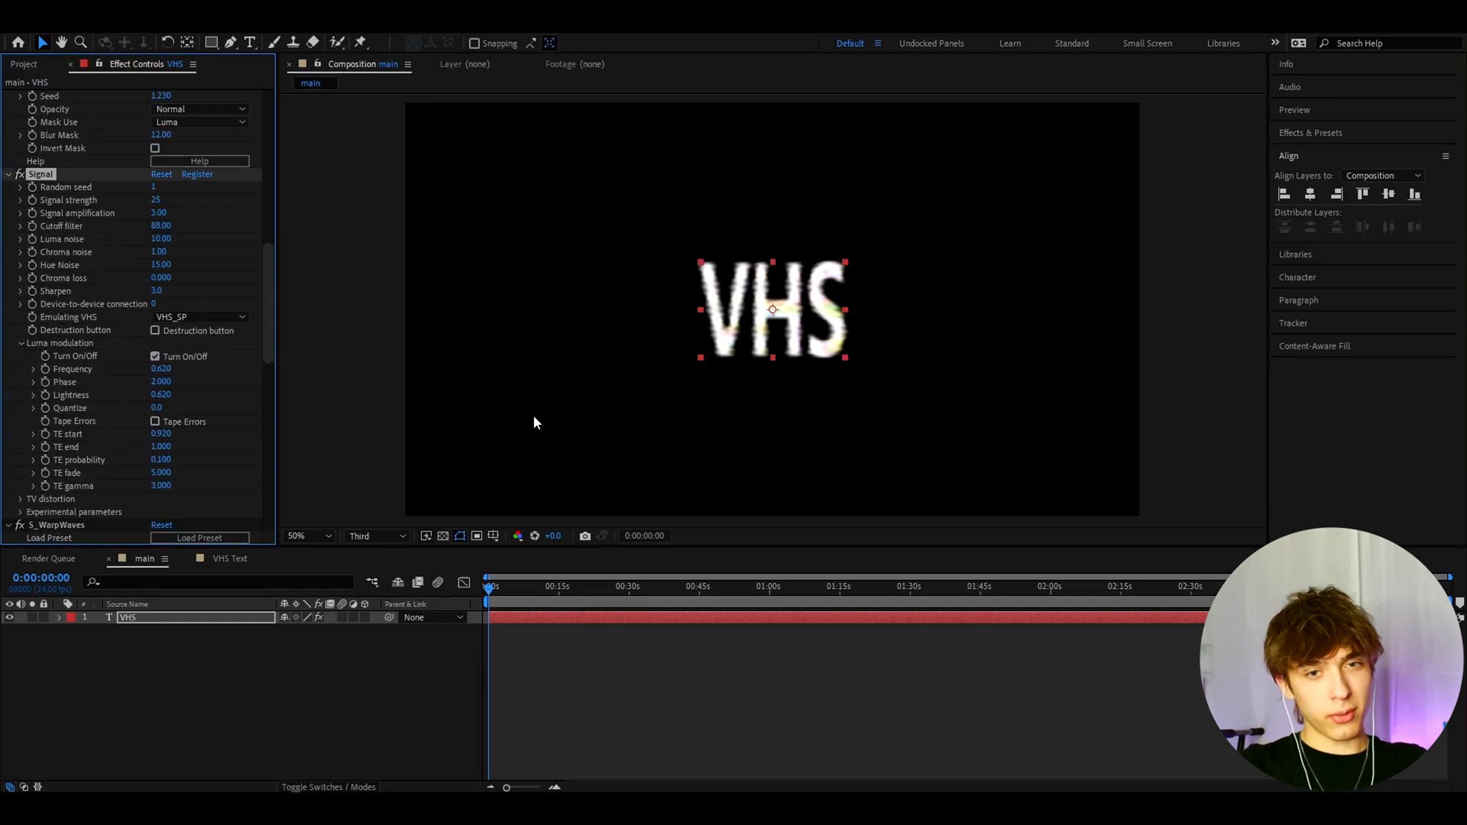
scroll(down, 3)
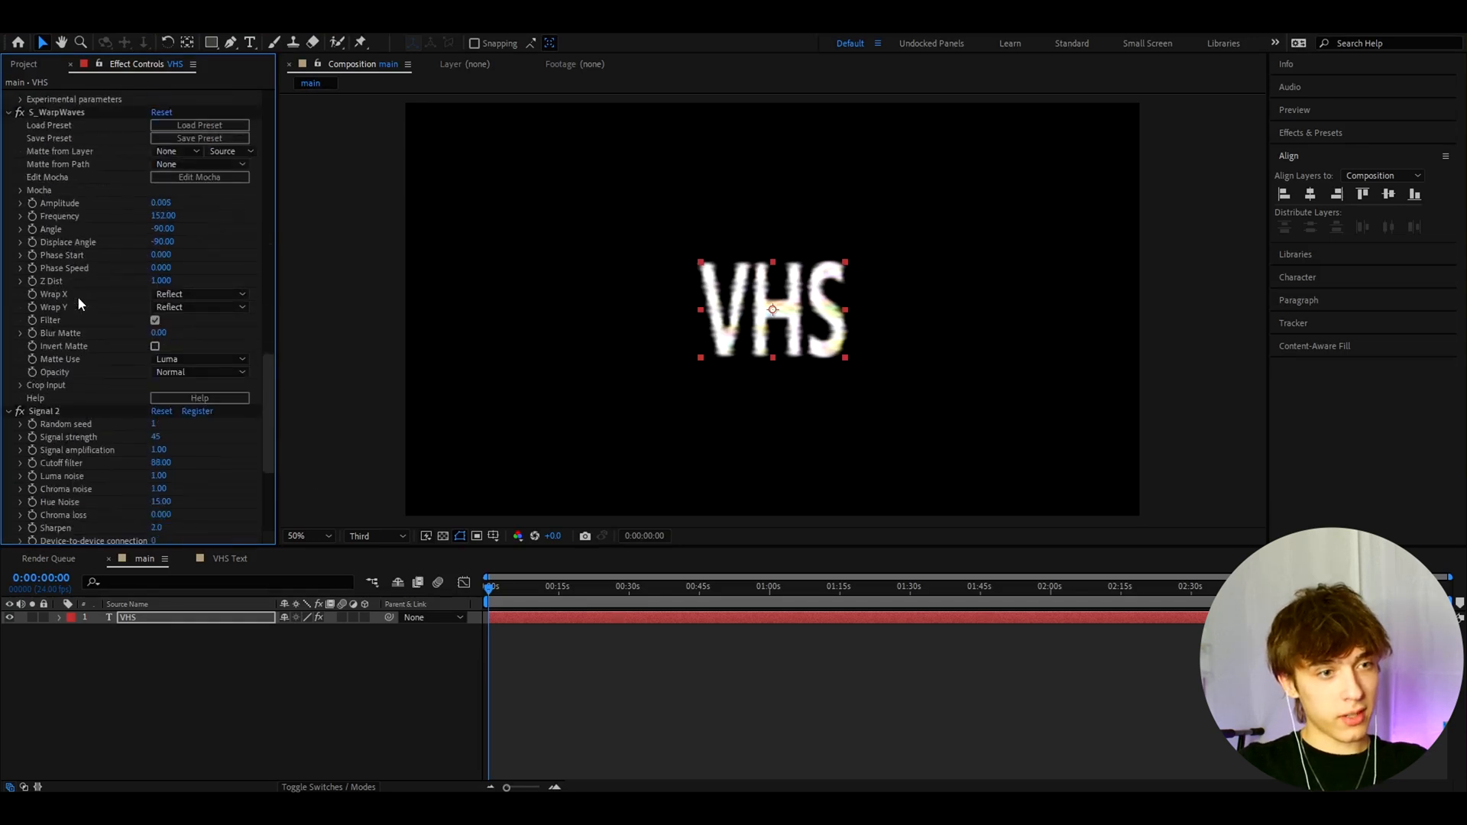
scroll(down, 3)
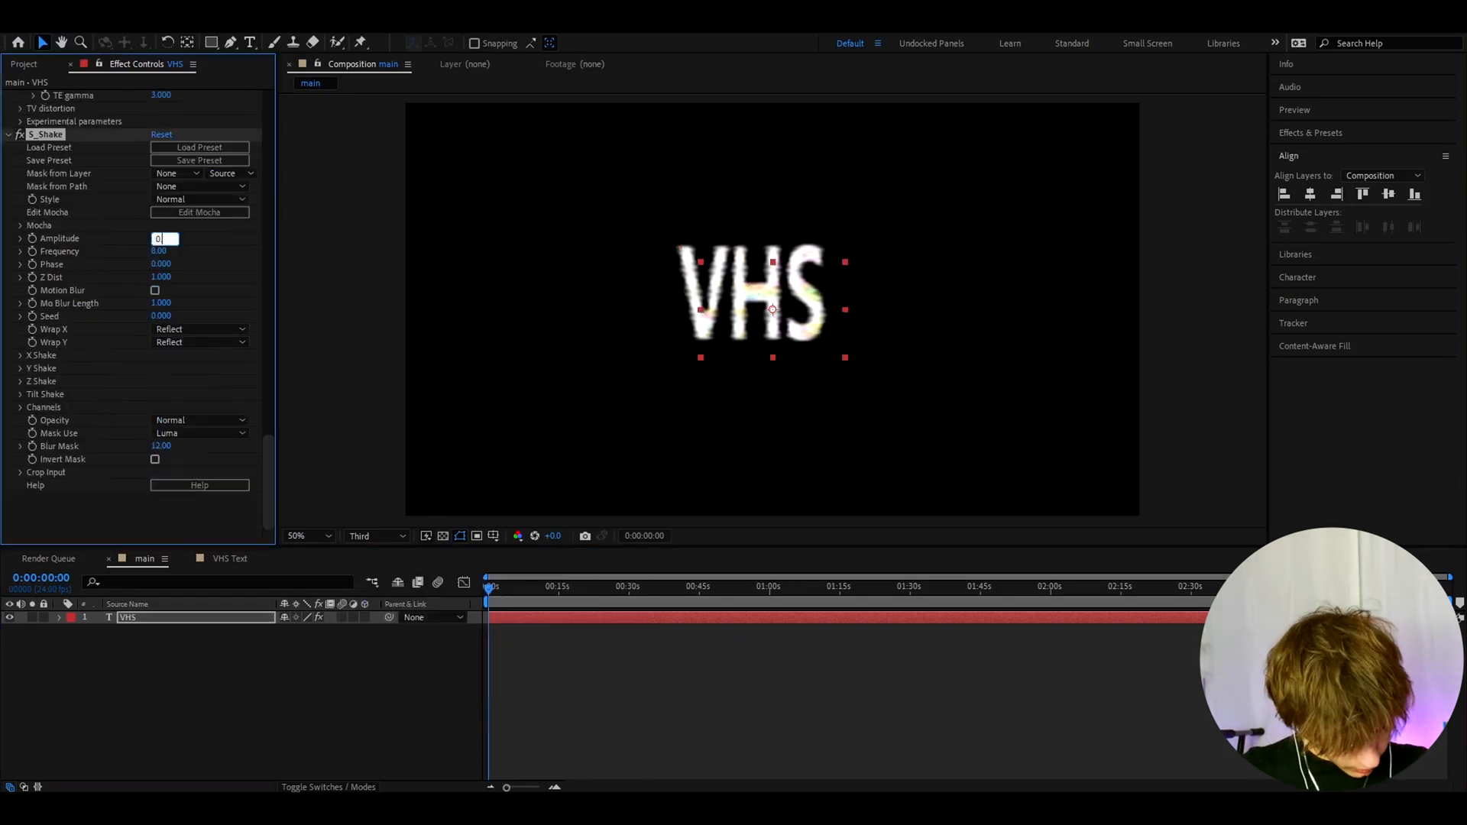
Set S_Shake amplitude to 0.070 with motion blur enabled
text(0.070)
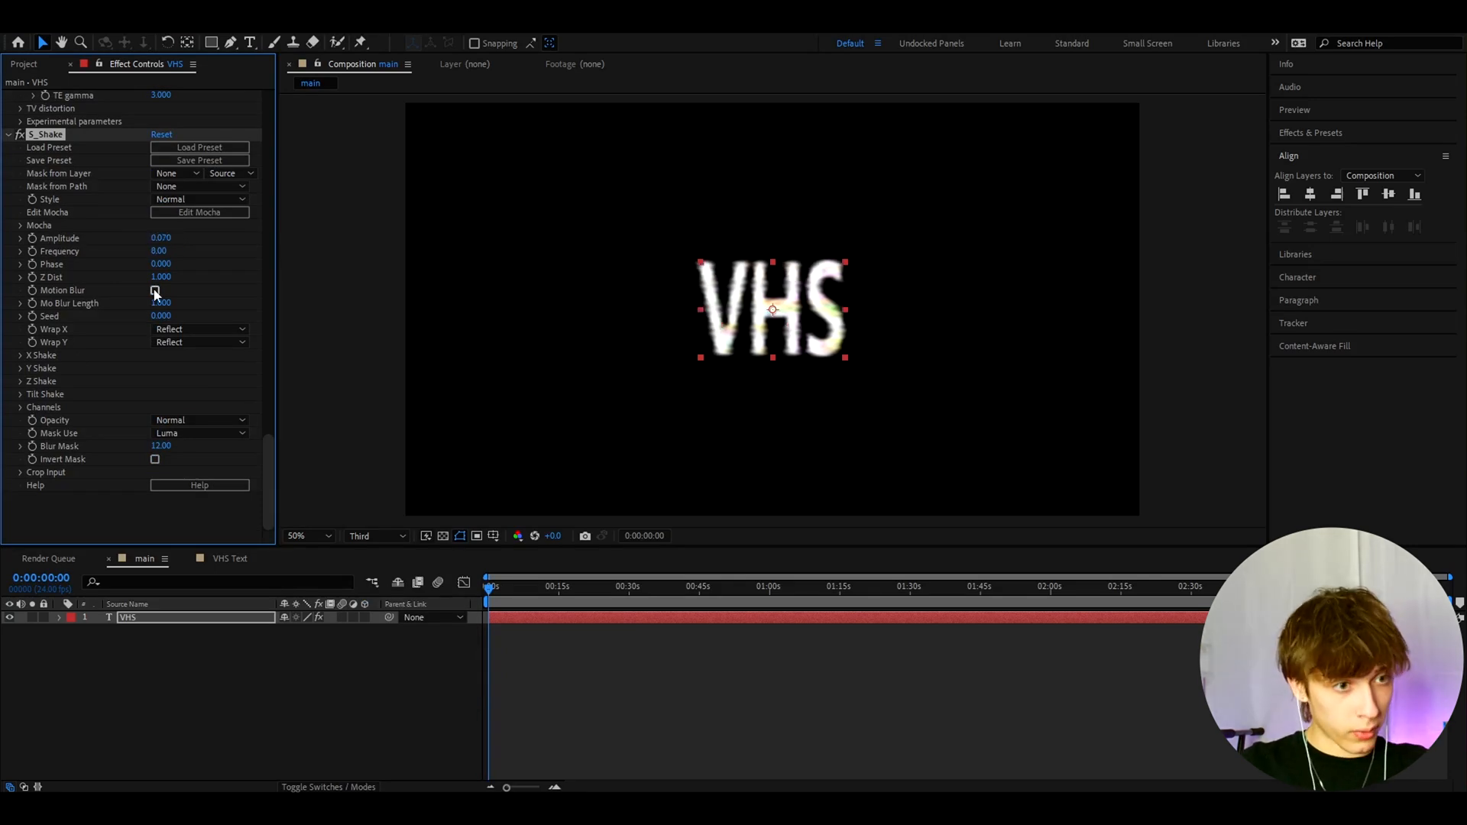
click(156, 291)
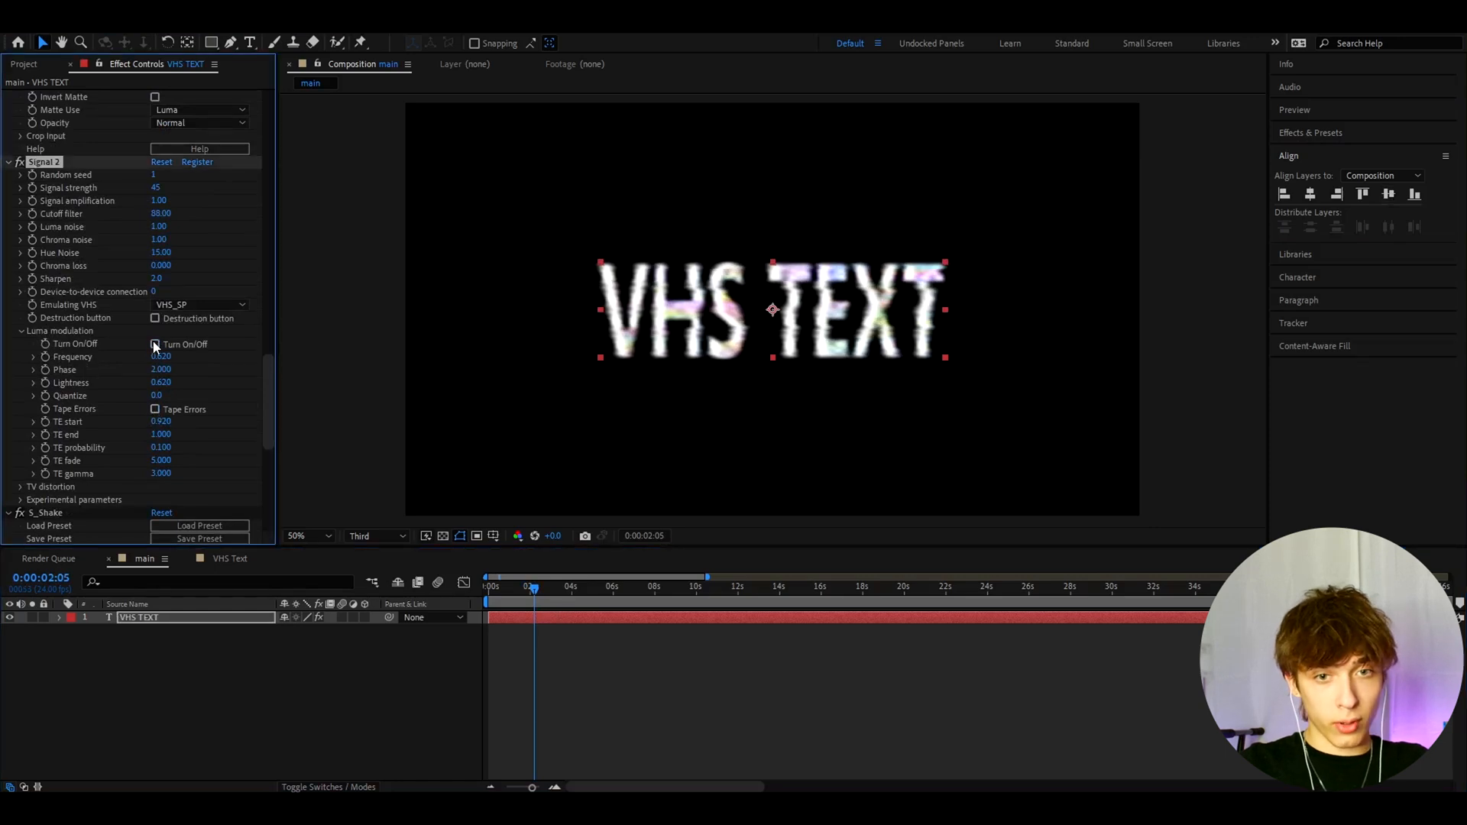
Toggle luma modulation on Signal 2 and scrub the time ruler to preview the glitch
click(156, 344)
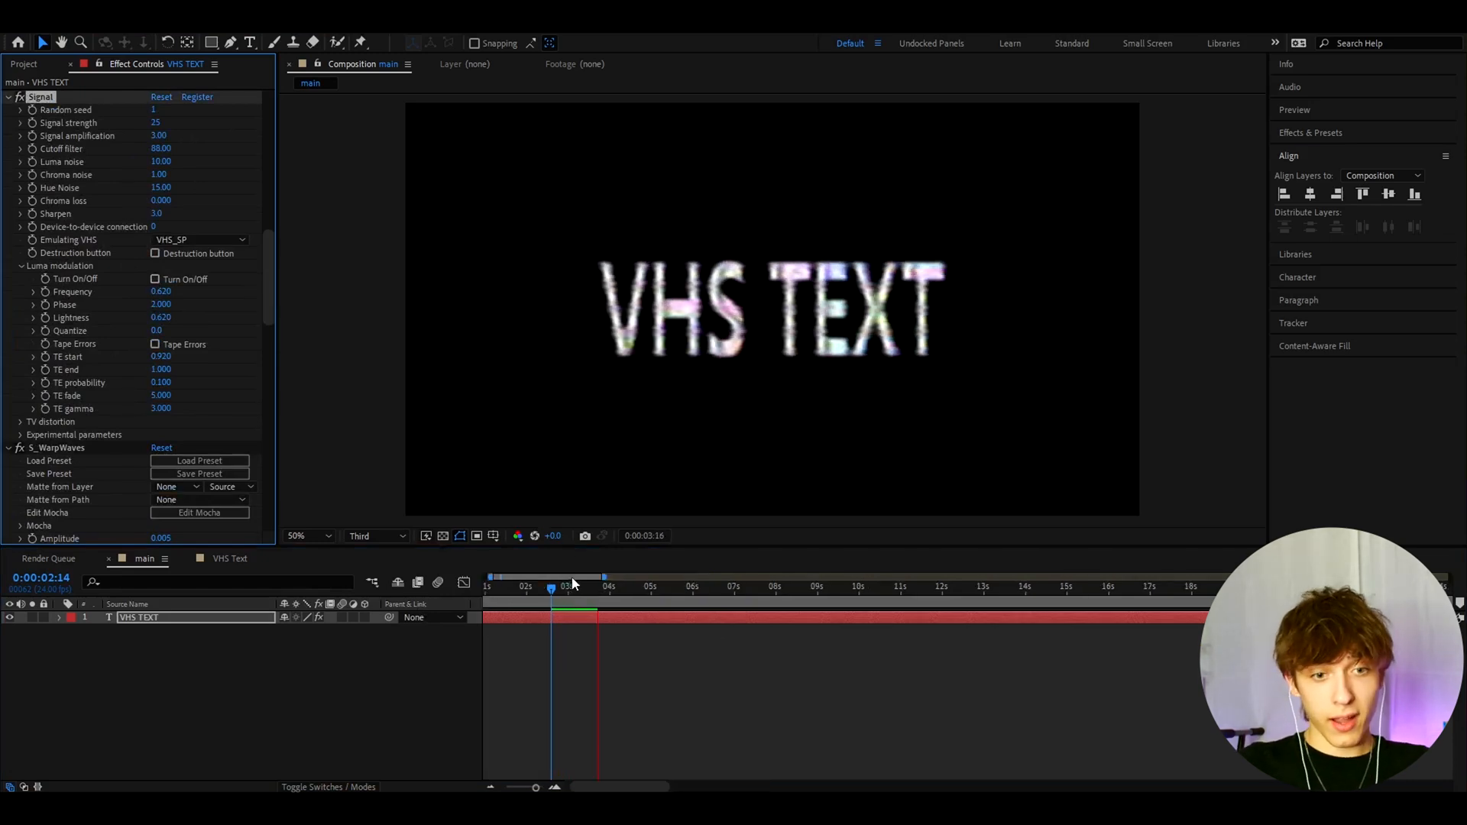
click(557, 587)
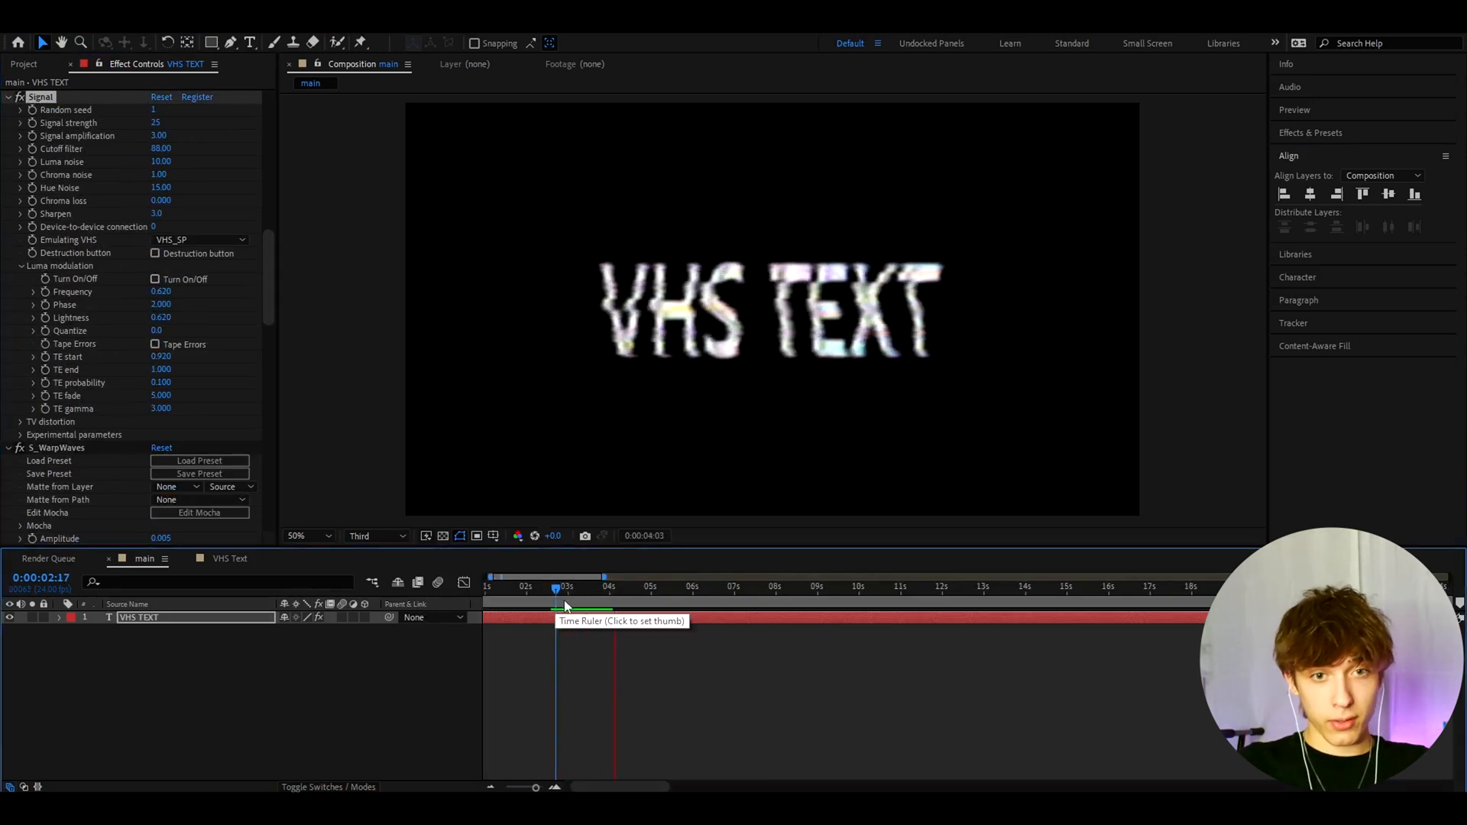
click(555, 587)
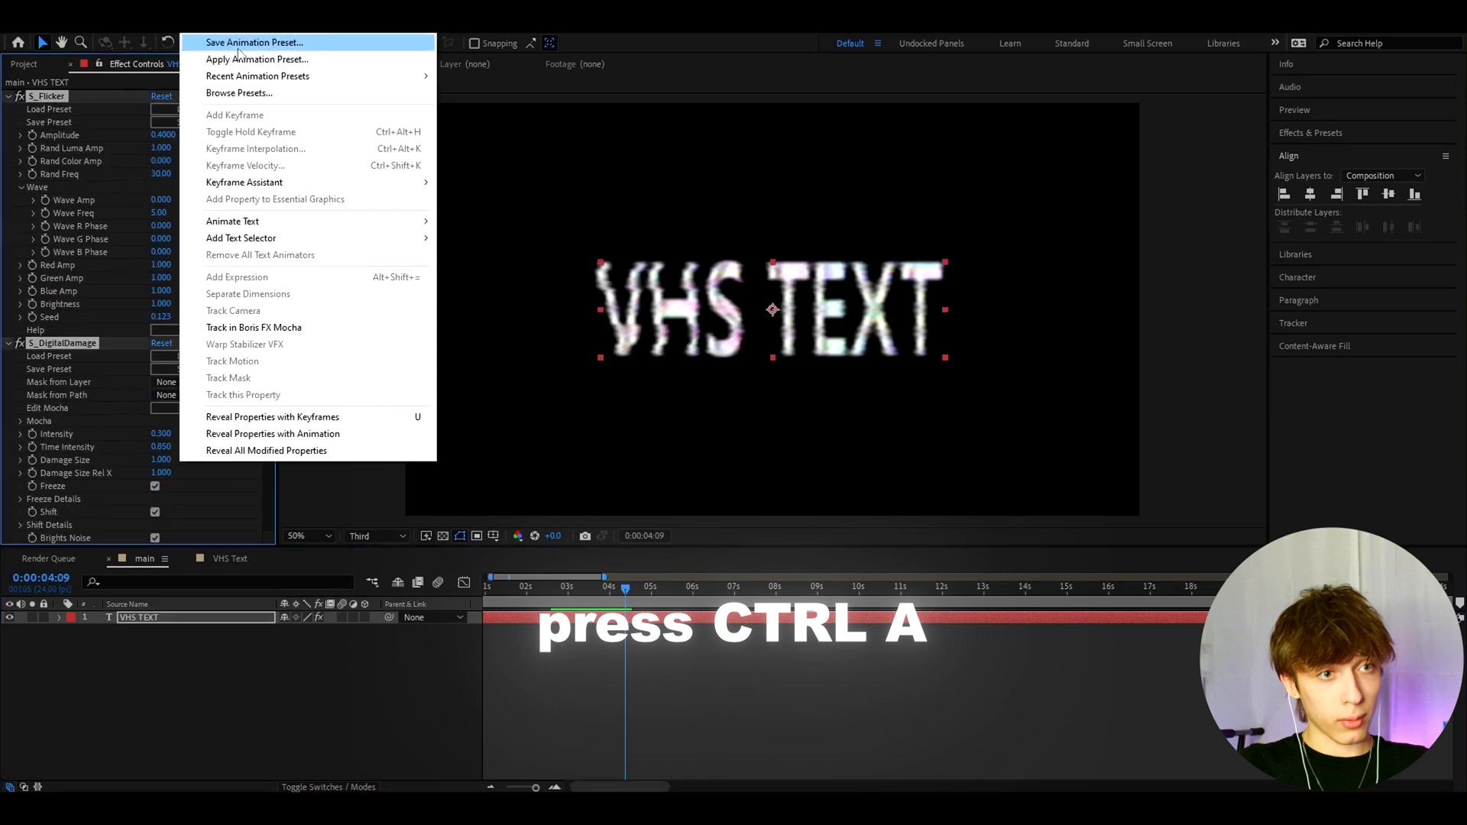
Save the stacked effects as an animation preset named 'VHS Text Preset'
click(253, 42)
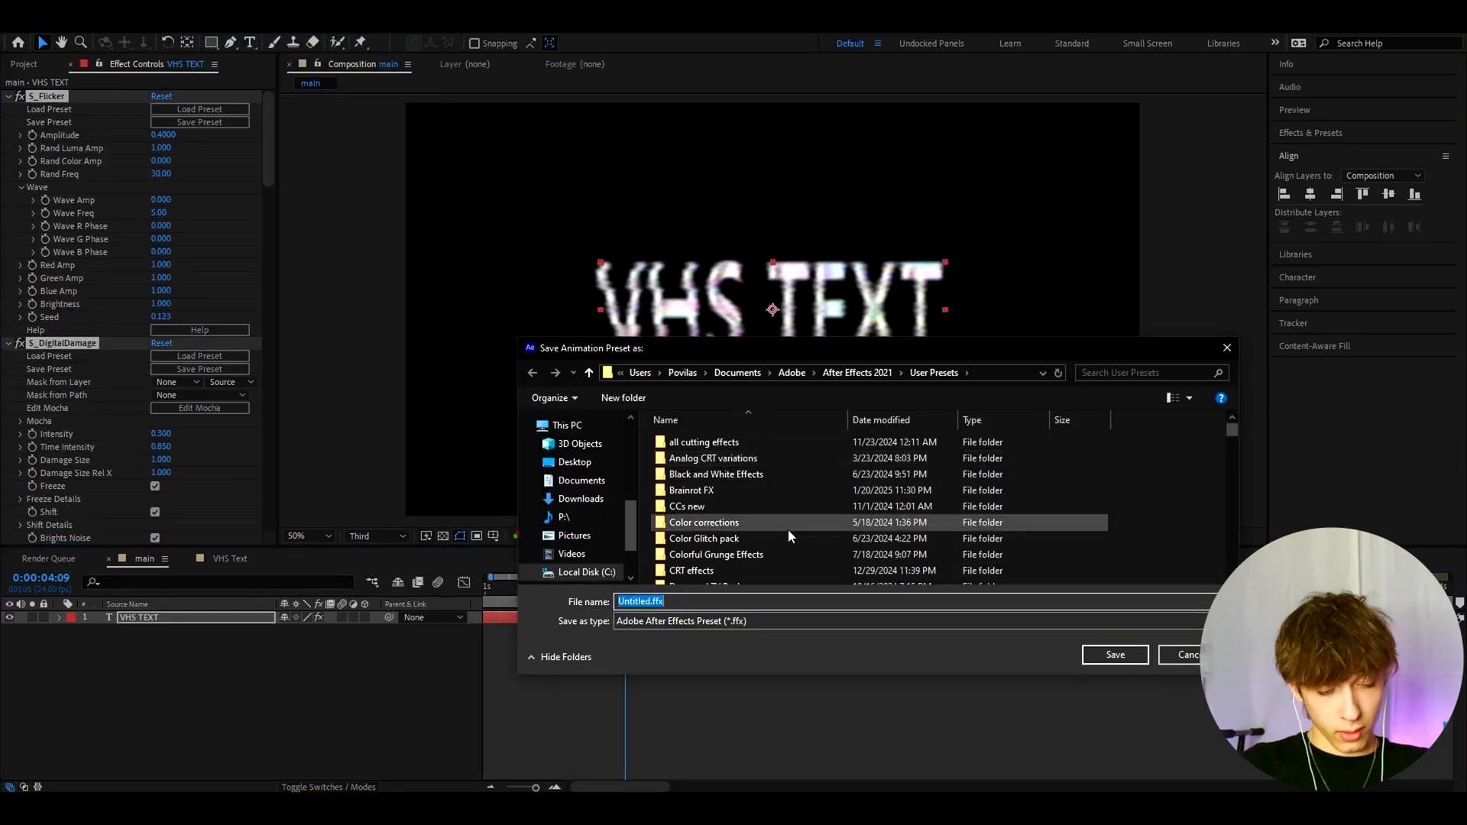
text(VHS Text Preset)
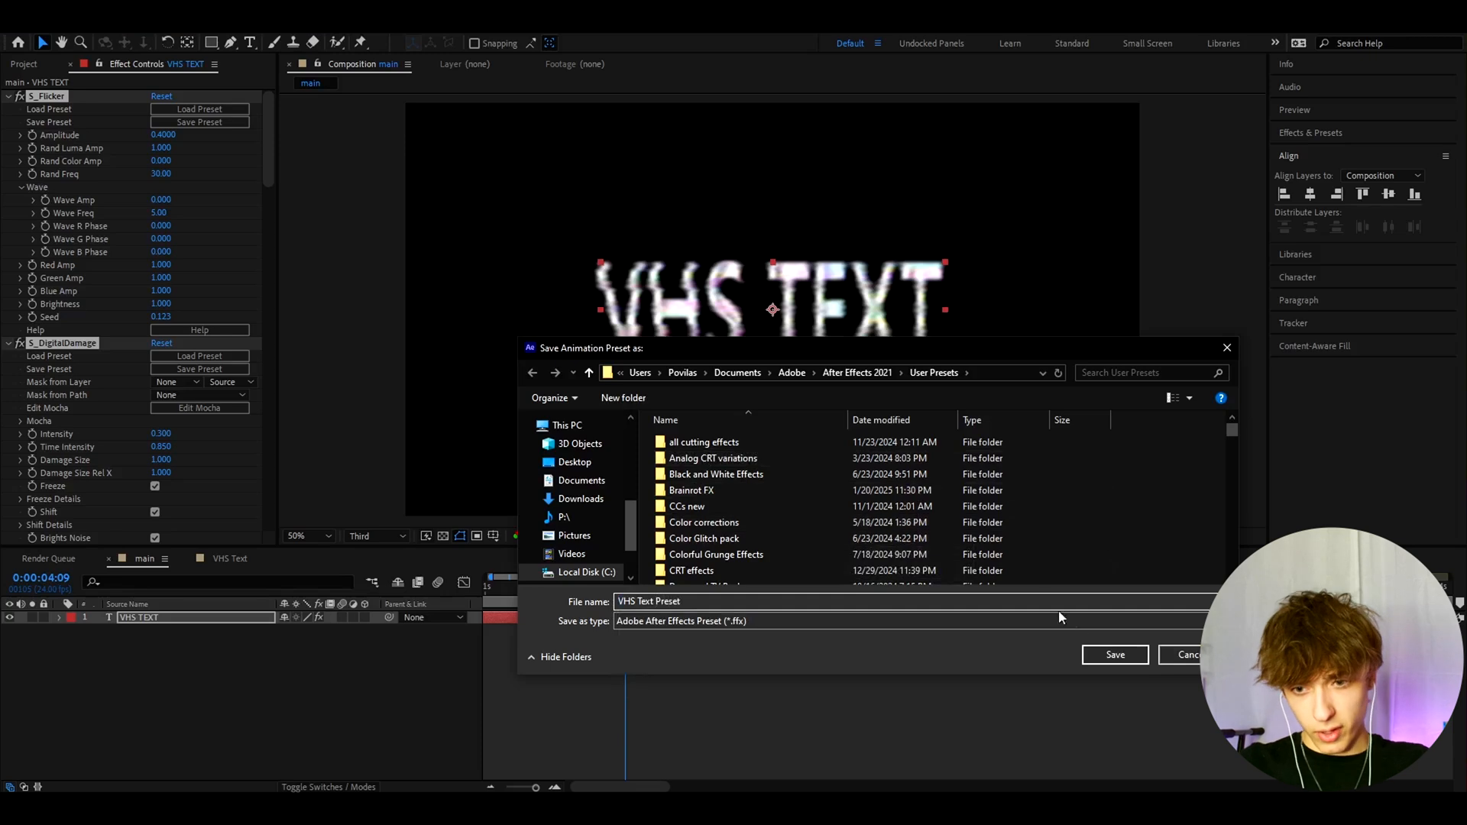
click(1114, 654)
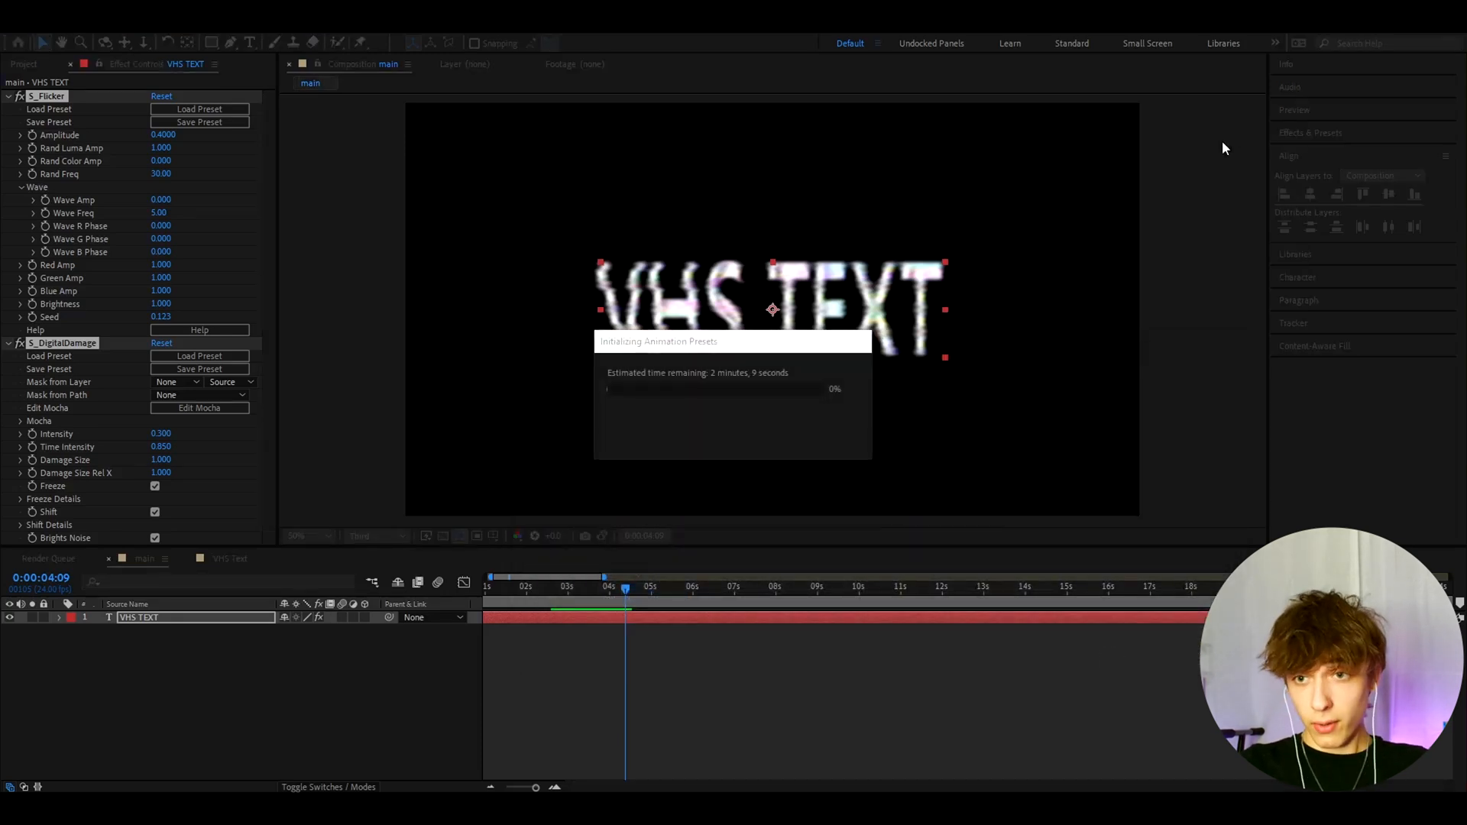
mouse_move(1323, 127)
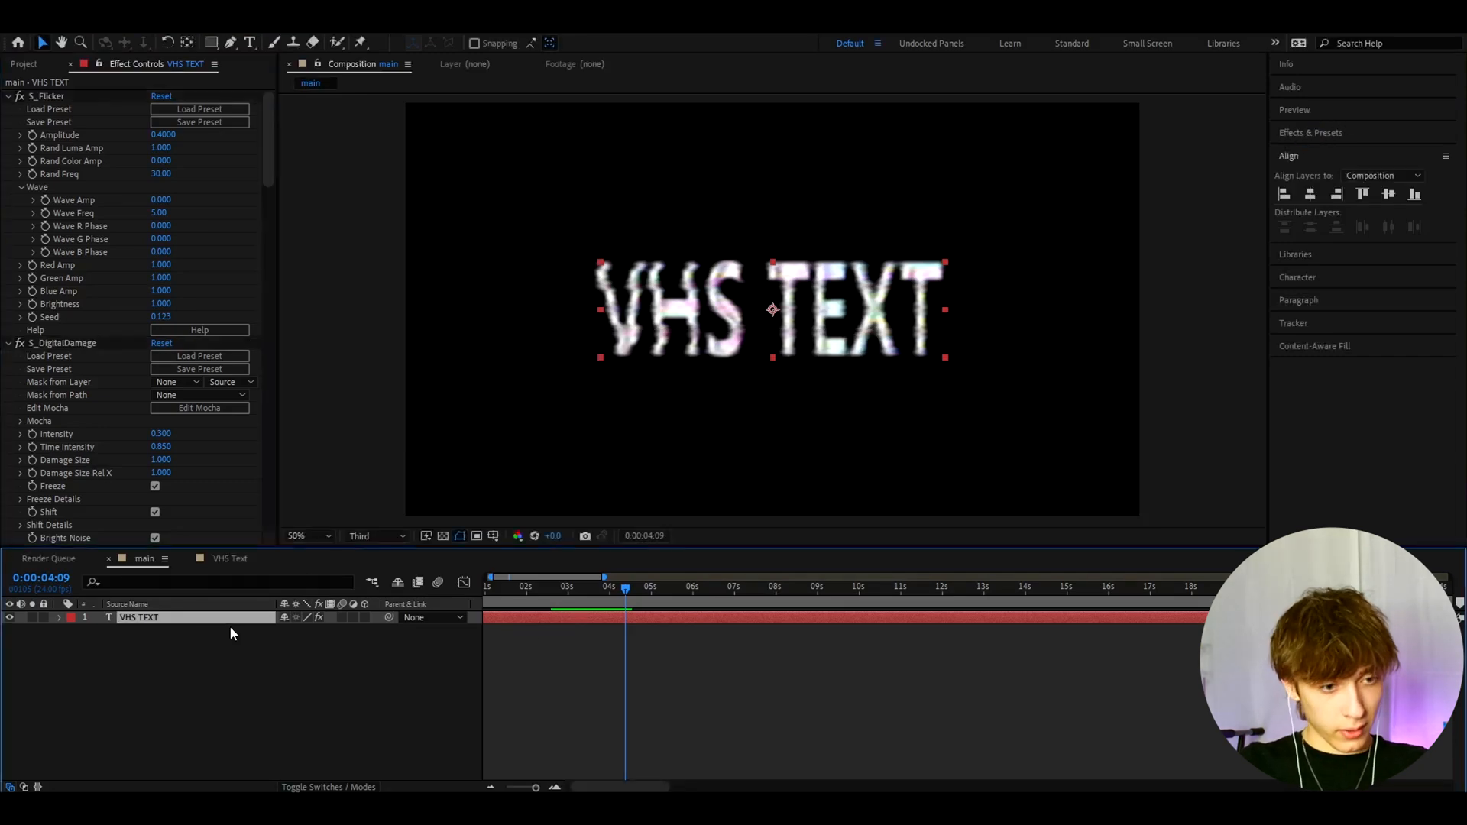
Set the VHS TEXT layer's scale to 100 × 135% with proportions unlinked
key(s)
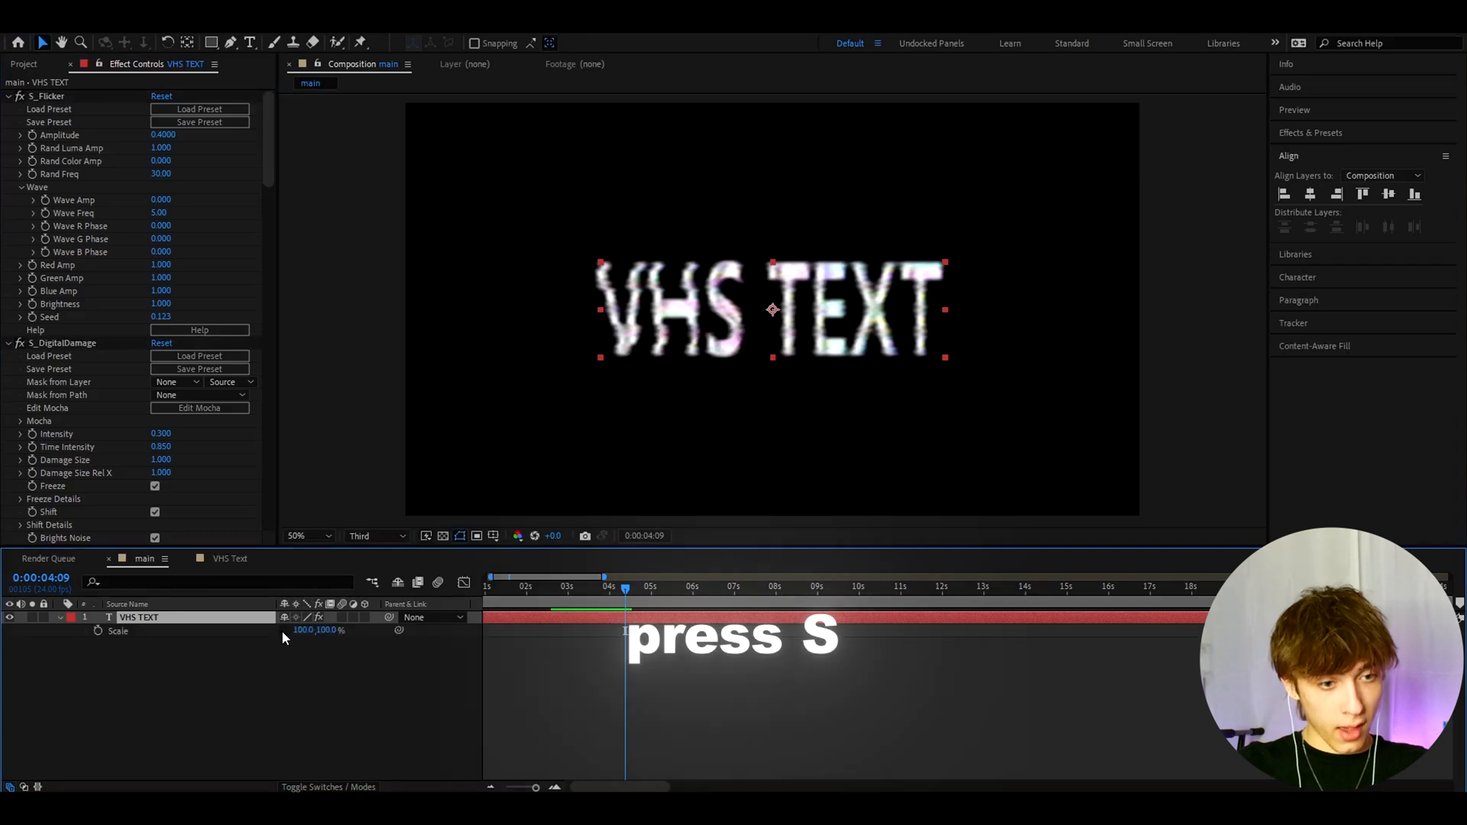
click(326, 630)
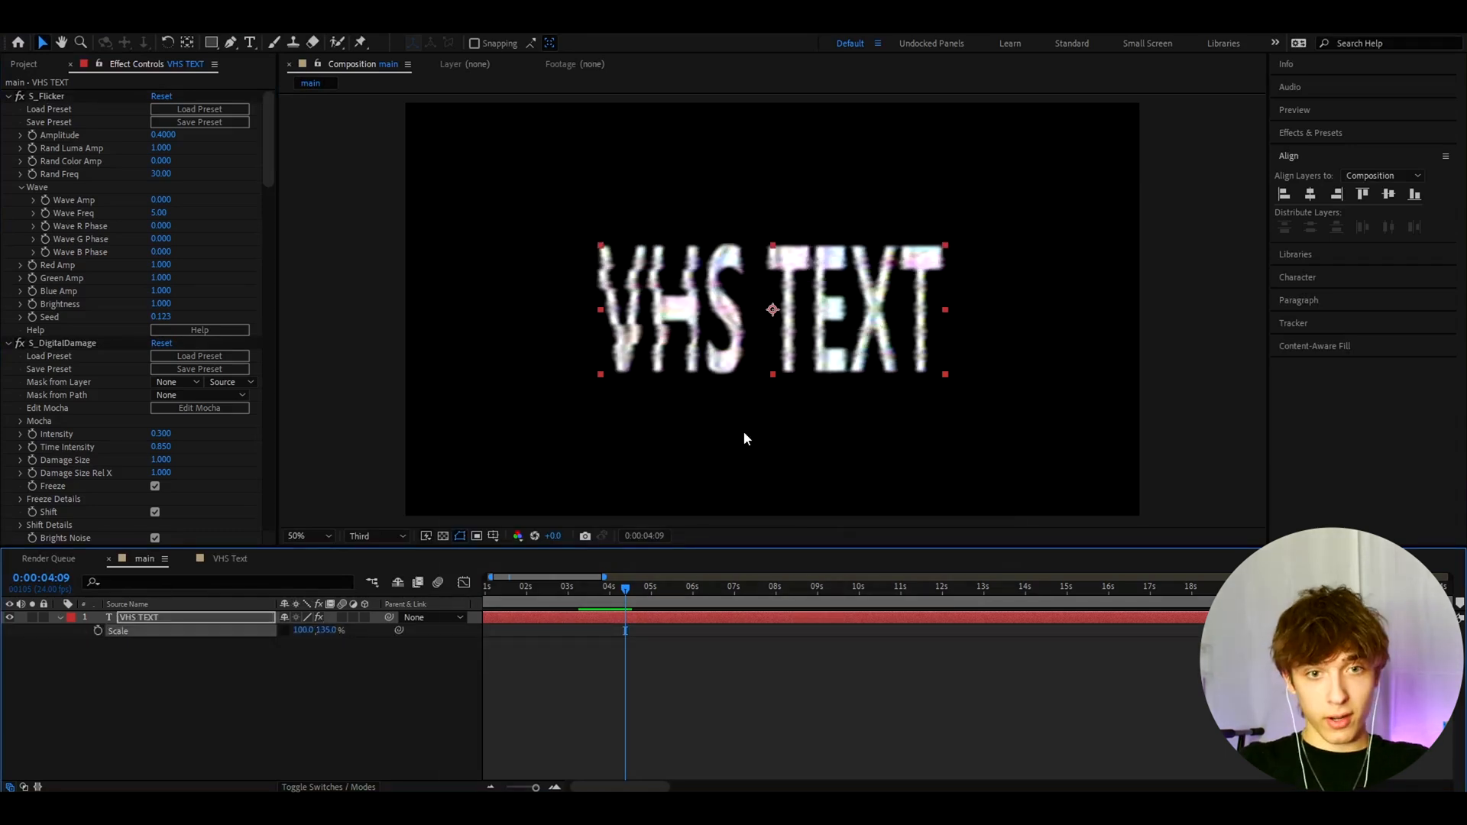
click(657, 587)
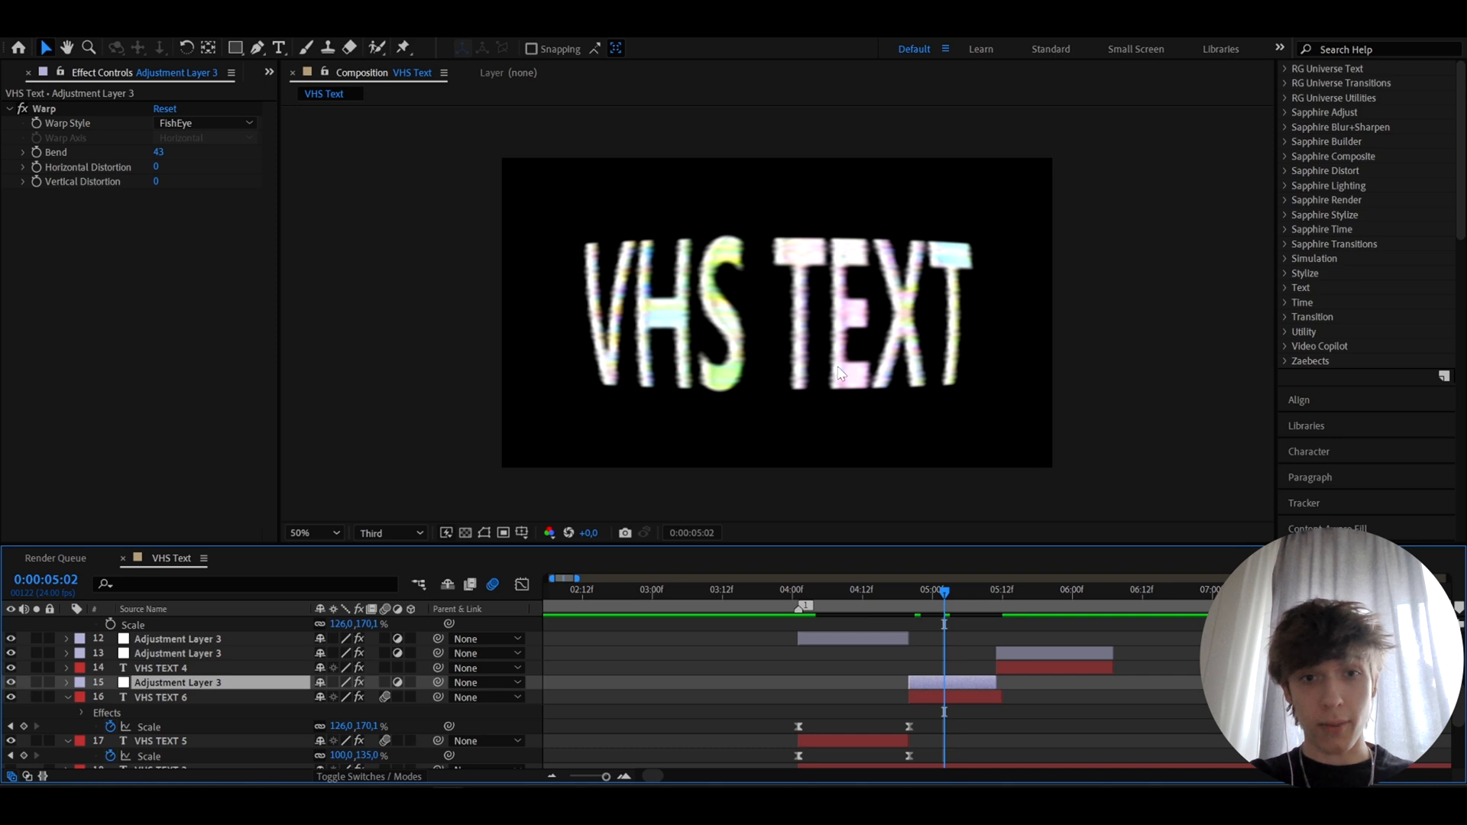
mouse_move(405, 168)
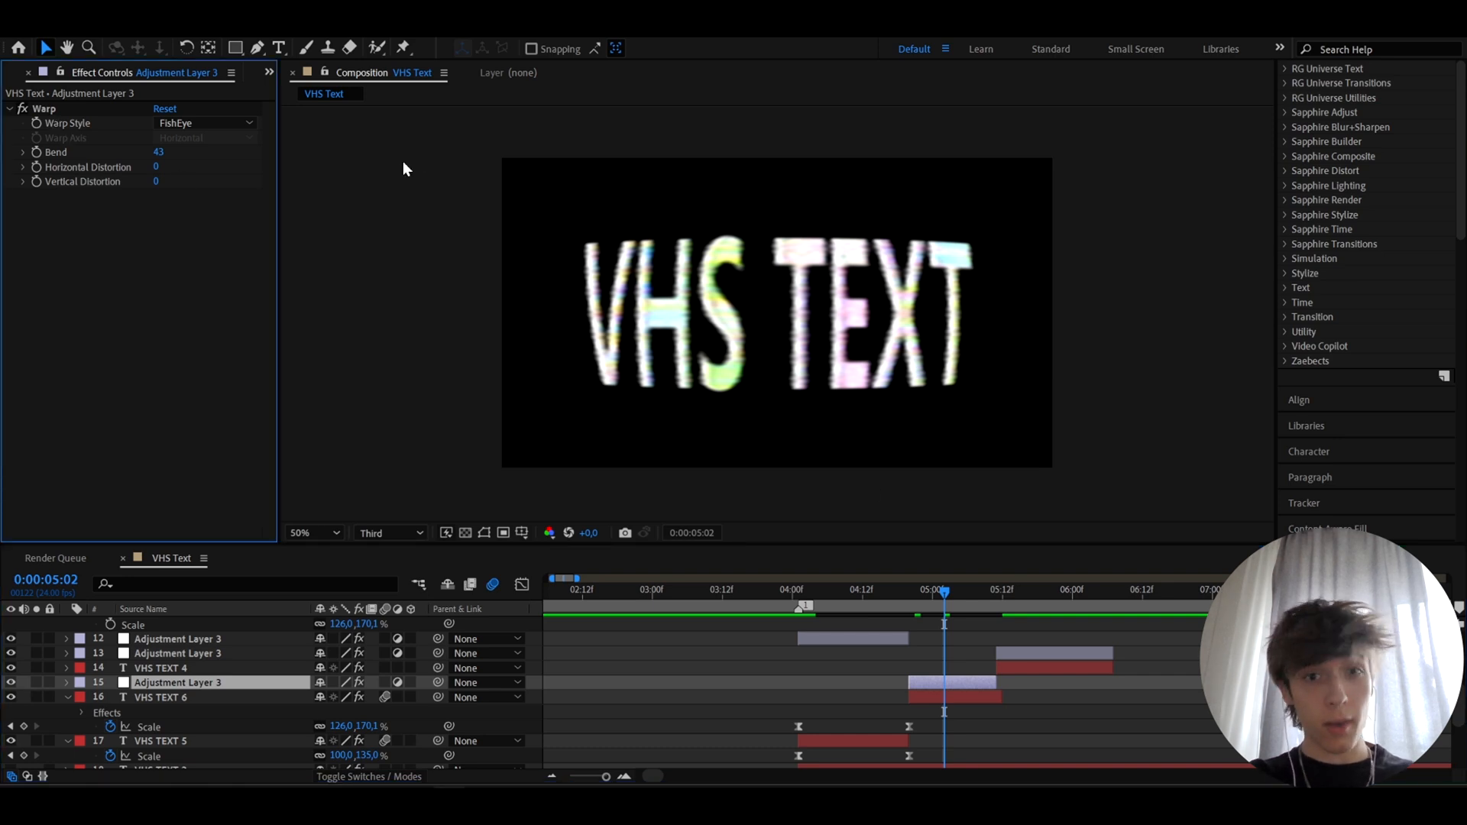
mouse_move(826, 309)
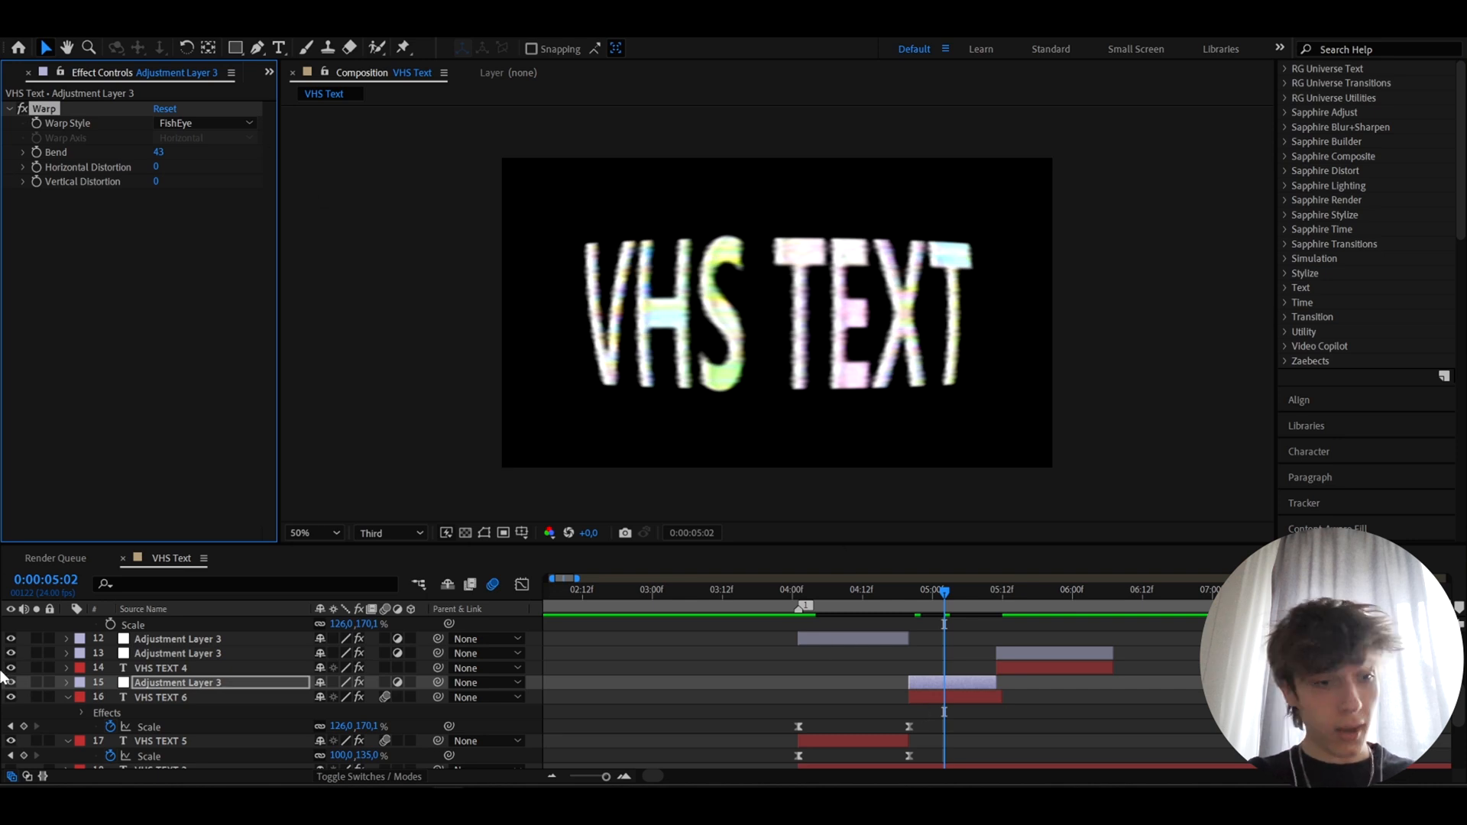
Copy the Warp effect onto VHS TEXT 6 as Warp 2 and choose a different warp style
click(160, 697)
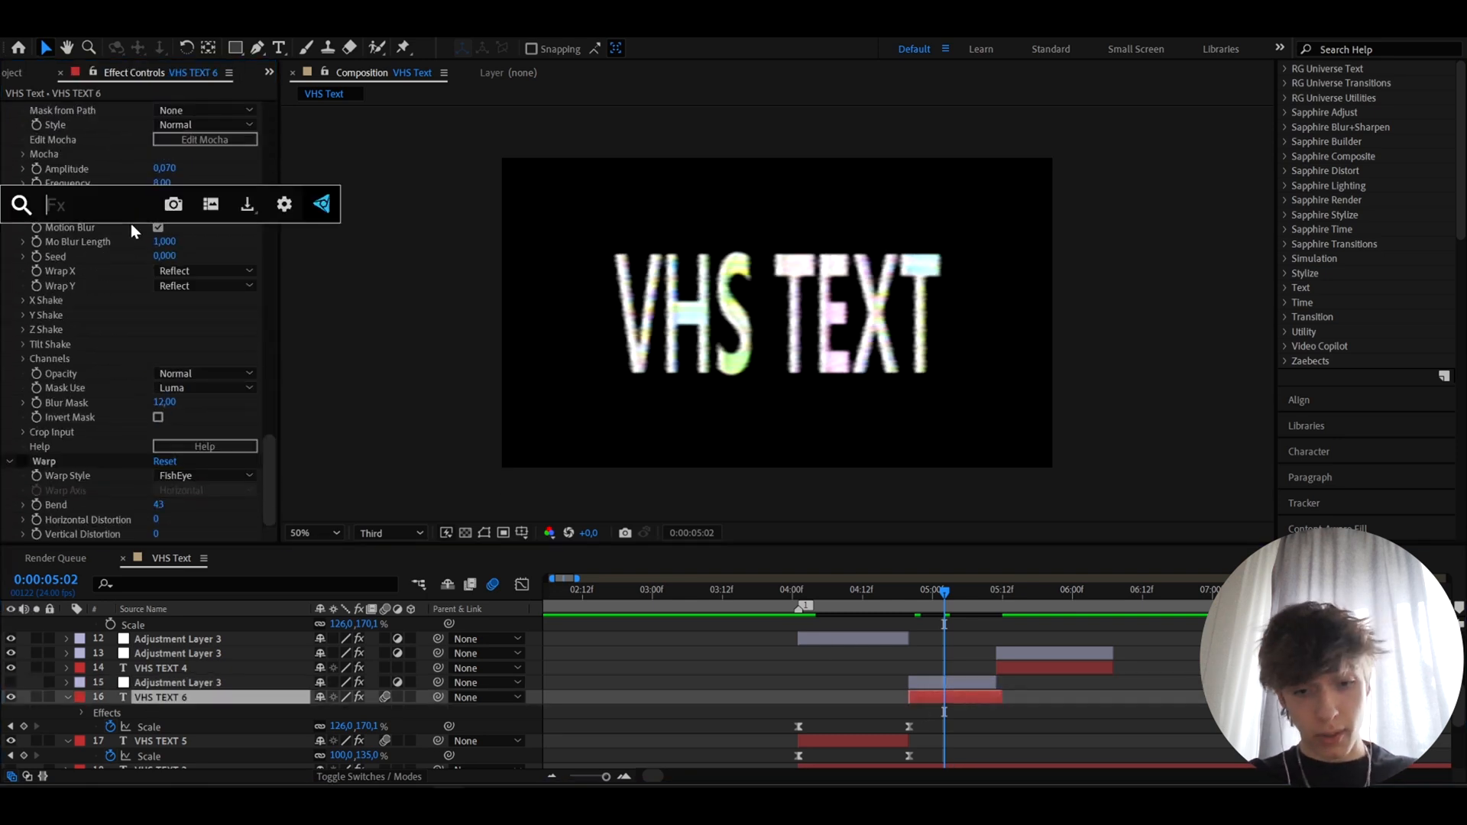
click(202, 475)
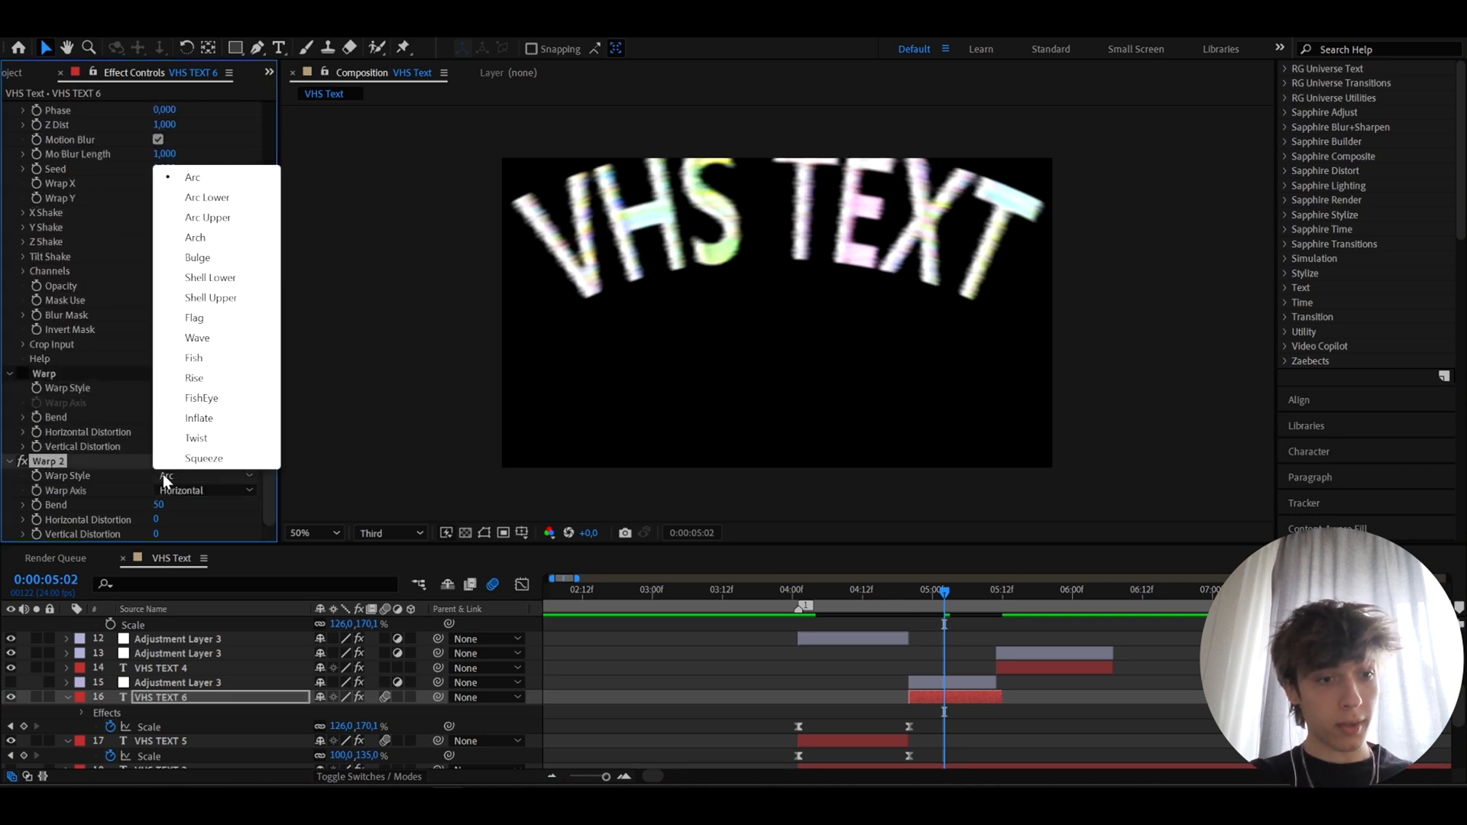
click(202, 397)
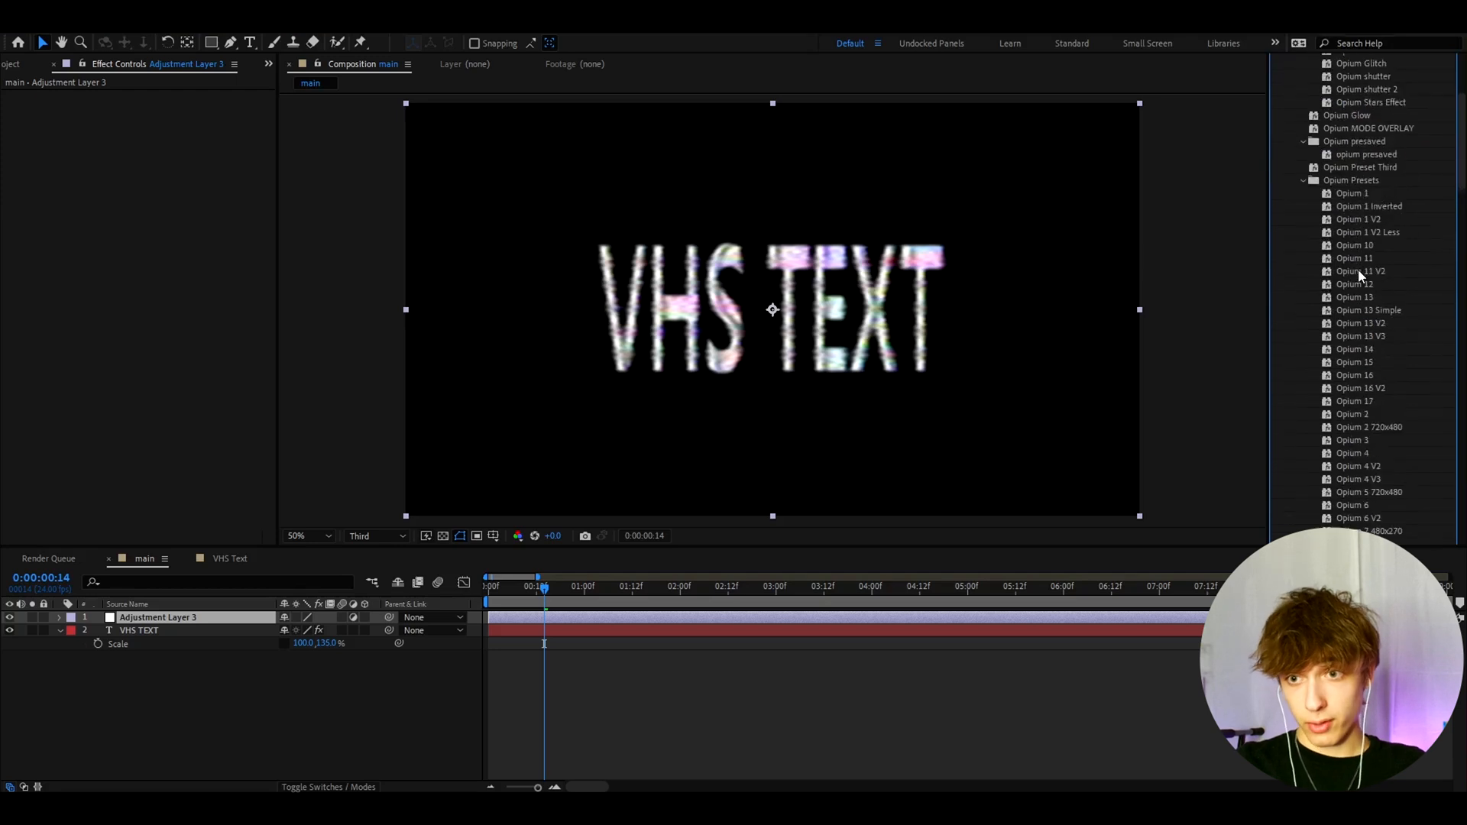
Apply the Opium 11 preset to an adjustment layer above VHS TEXT
scroll(down, 3)
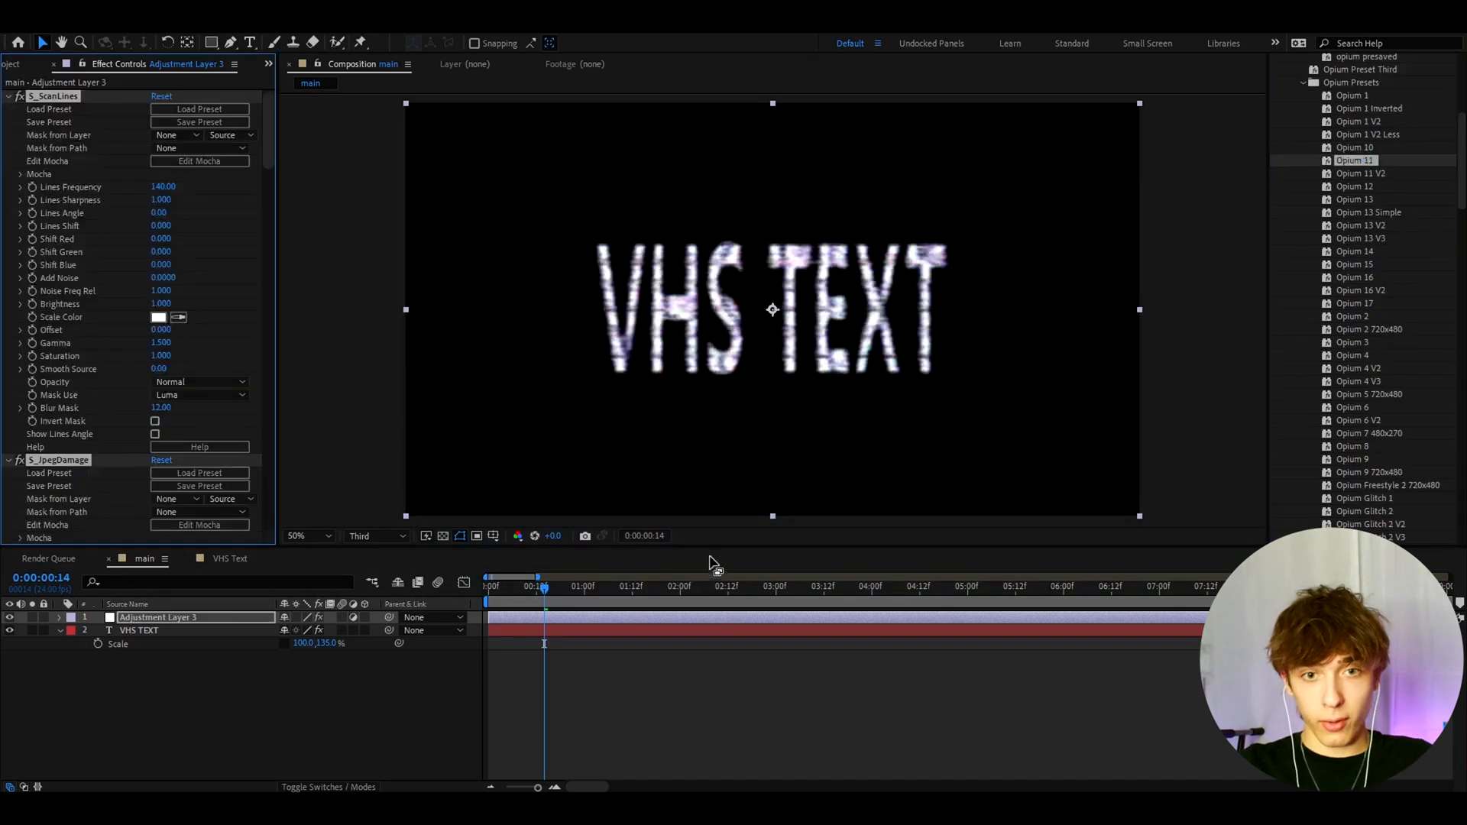
click(626, 585)
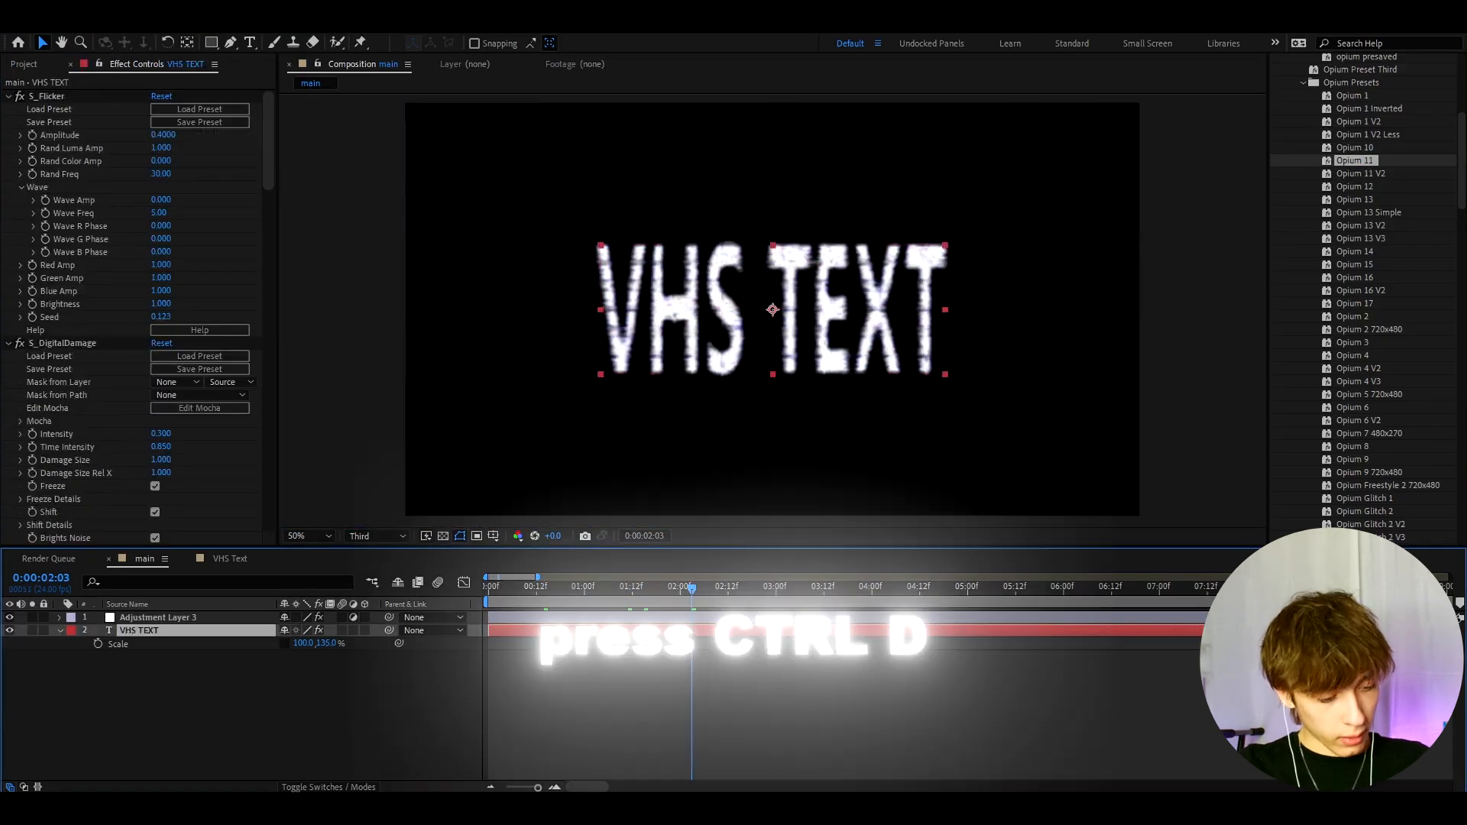
Duplicate VHS TEXT and strip all effects from the VHS TEXT 2 copy
key(ctrl+d)
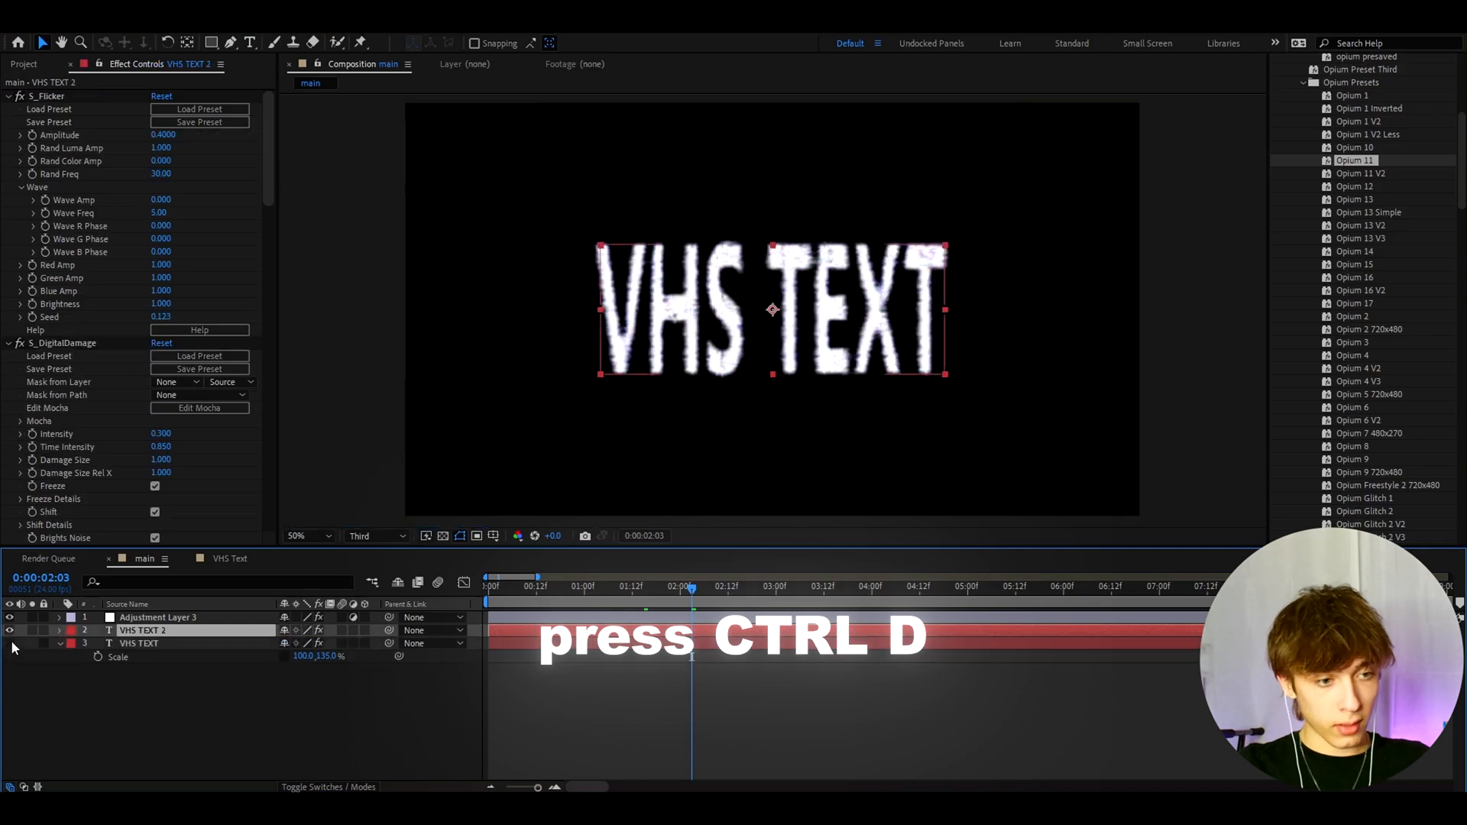
key(ctrl+d)
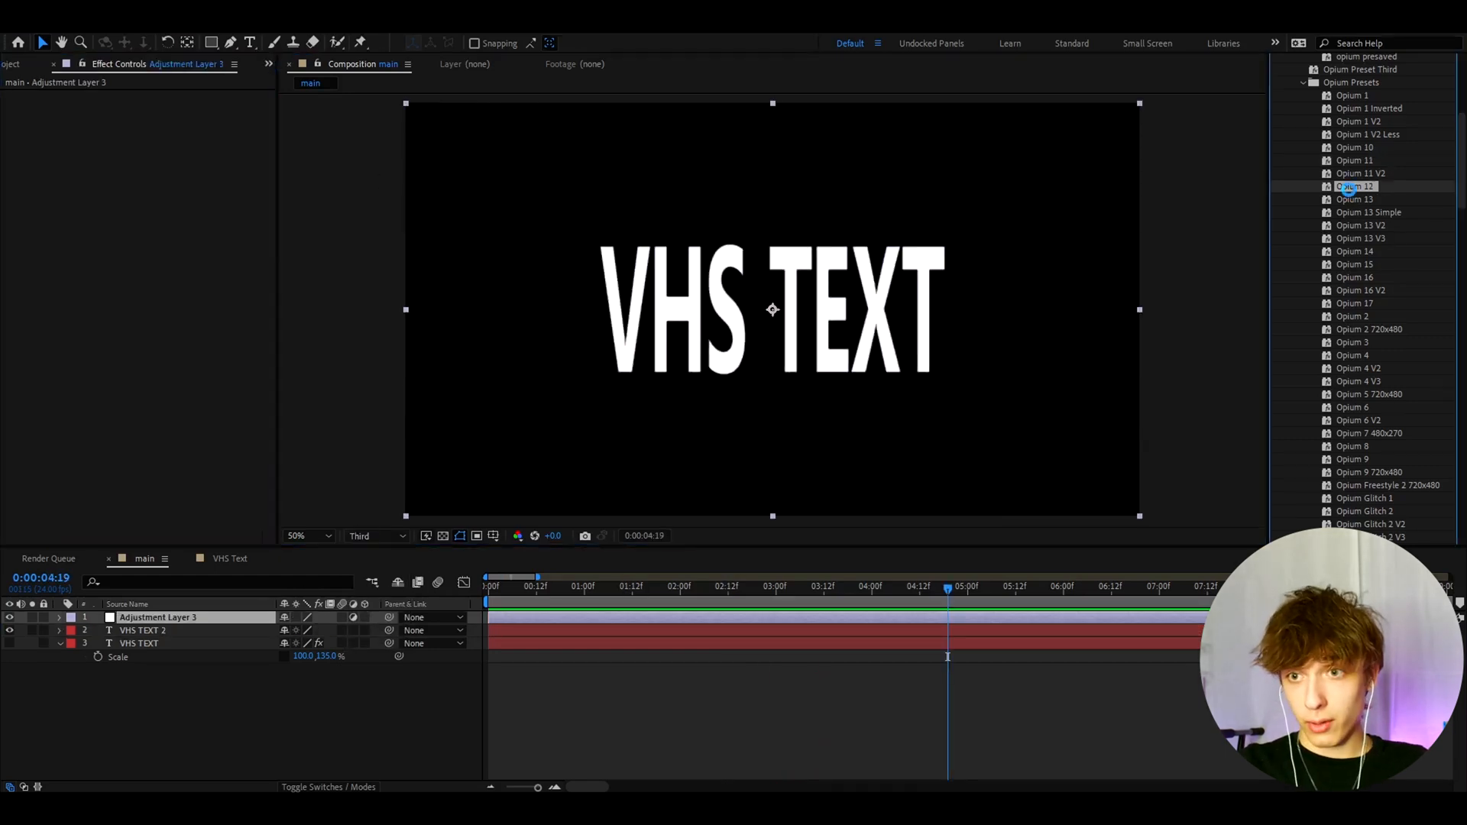
Apply the Opium 12 preset to Adjustment Layer 3 and check the damaged text
double_click(1354, 186)
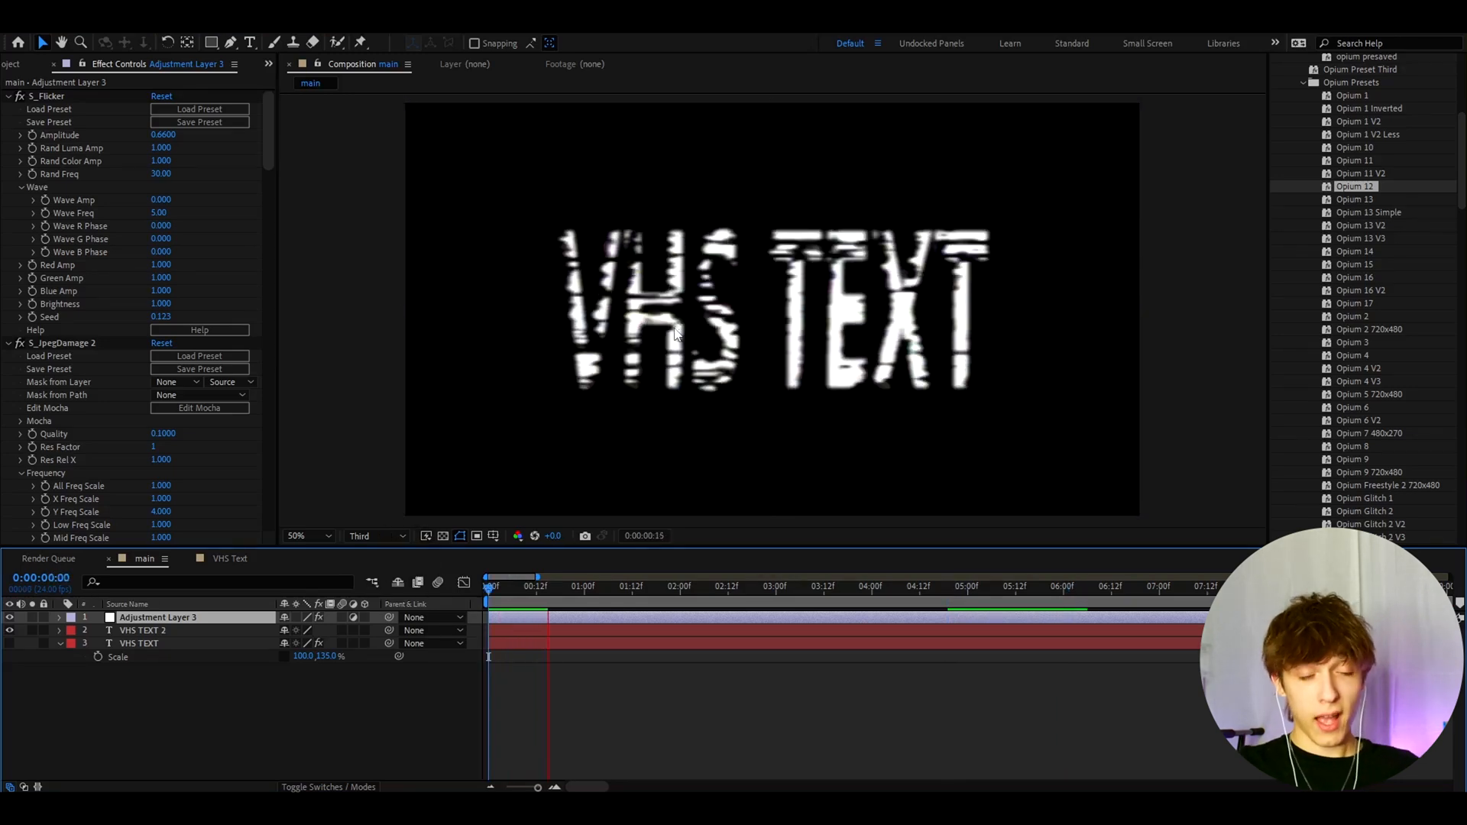
click(1071, 585)
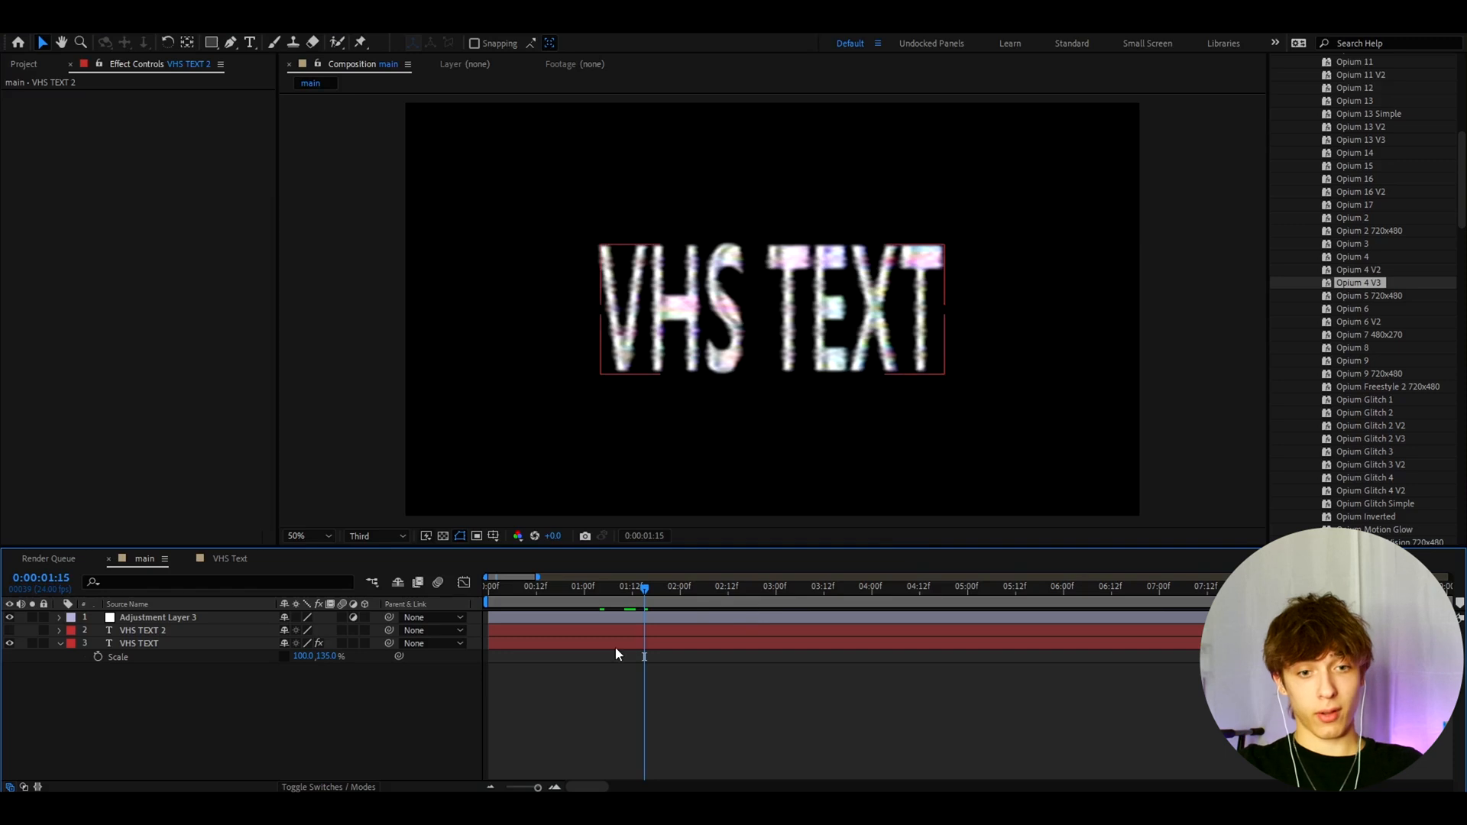
click(139, 644)
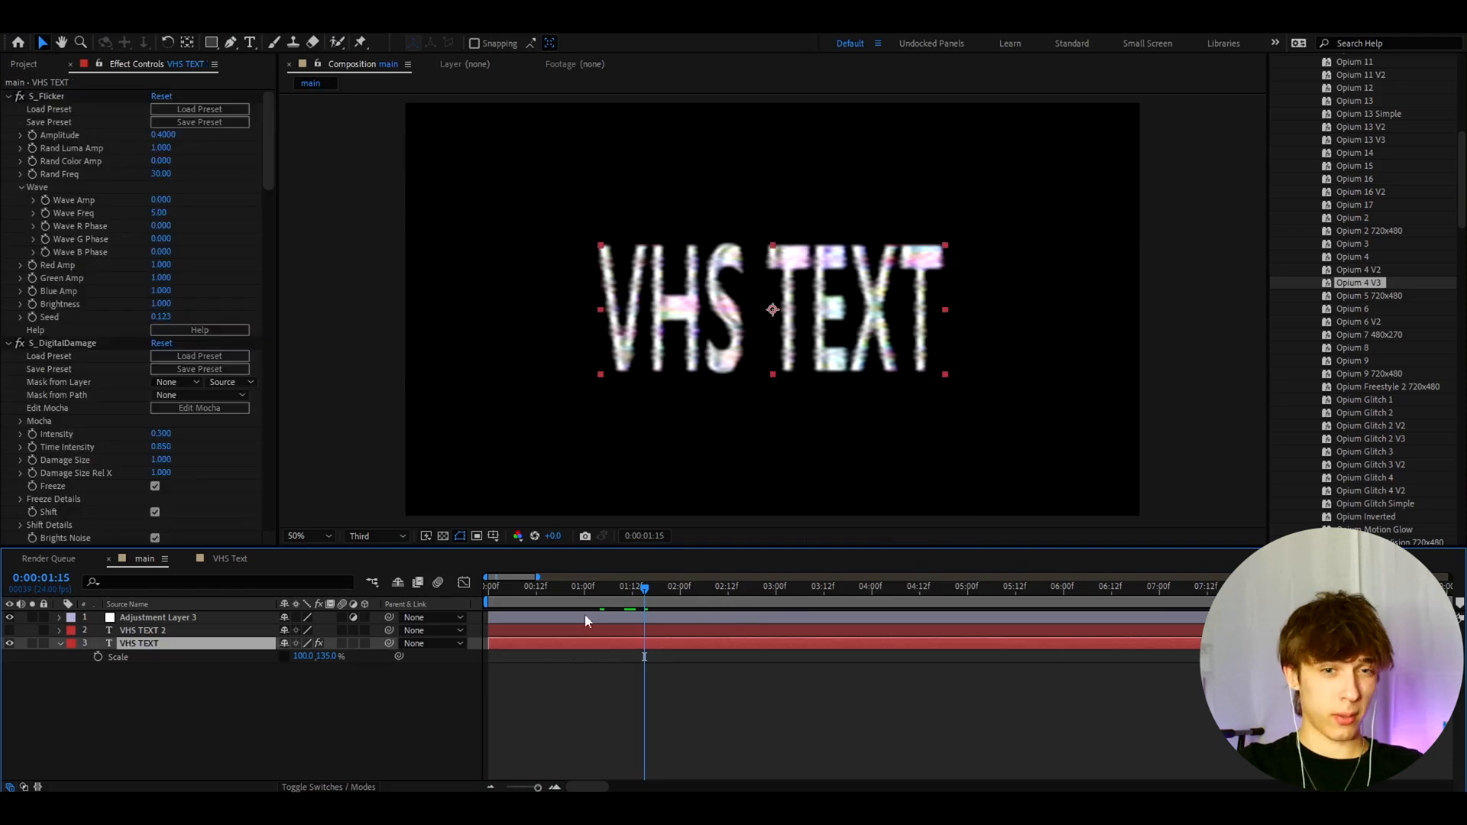
mouse_move(706, 573)
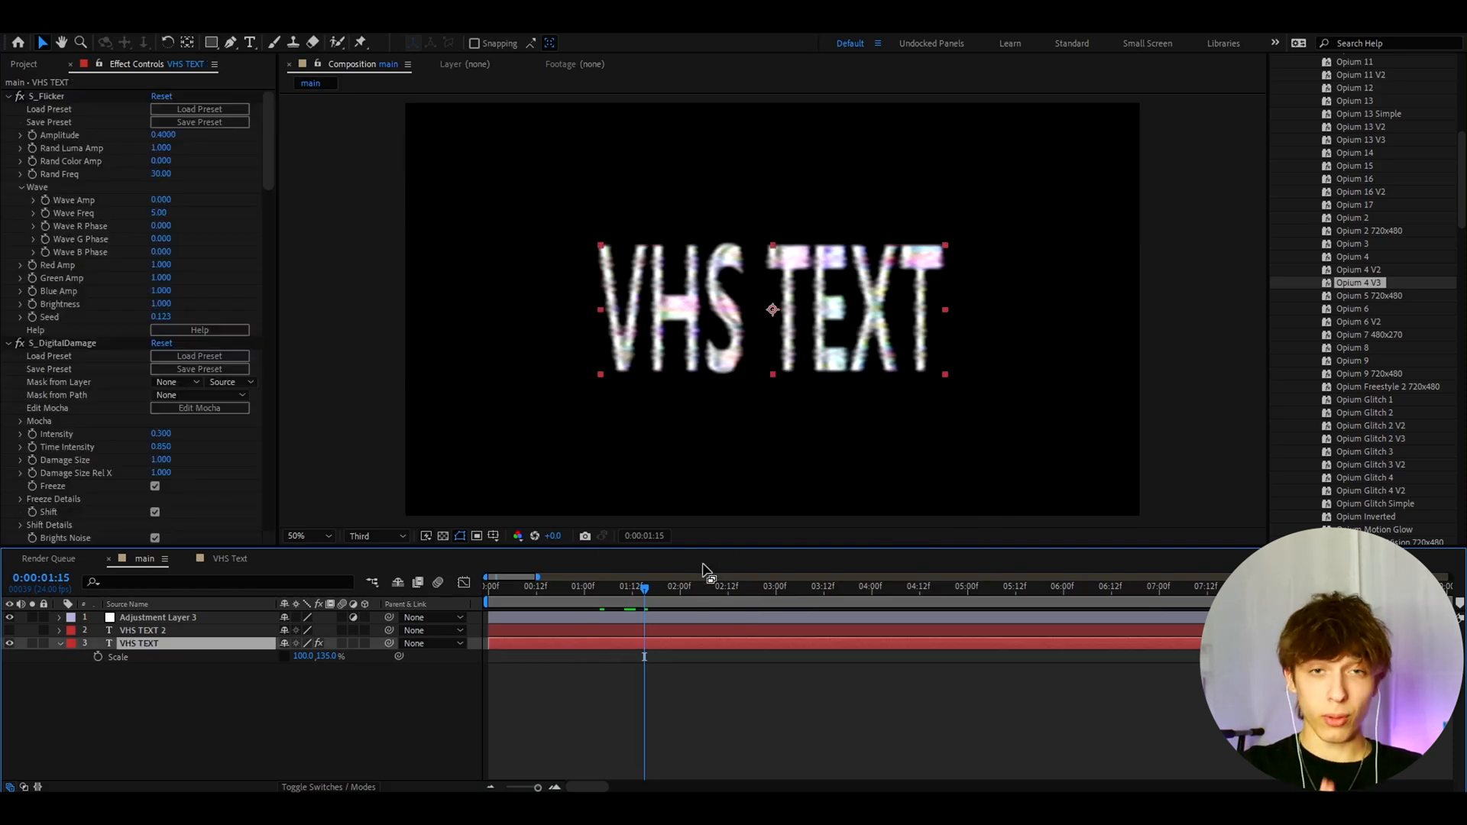